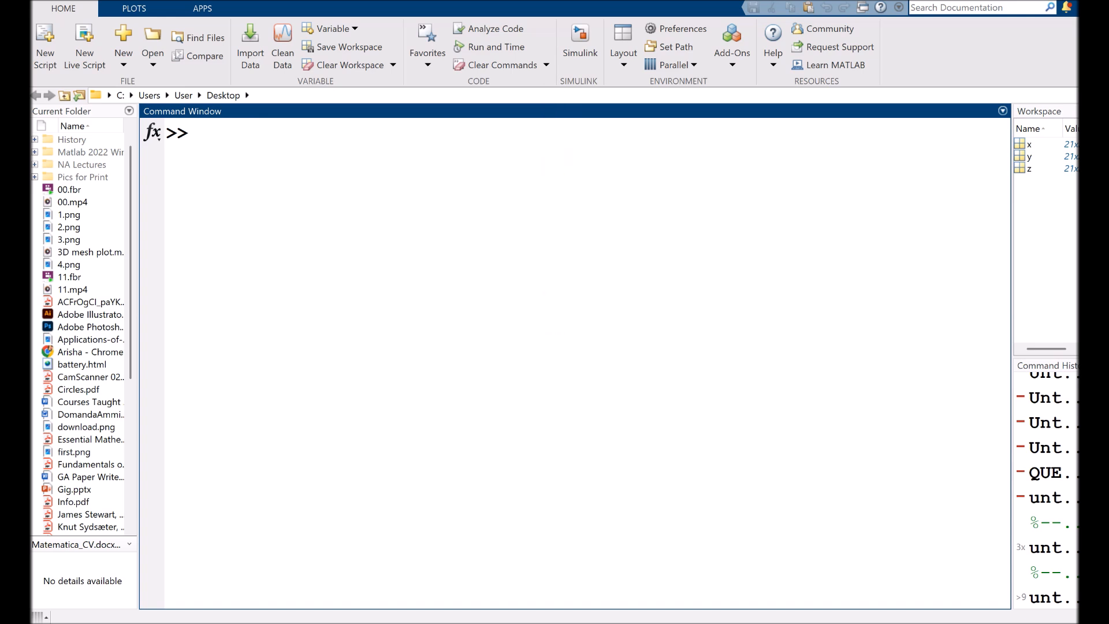
# Create a new blank untitled script and place the cursor on line 1
pyautogui.click(200, 133)
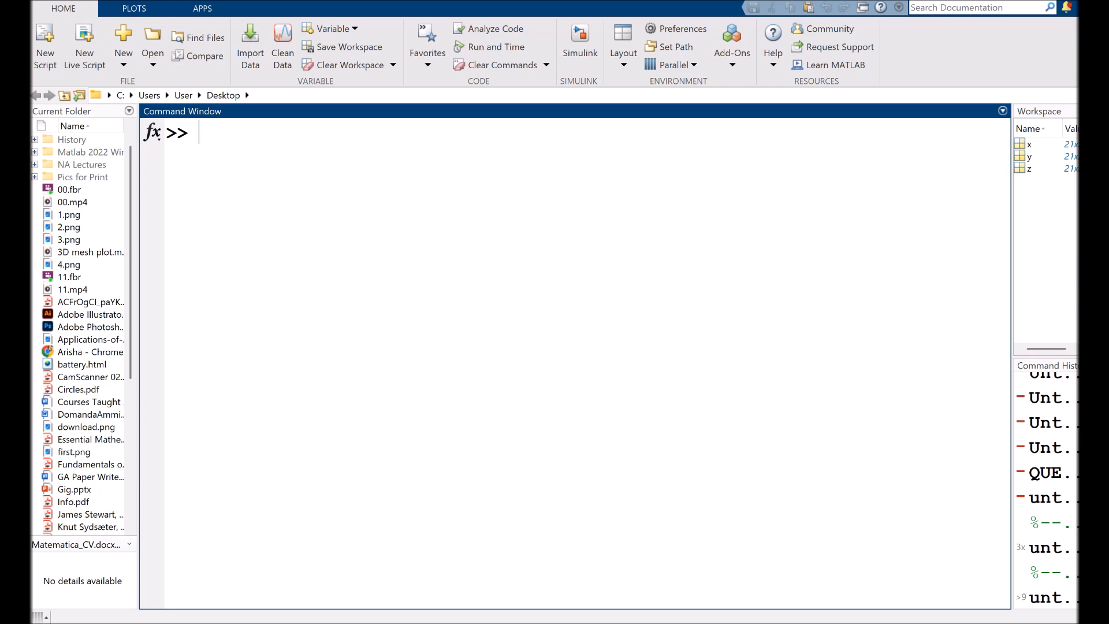
pyautogui.moveTo(752, 238)
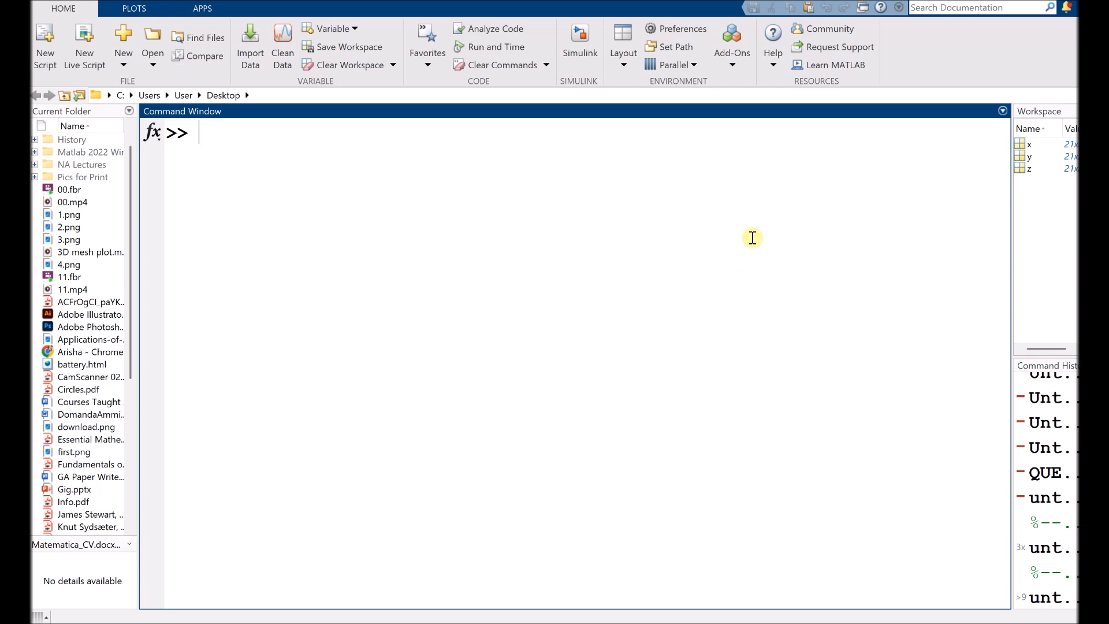
pyautogui.click(45, 45)
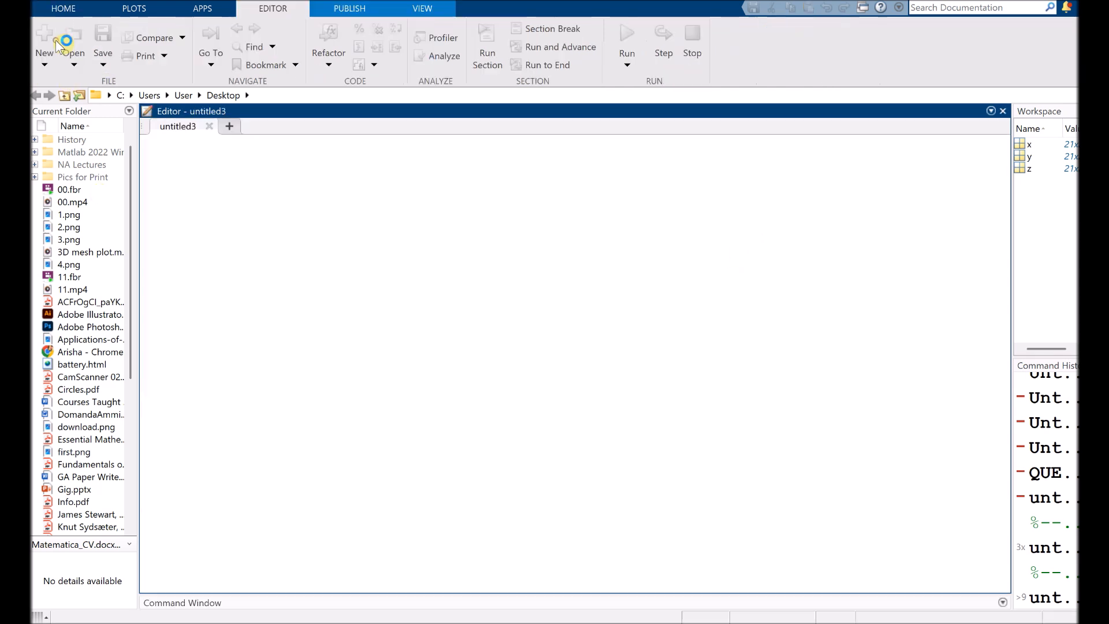
pyautogui.click(44, 42)
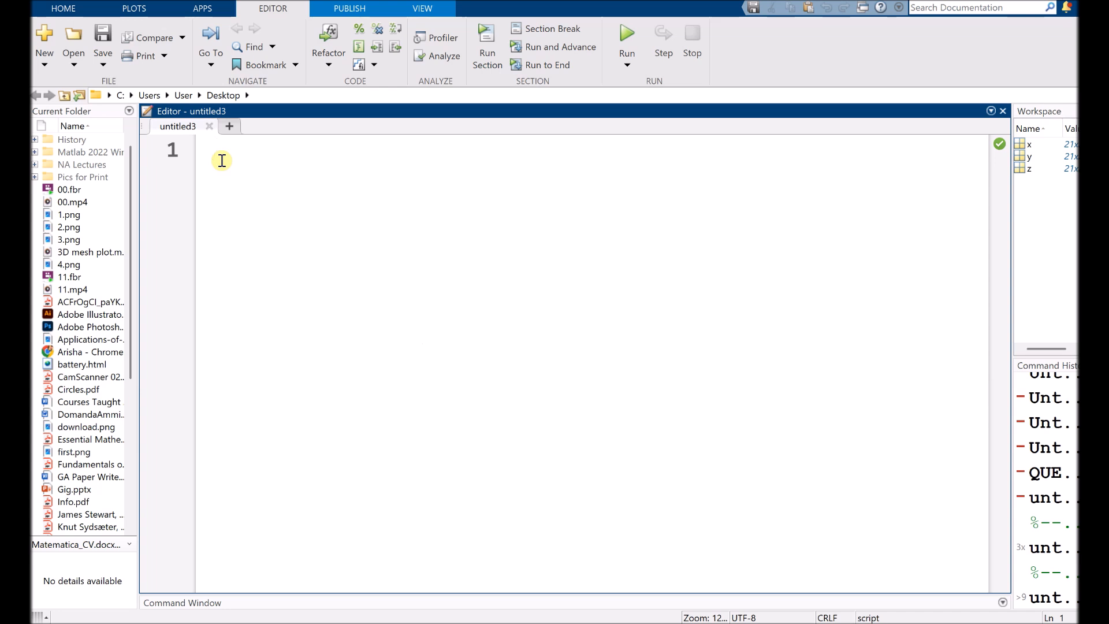
pyautogui.click(216, 150)
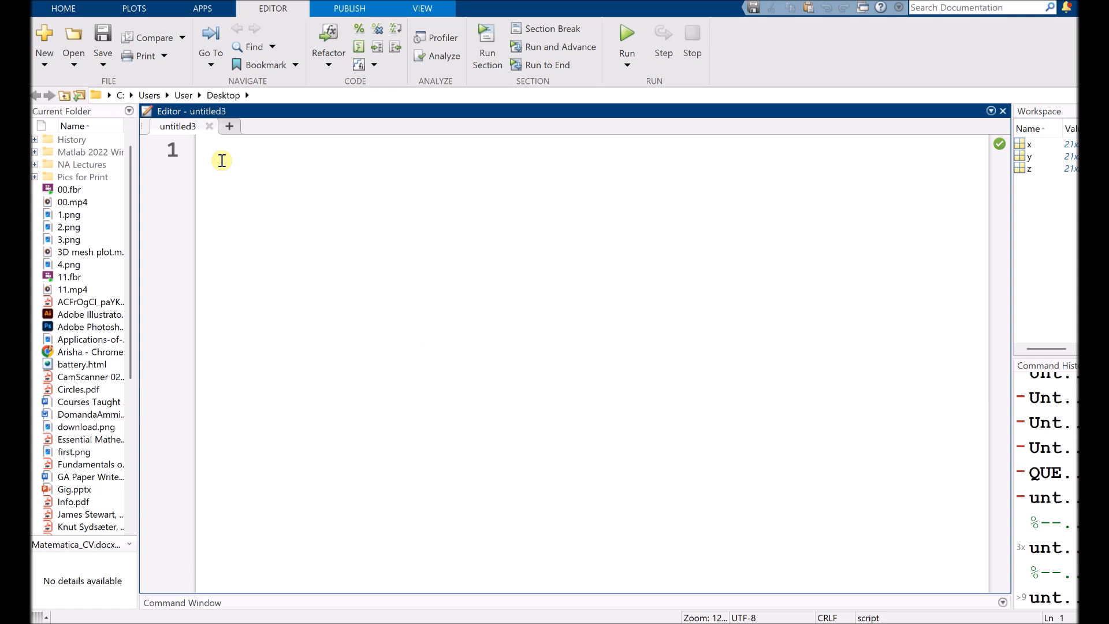
# Write a comment: the first step is to create a grid in the xy plane covering the function's domain
pyautogui.write('%')
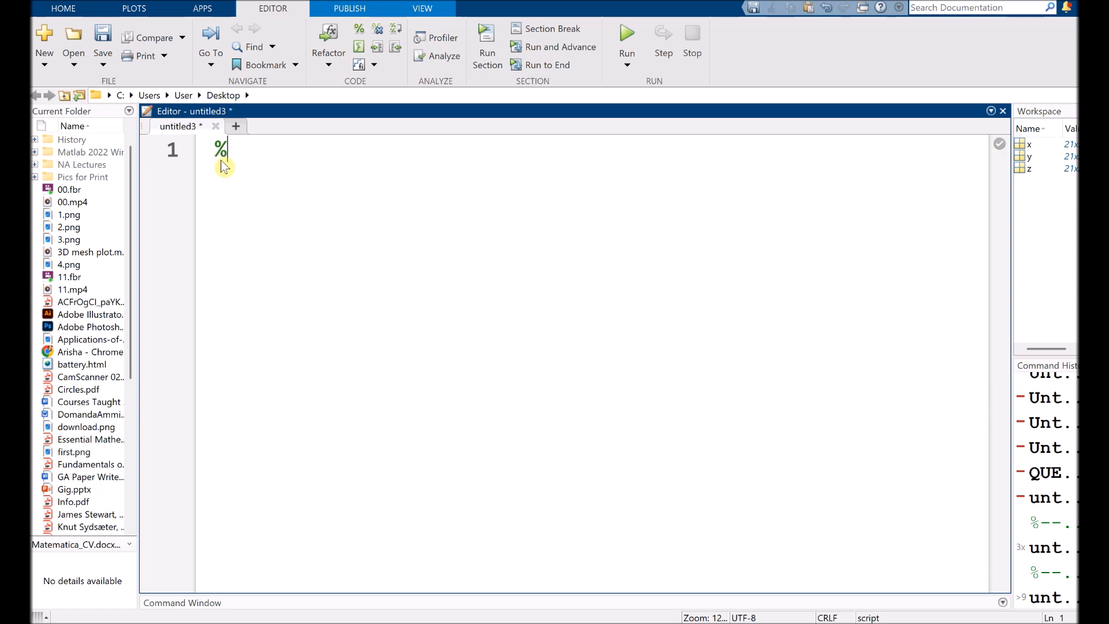
pyautogui.write('--- the')
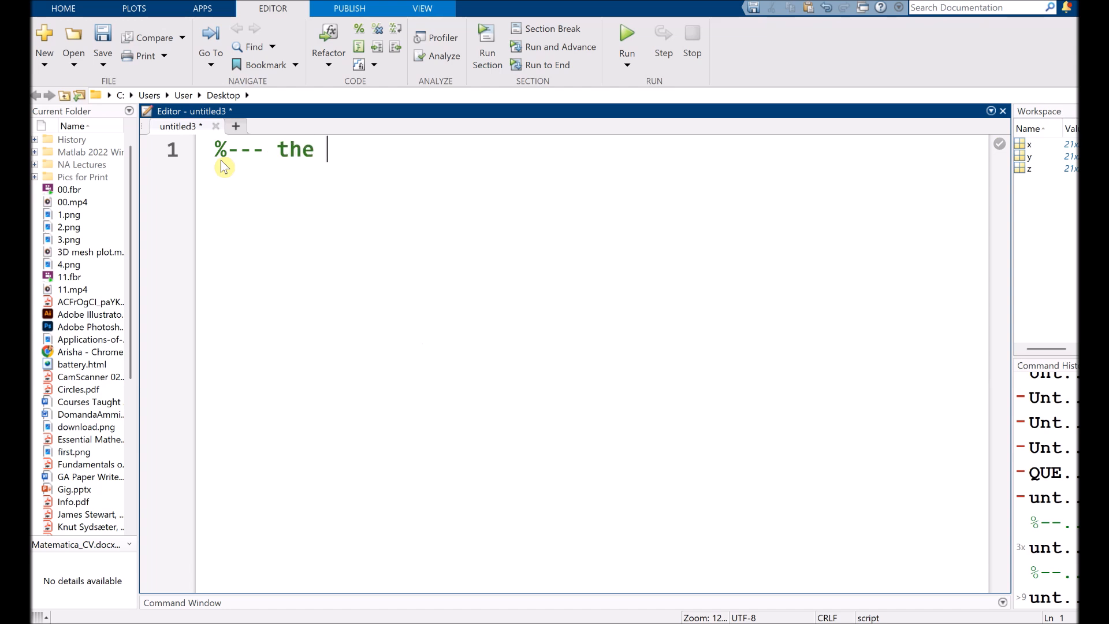
pyautogui.write('first step is to')
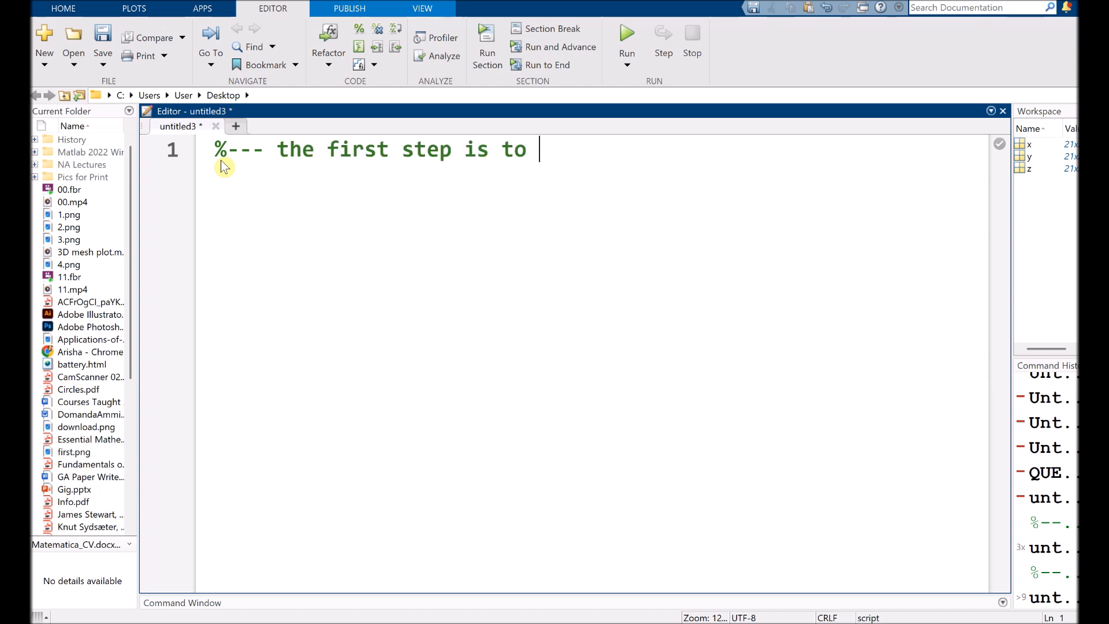
pyautogui.write('create a g')
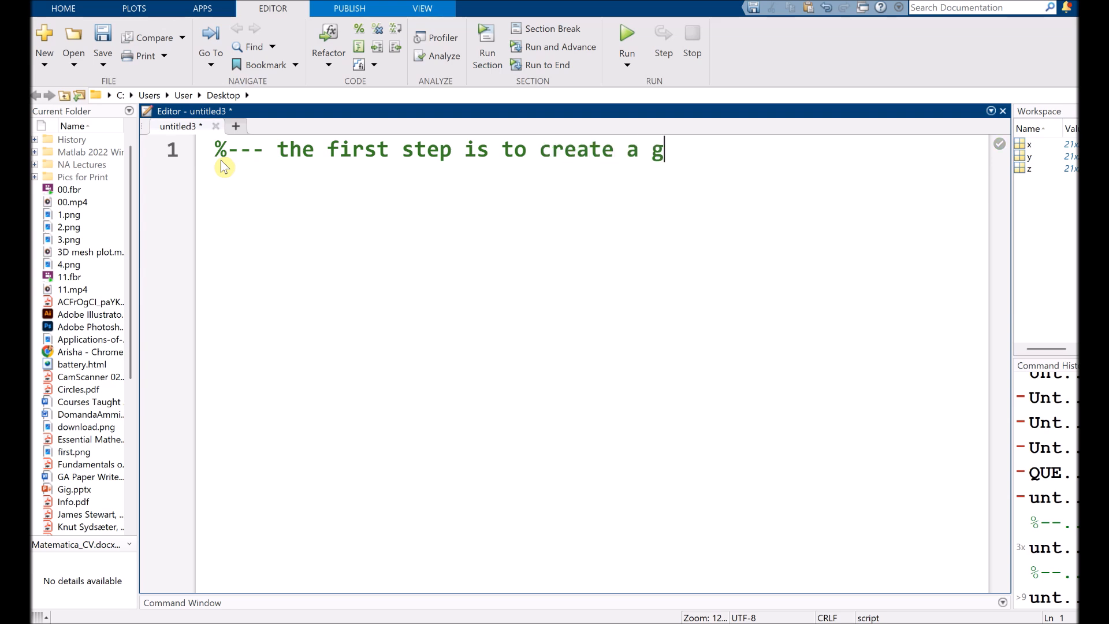
pyautogui.write('rid i')
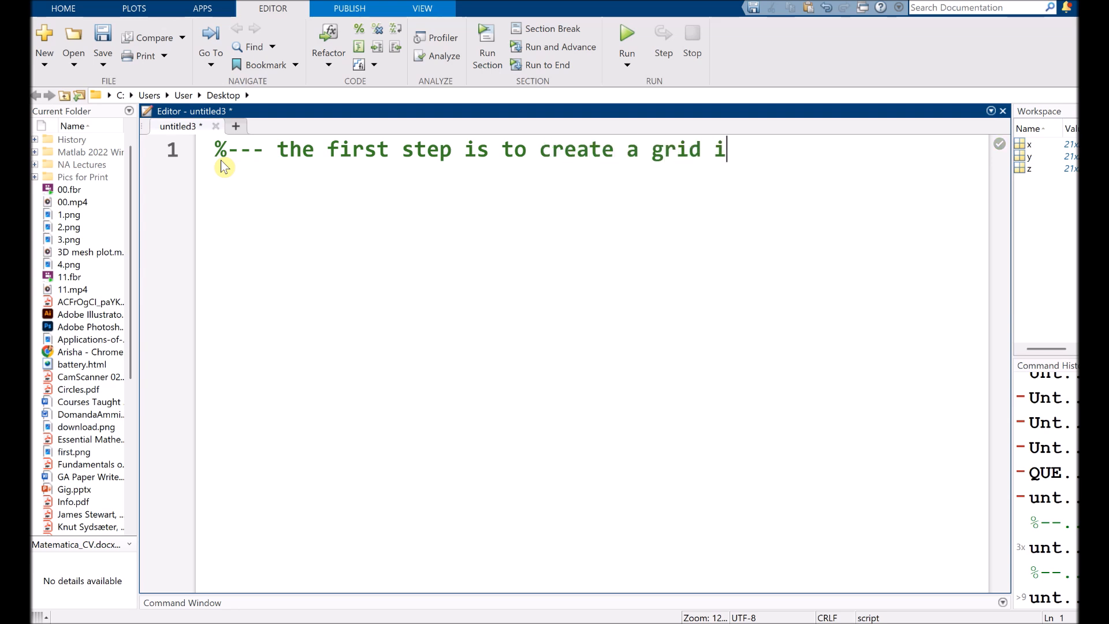
pyautogui.write('n the')
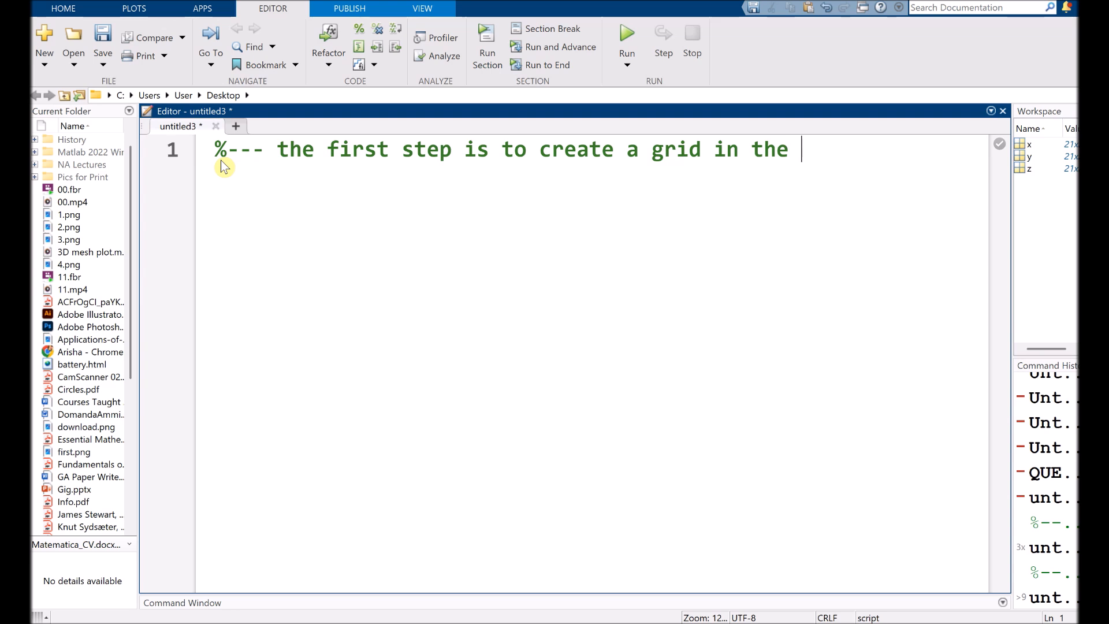
pyautogui.write('xy')
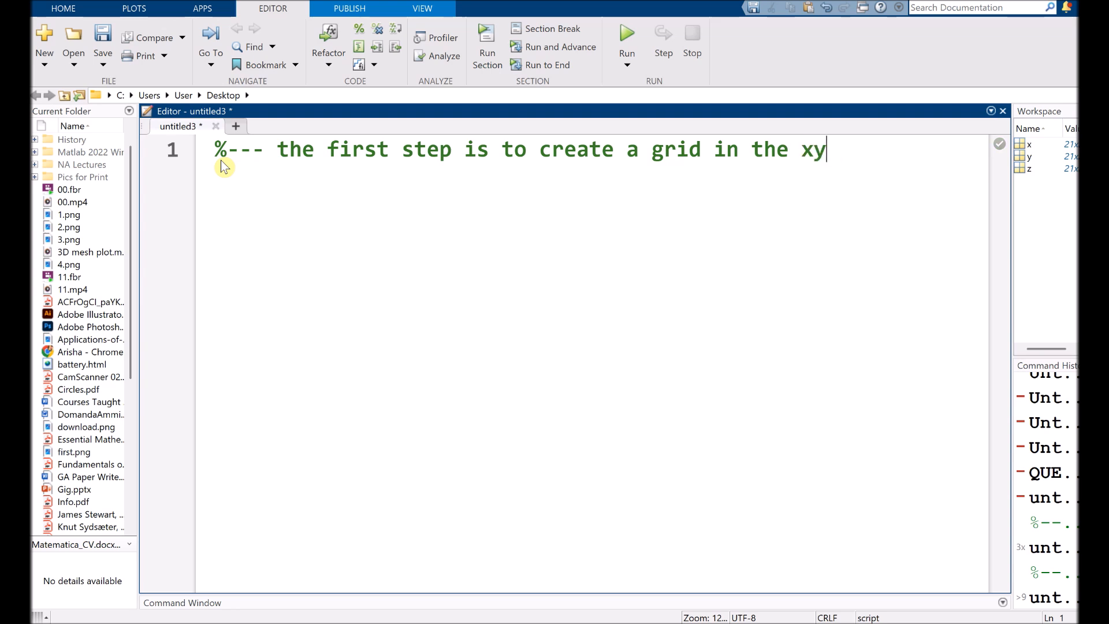
pyautogui.write('plane')
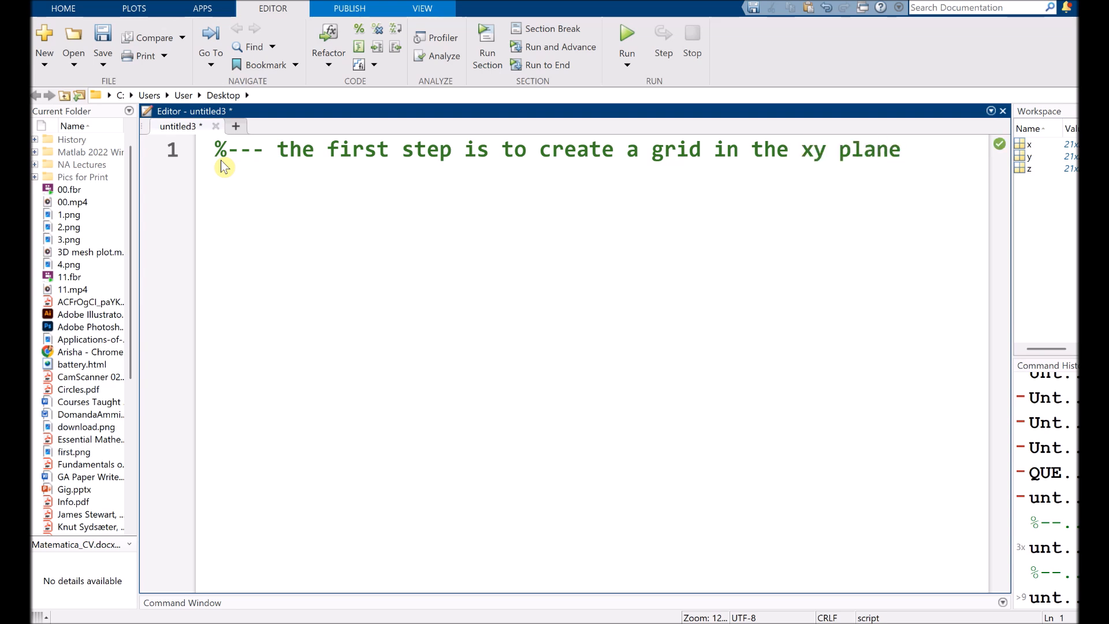
pyautogui.write('the')
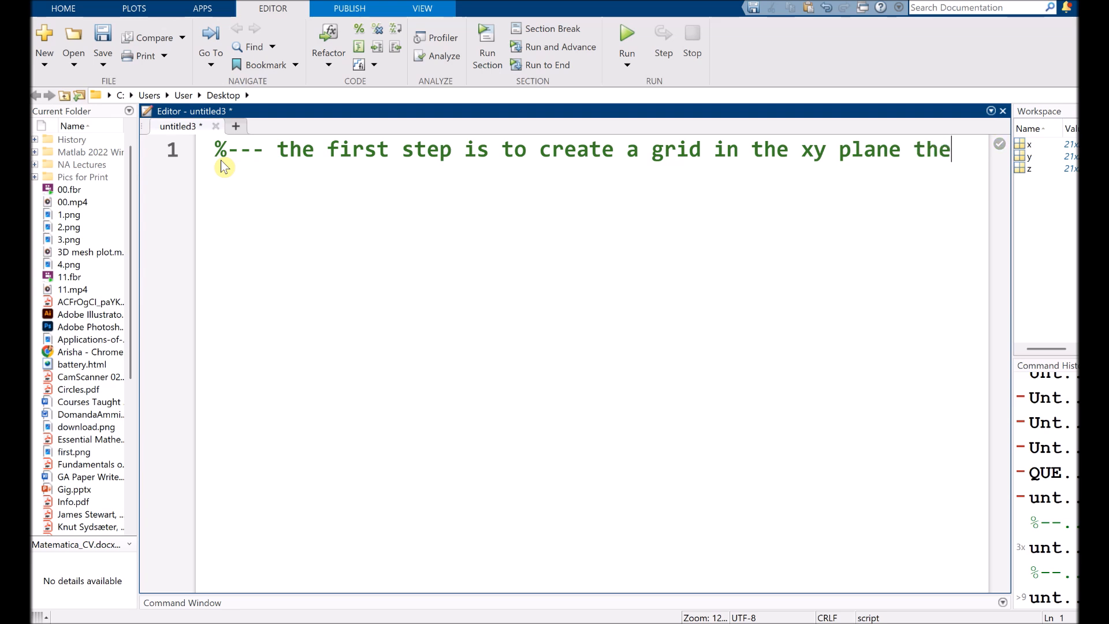
pyautogui.write('hat')
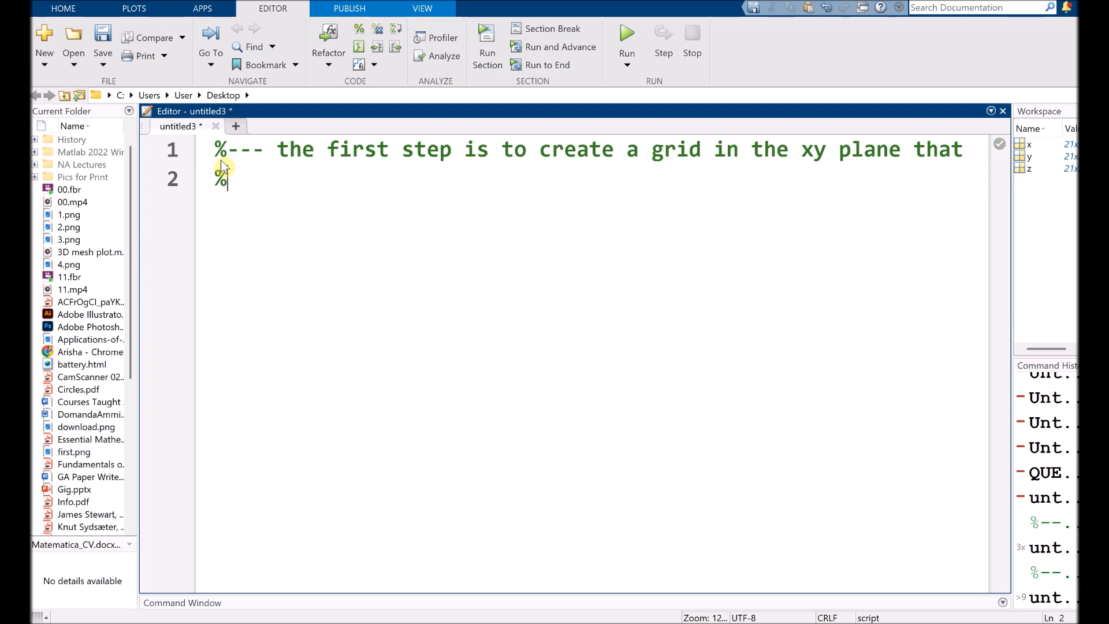
pyautogui.write('cove')
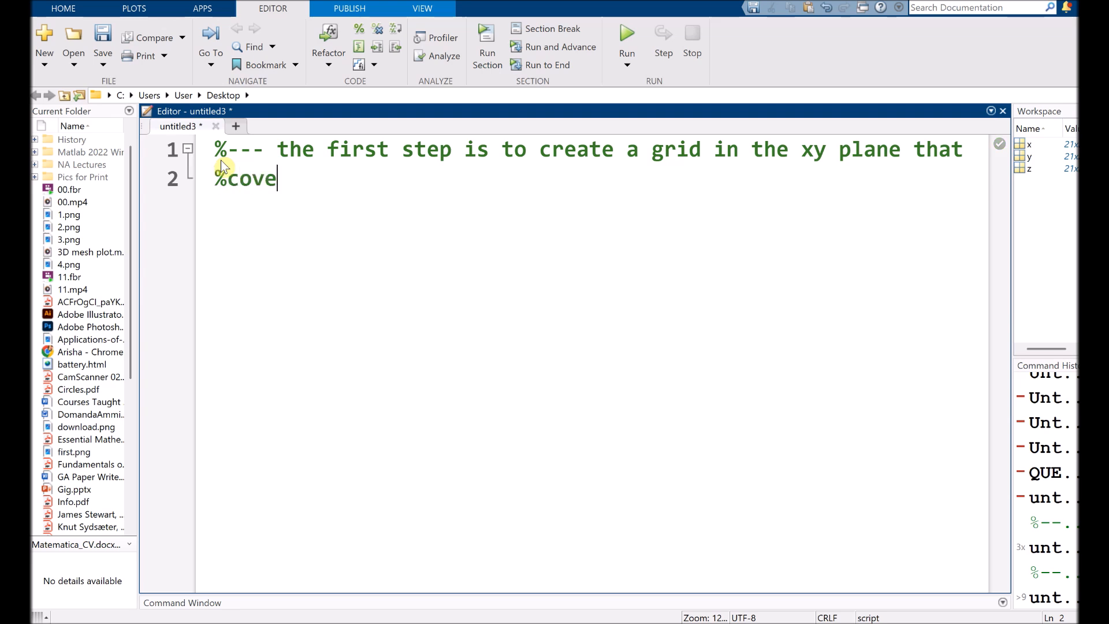
pyautogui.write('rs the dom')
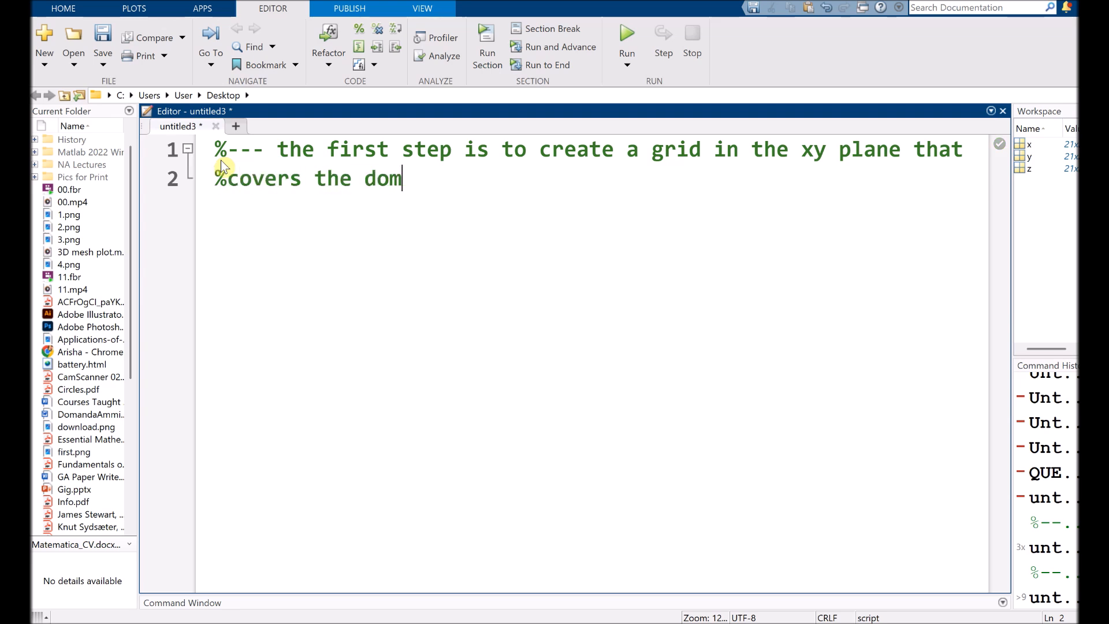
pyautogui.write('ain of a')
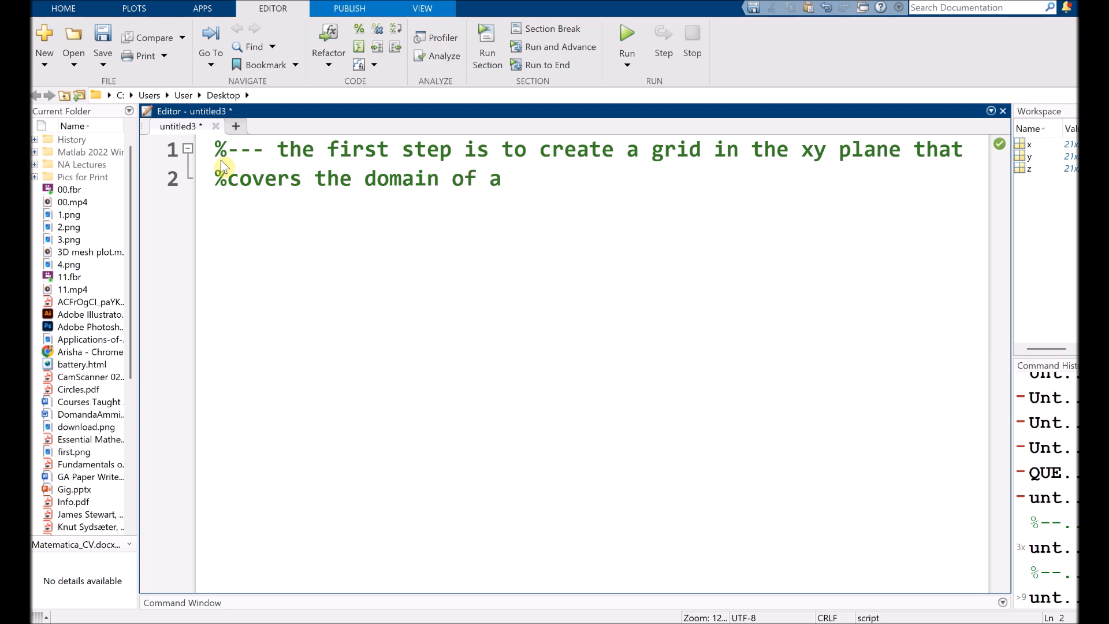
pyautogui.write('fu')
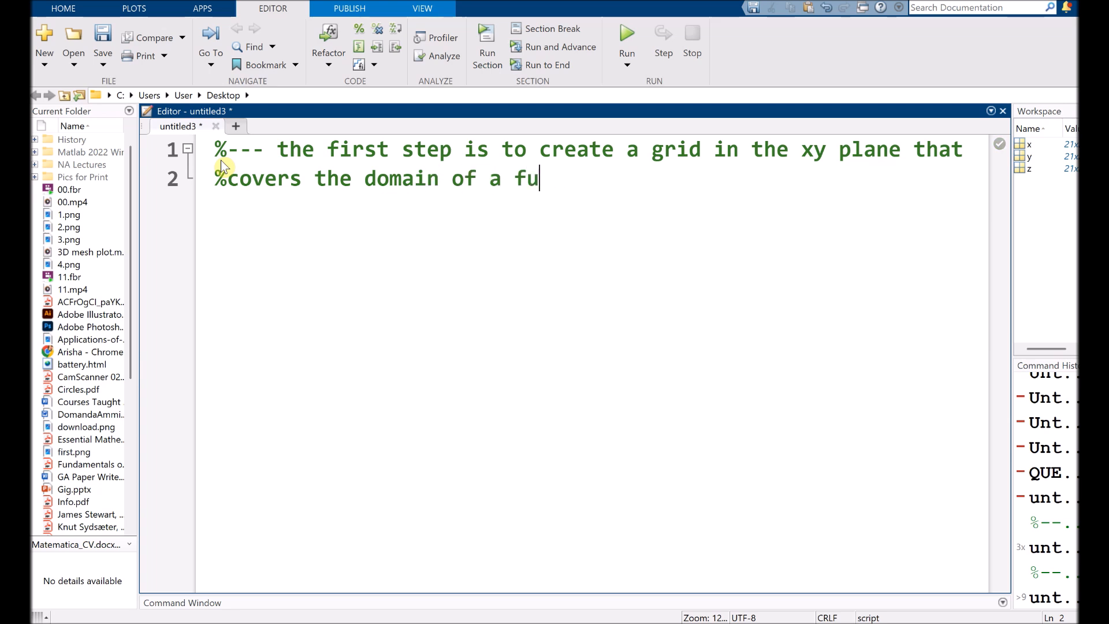
pyautogui.write('nction.')
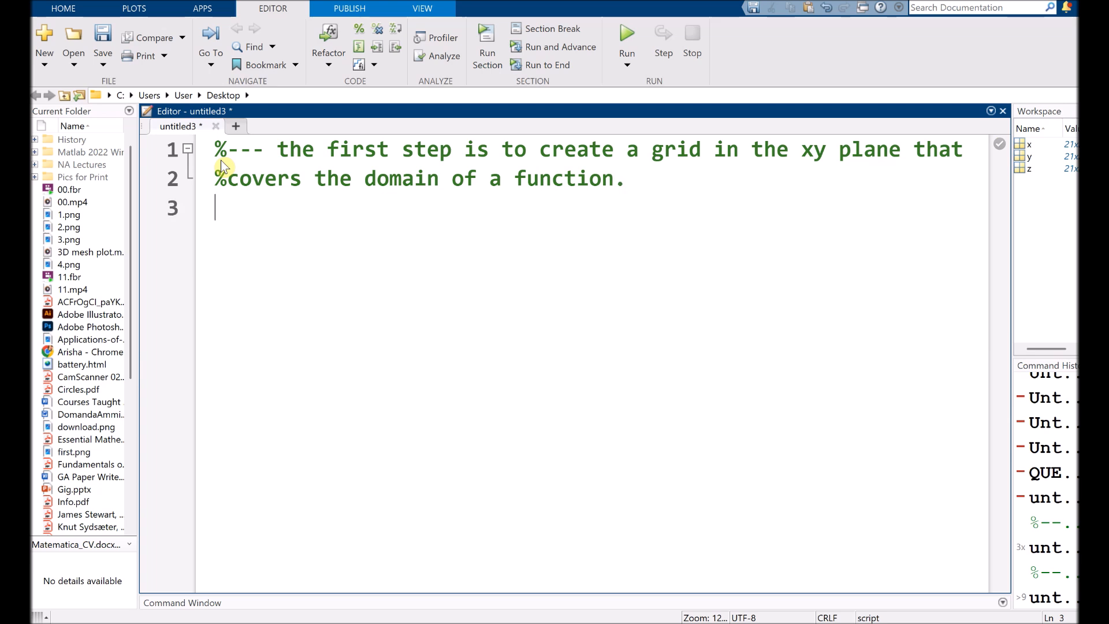
# Write a comment: the second step is to calculate z at each point of the grid
pyautogui.write('%---')
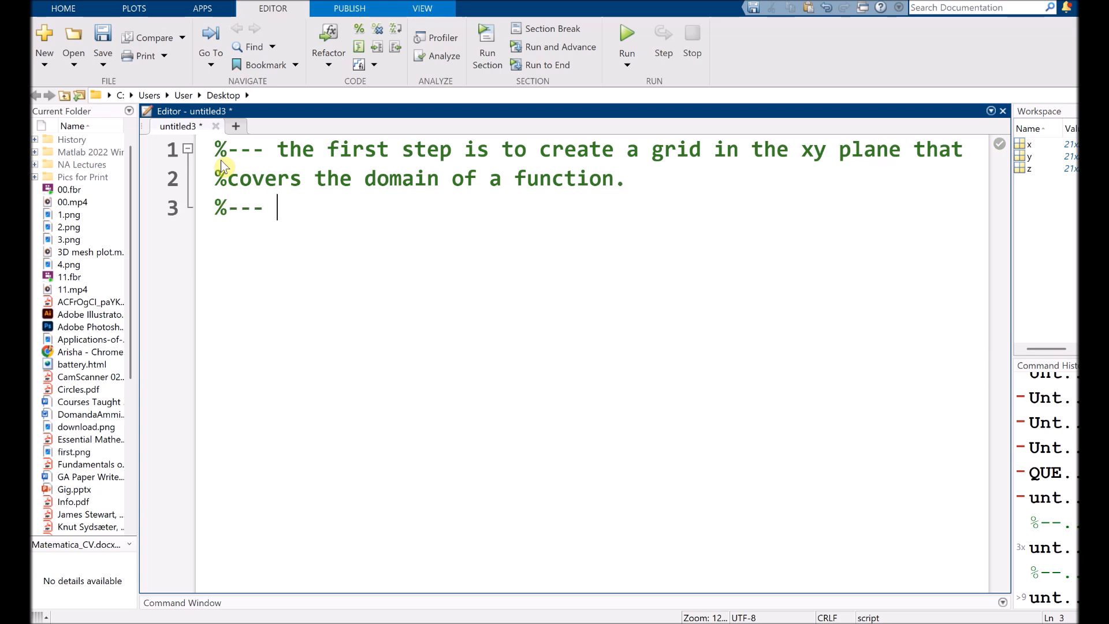
pyautogui.write('The sec')
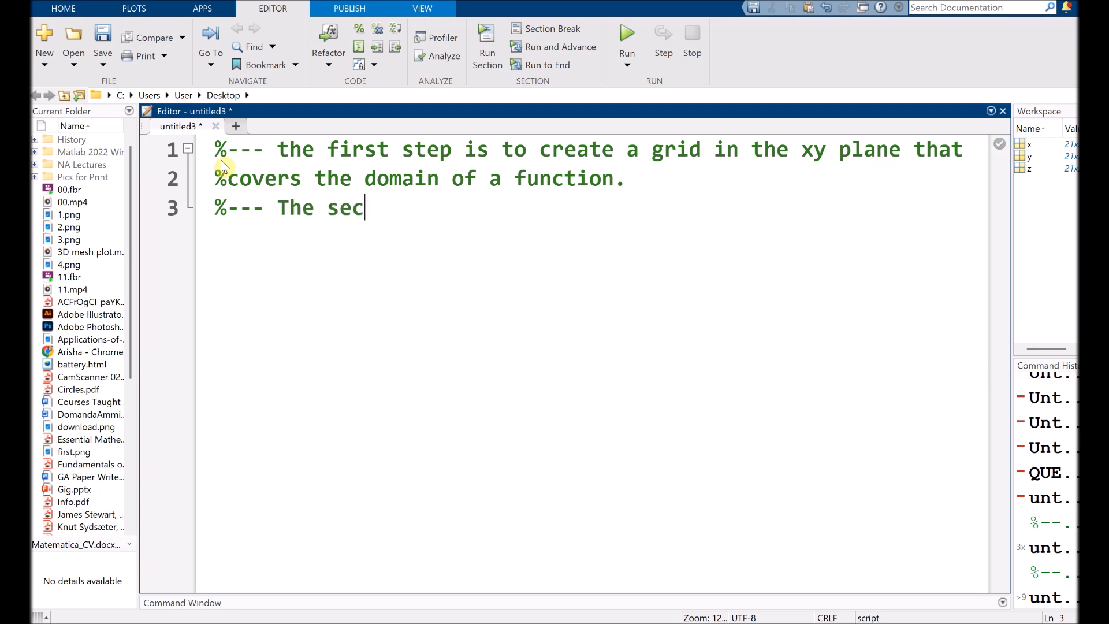
pyautogui.write('ond step')
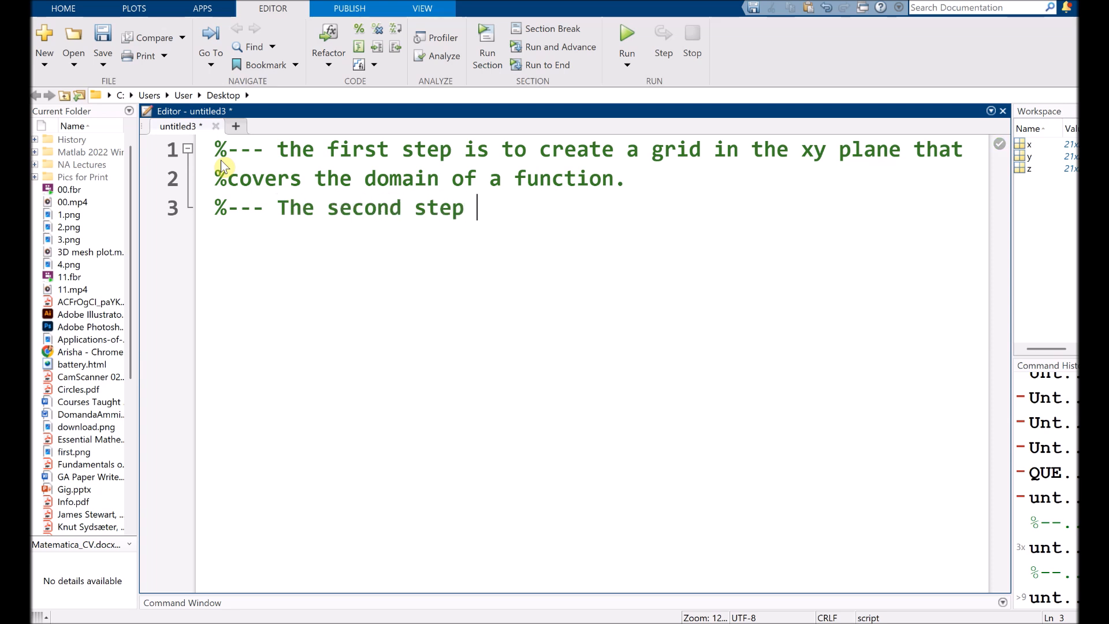
pyautogui.write('is to calculate the value')
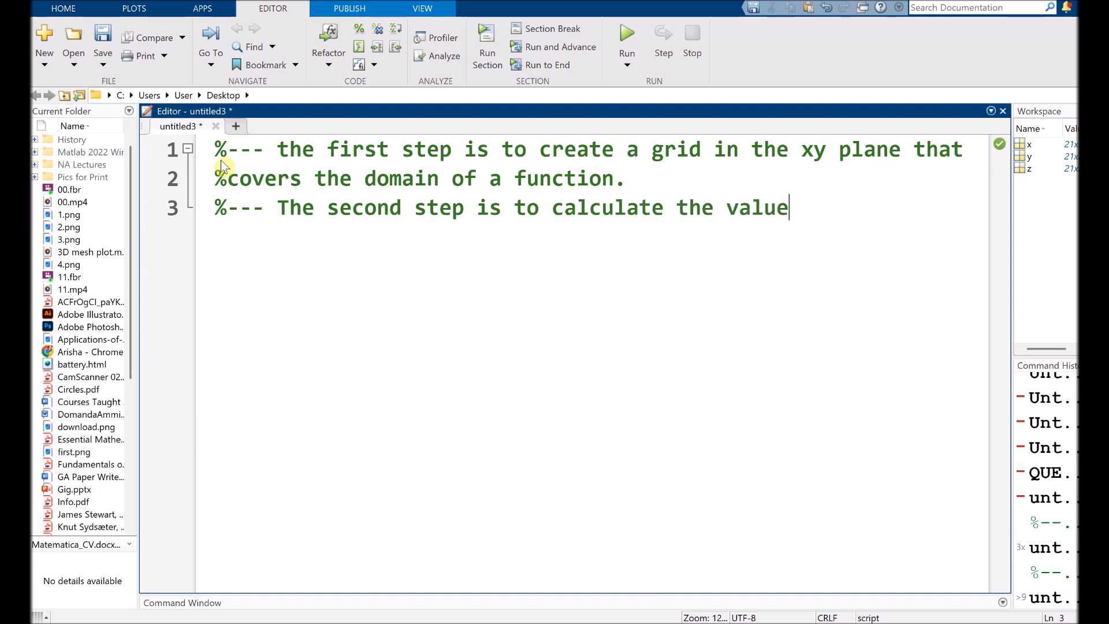
pyautogui.write('o')
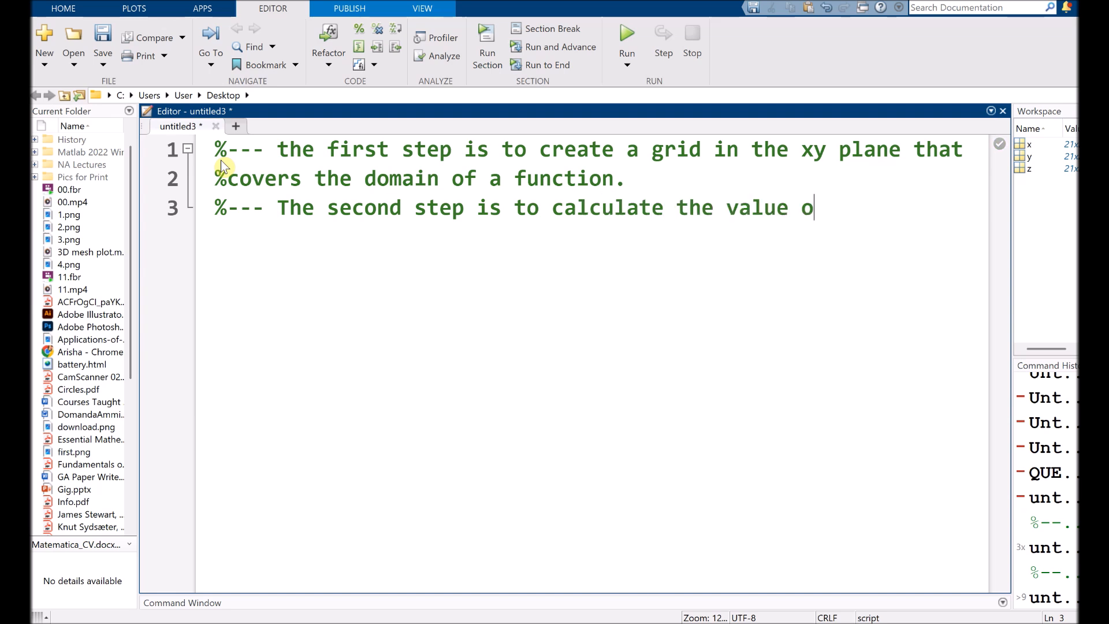
pyautogui.write('f z at')
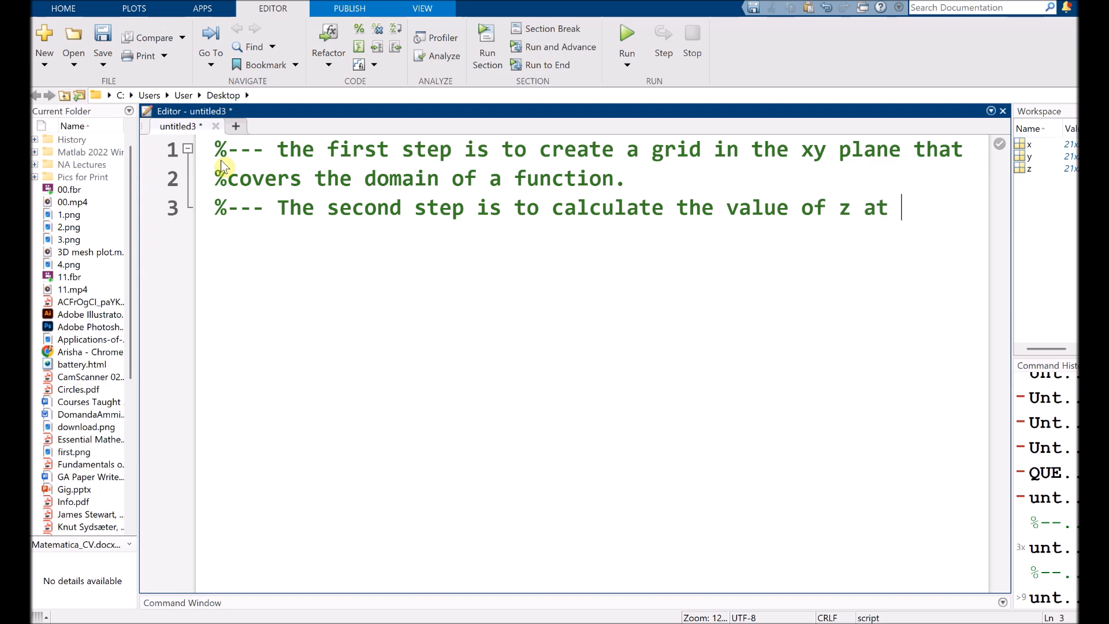
pyautogui.write('each point')
pyautogui.write('%')
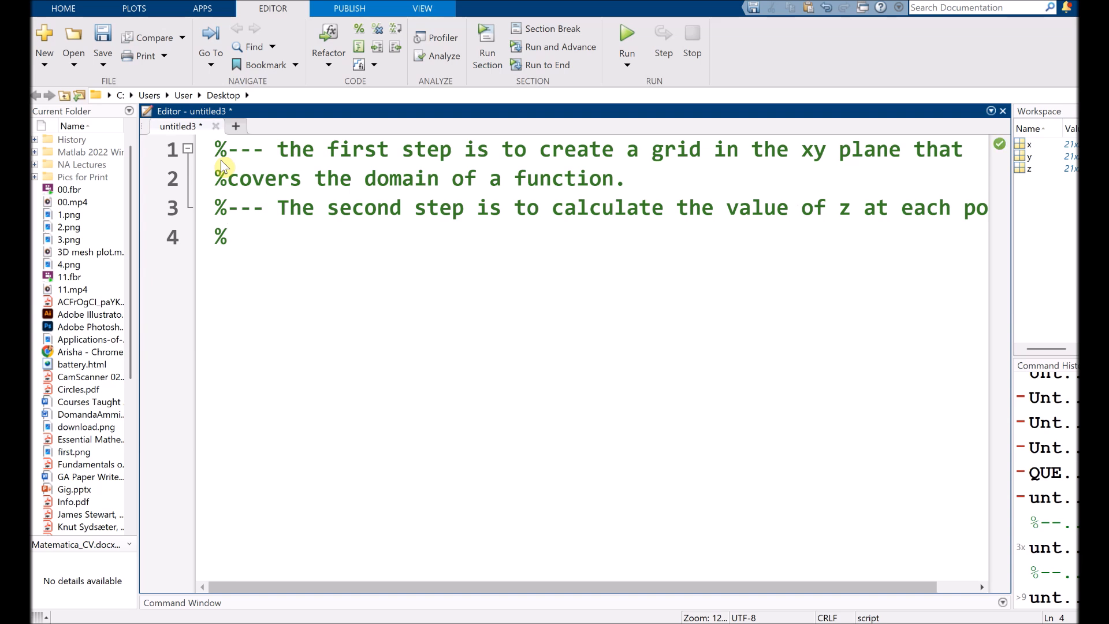
pyautogui.write('of the')
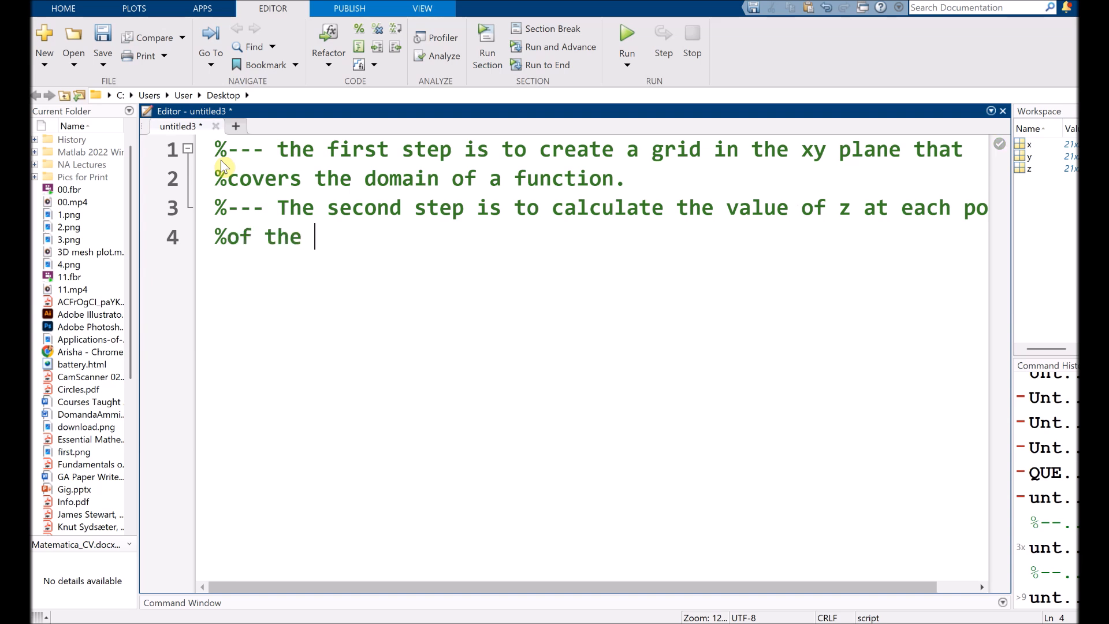
pyautogui.write('grid')
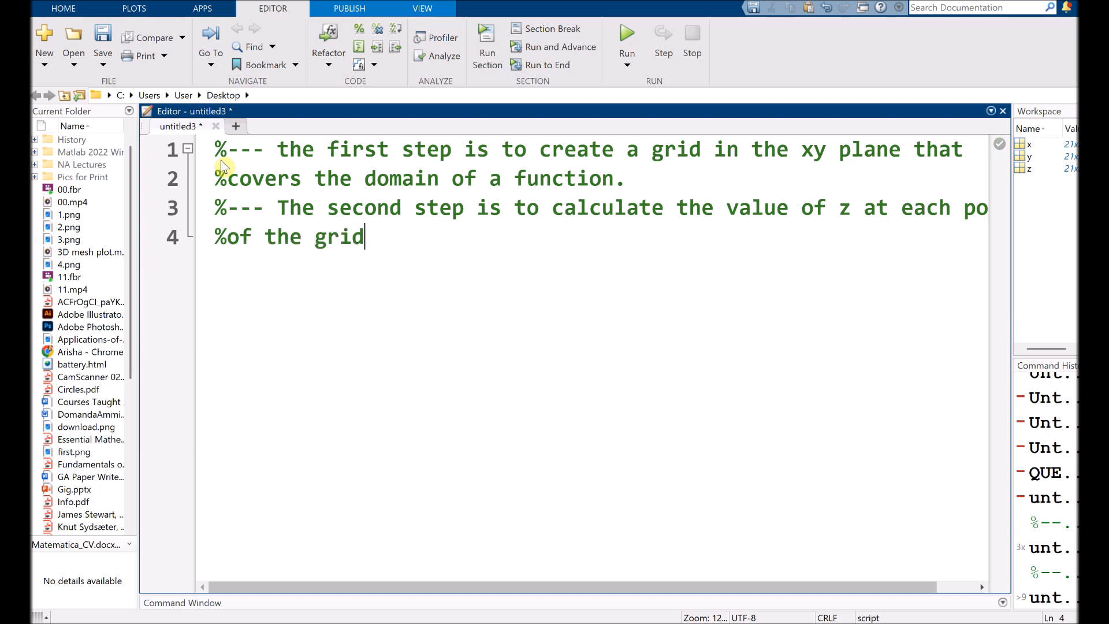
# Write a comment: the third step is to create the surface plot, then start a new line
pyautogui.write('%--')
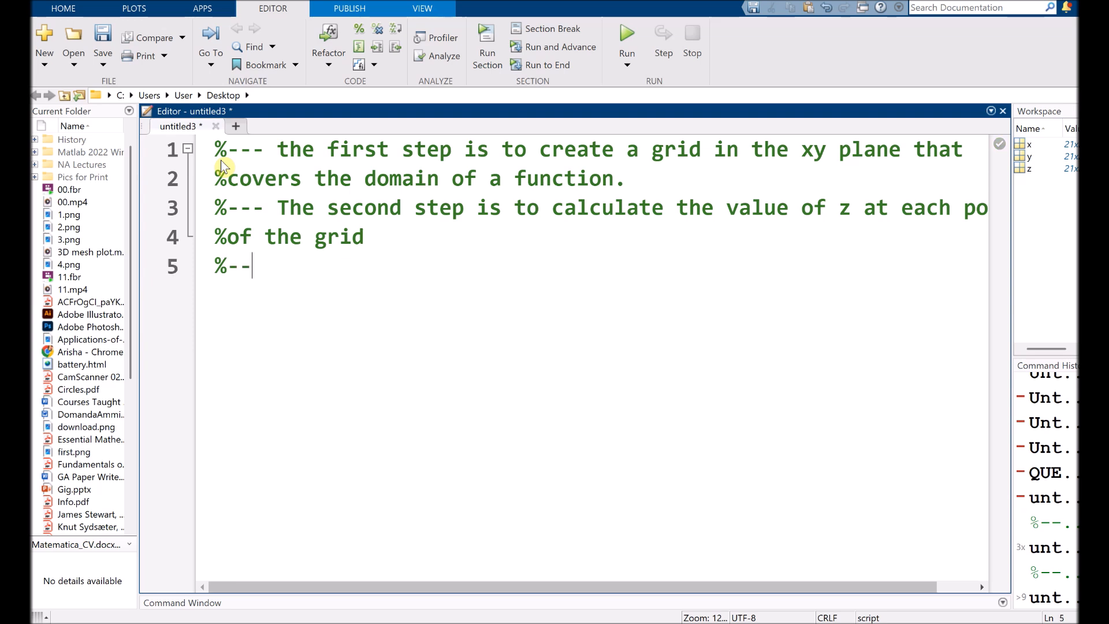
pyautogui.write('-the t')
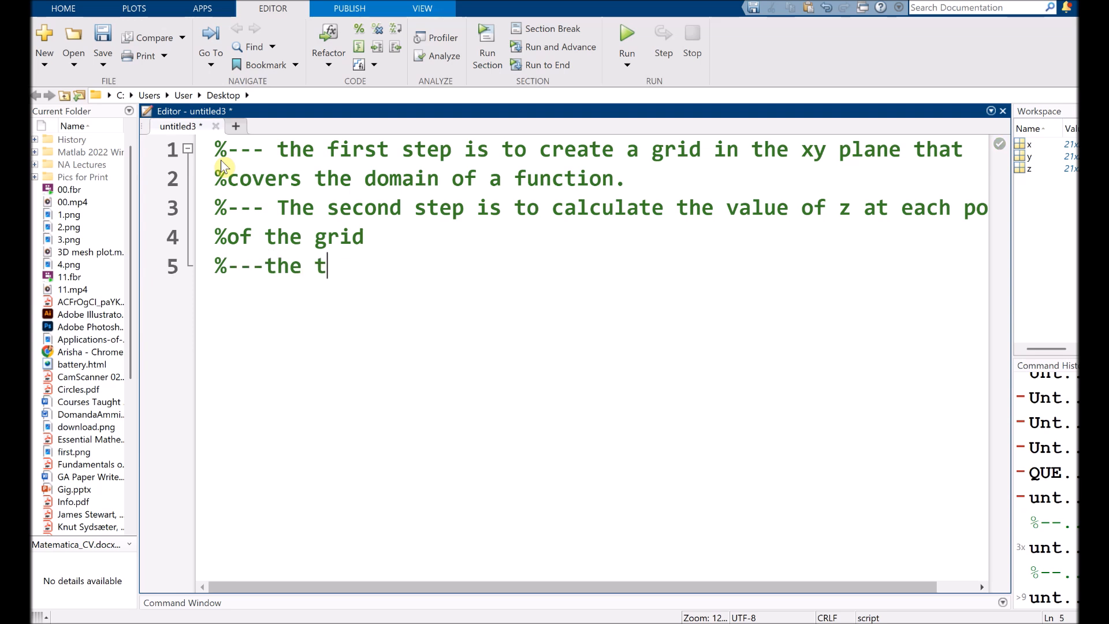
pyautogui.write('hirs ste')
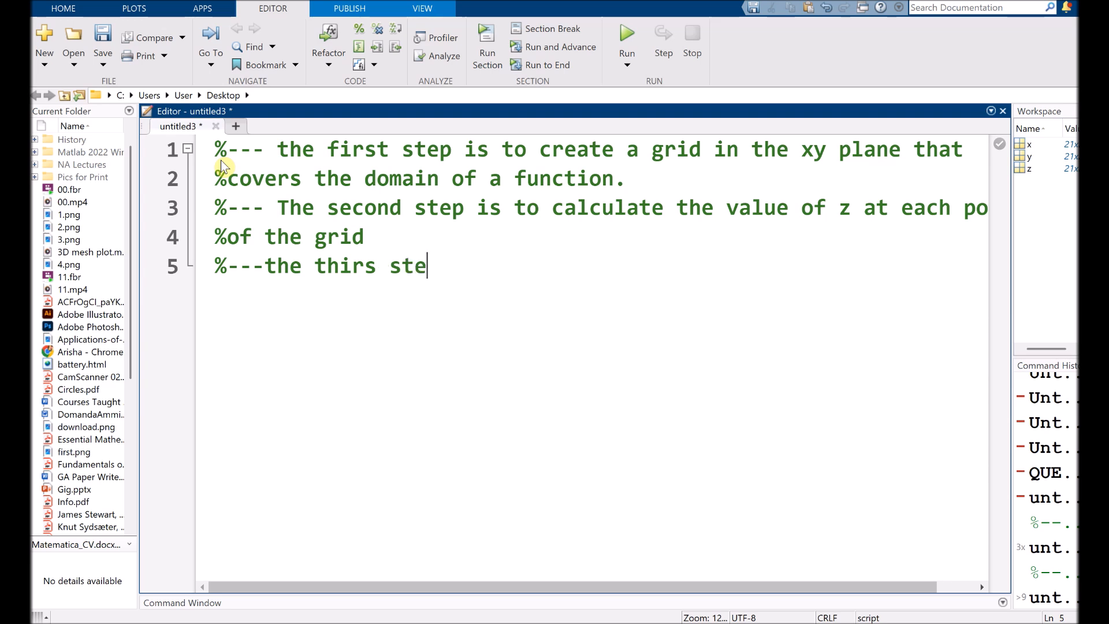
pyautogui.write('p is to')
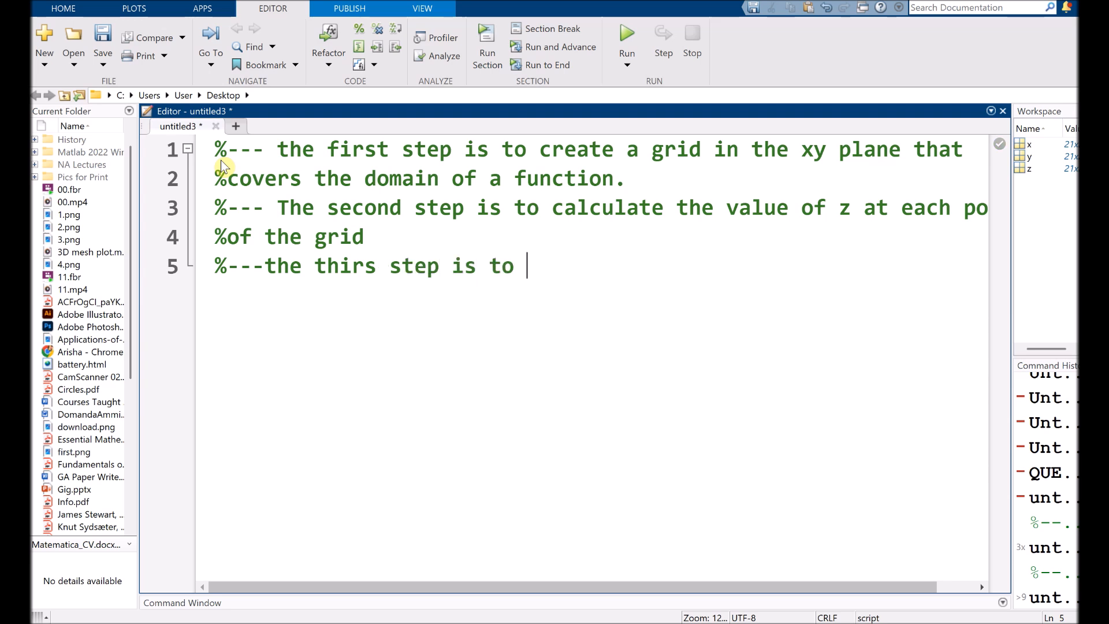
pyautogui.write('create the s')
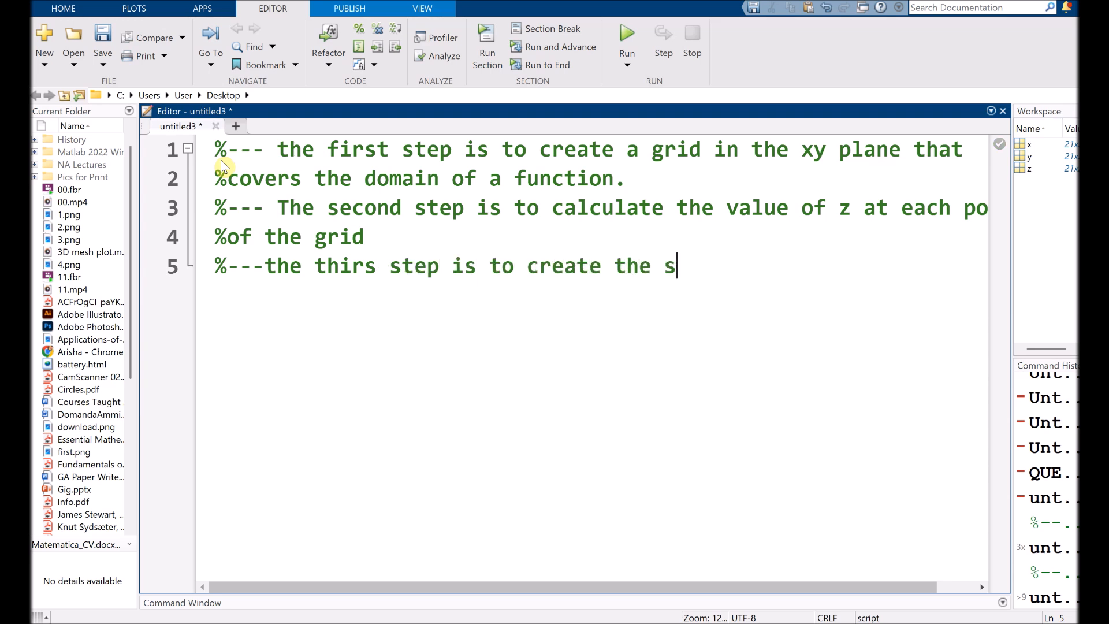
pyautogui.write('urface ploe')
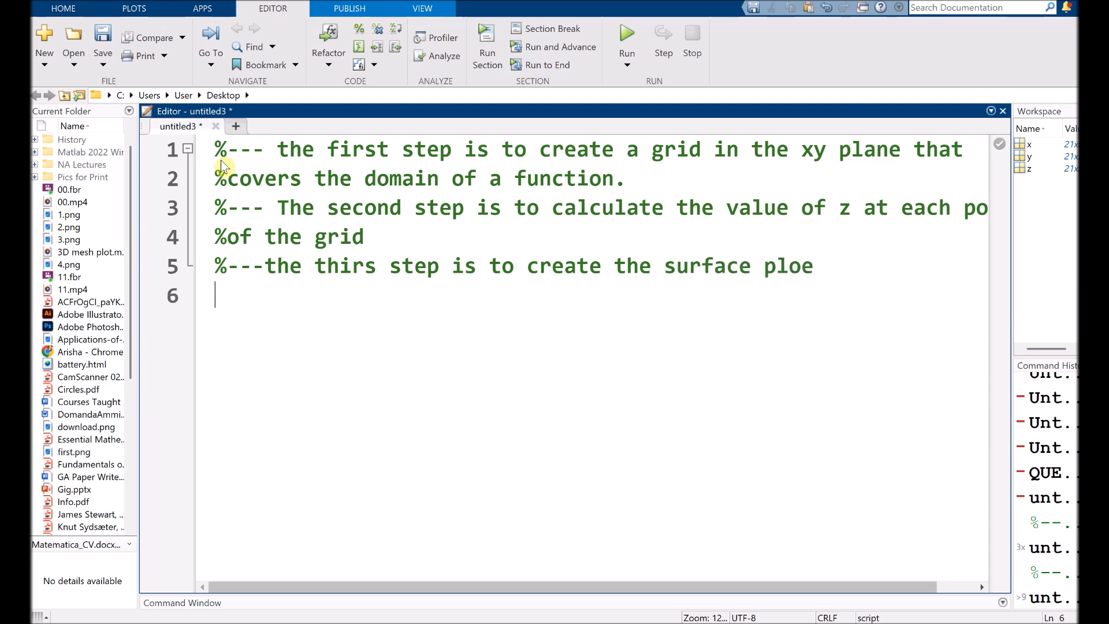
pyautogui.press('enter')
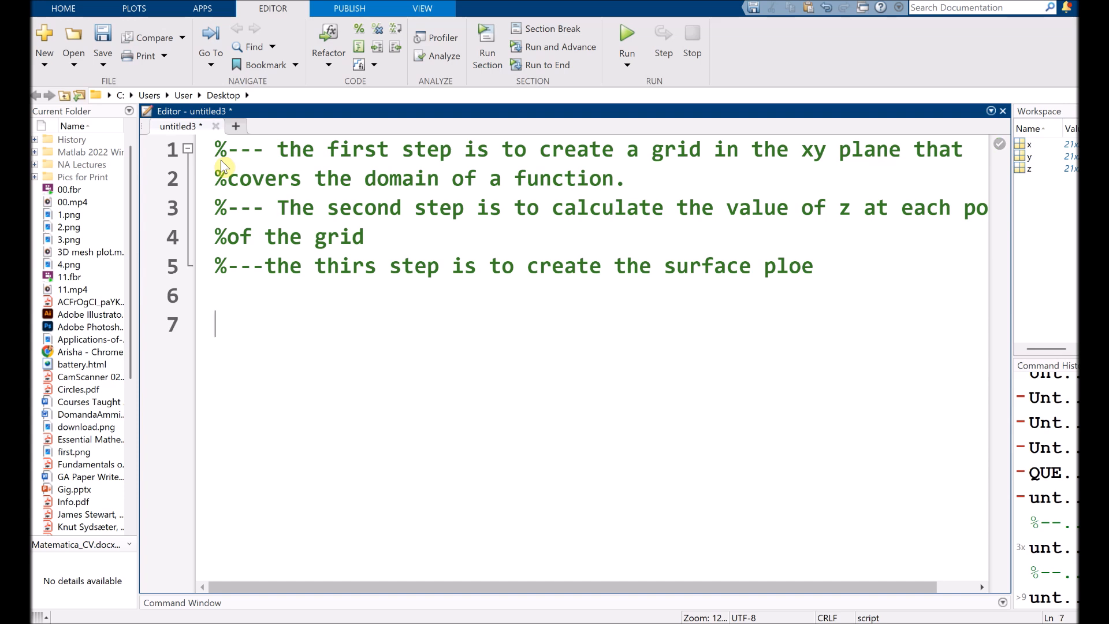
# Add clc, clear all, close all and a %define the range of x and y comment
pyautogui.write('Cl')
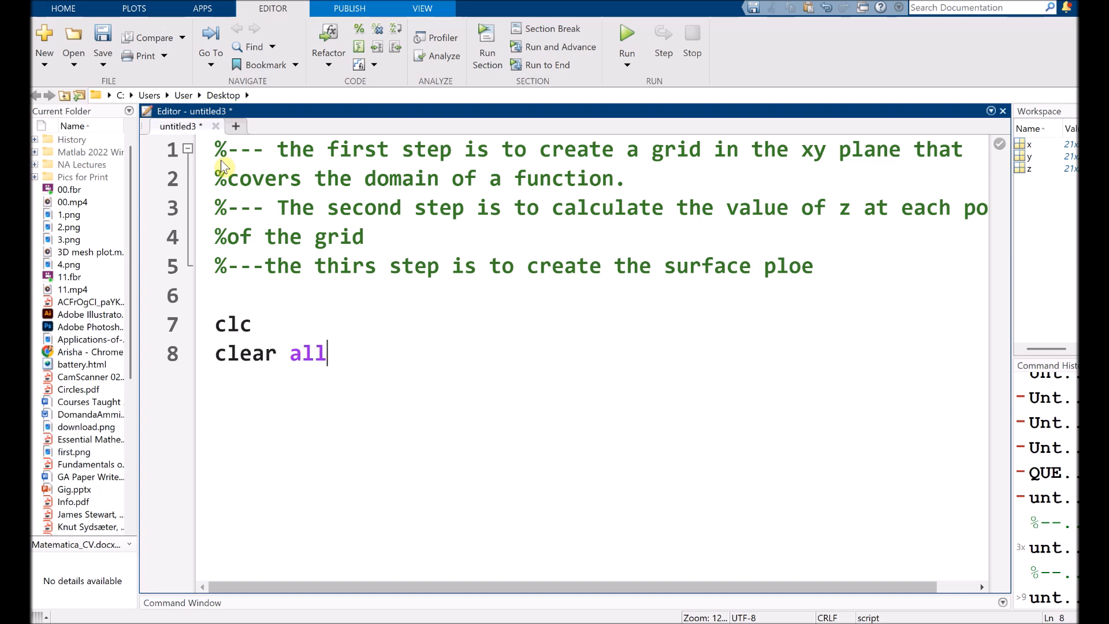
pyautogui.write('close all')
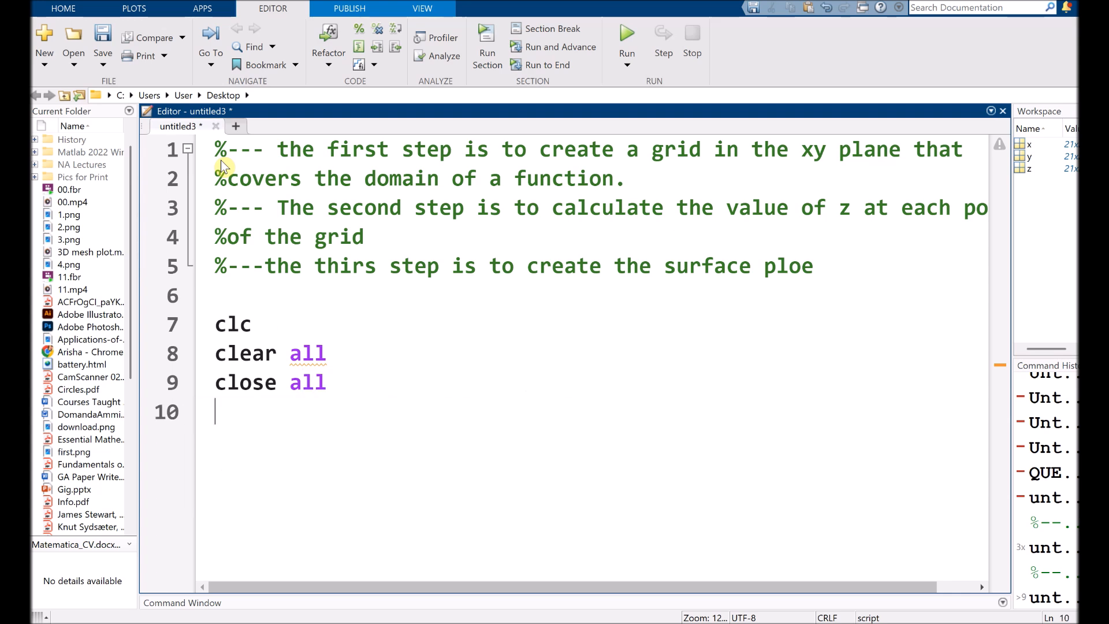
pyautogui.write('%')
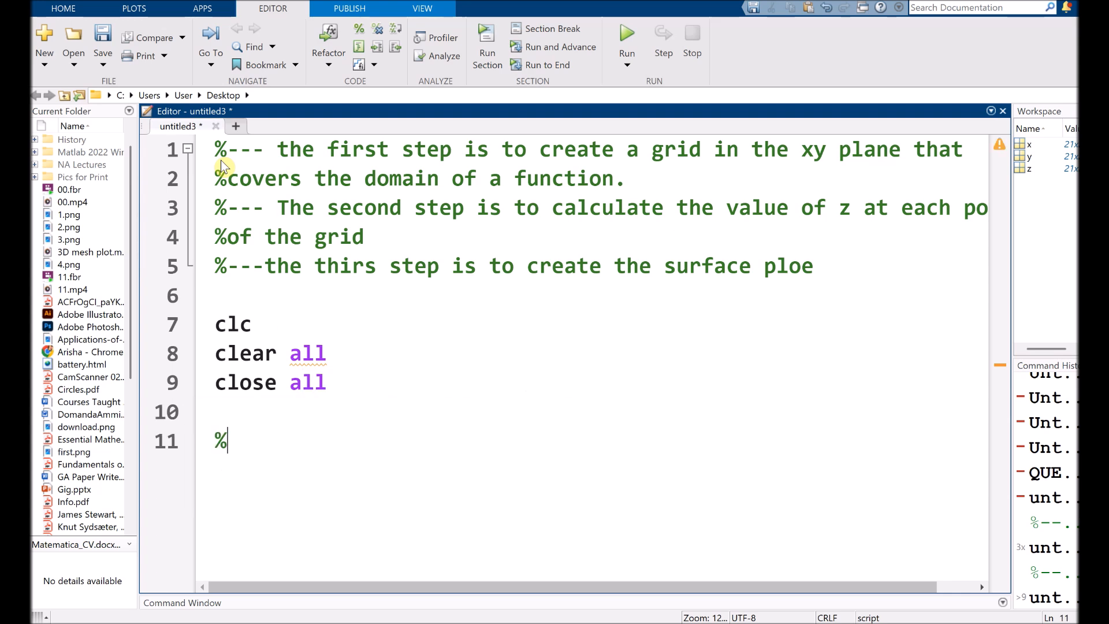
pyautogui.write('def')
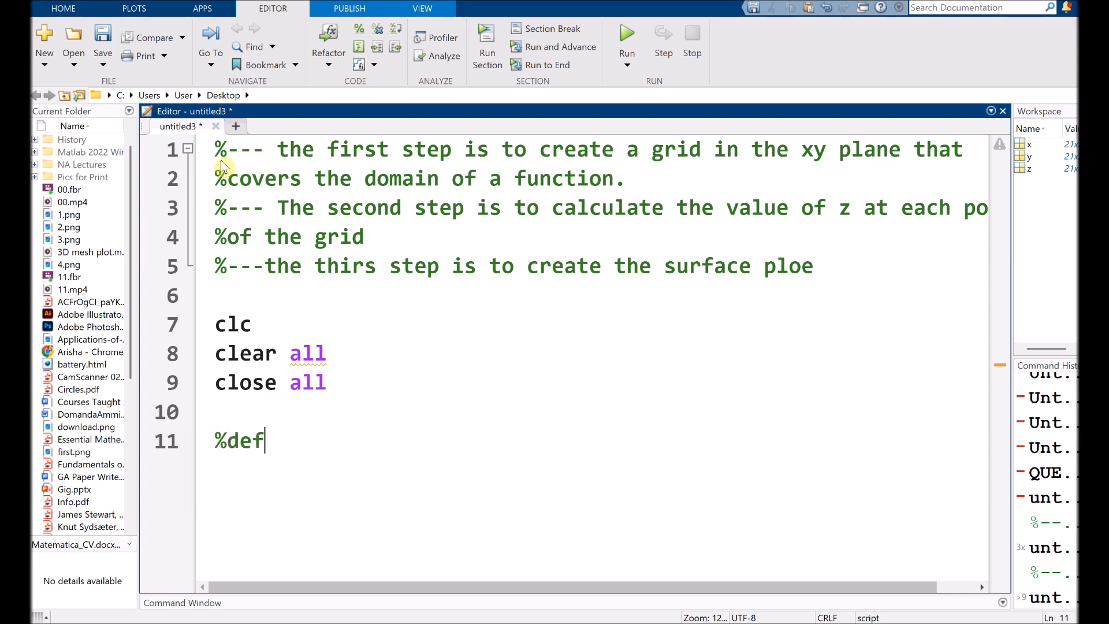
pyautogui.write('ine the arnge for x an')
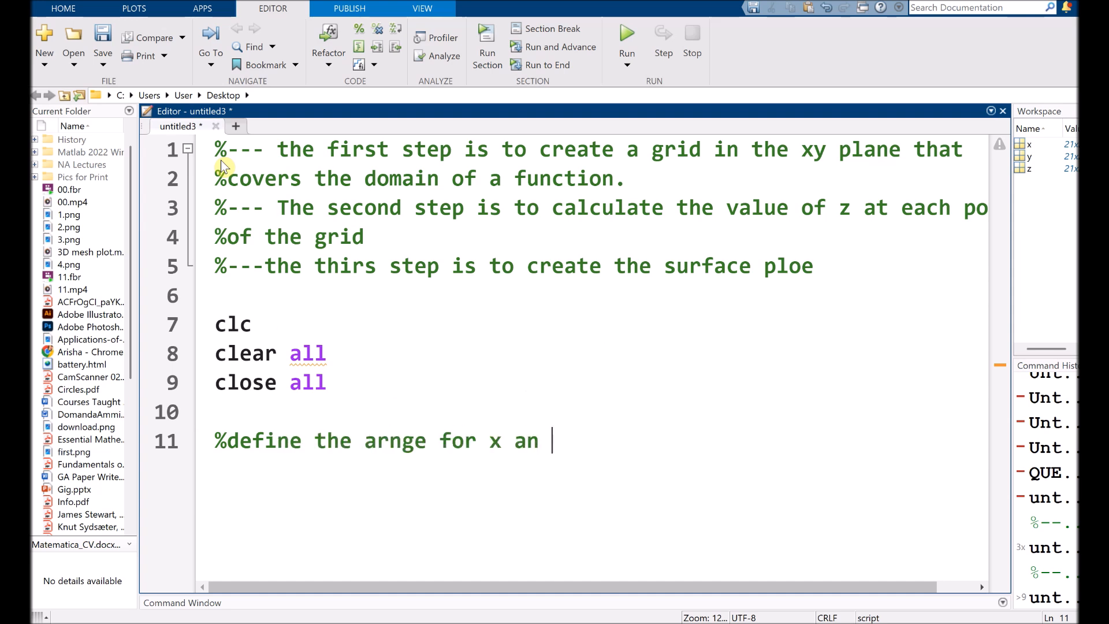
pyautogui.write('d y')
pyautogui.write('x=-')
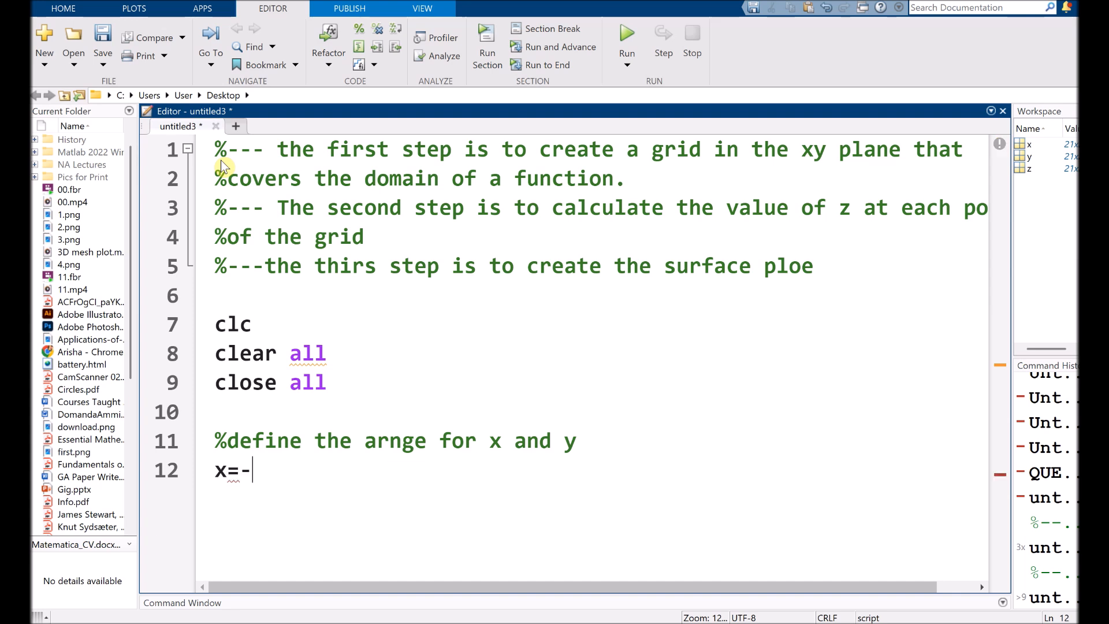
# Define x=-5:0.5:5; and y=-5:0.5:5; and begin the next comment
pyautogui.write('5:0')
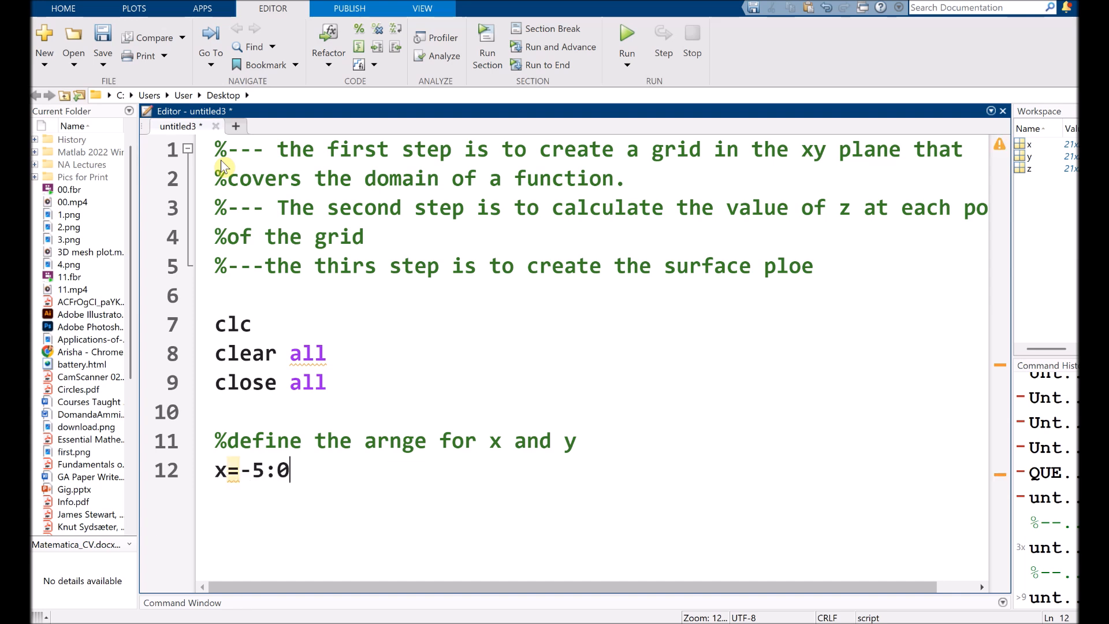
pyautogui.write('.5')
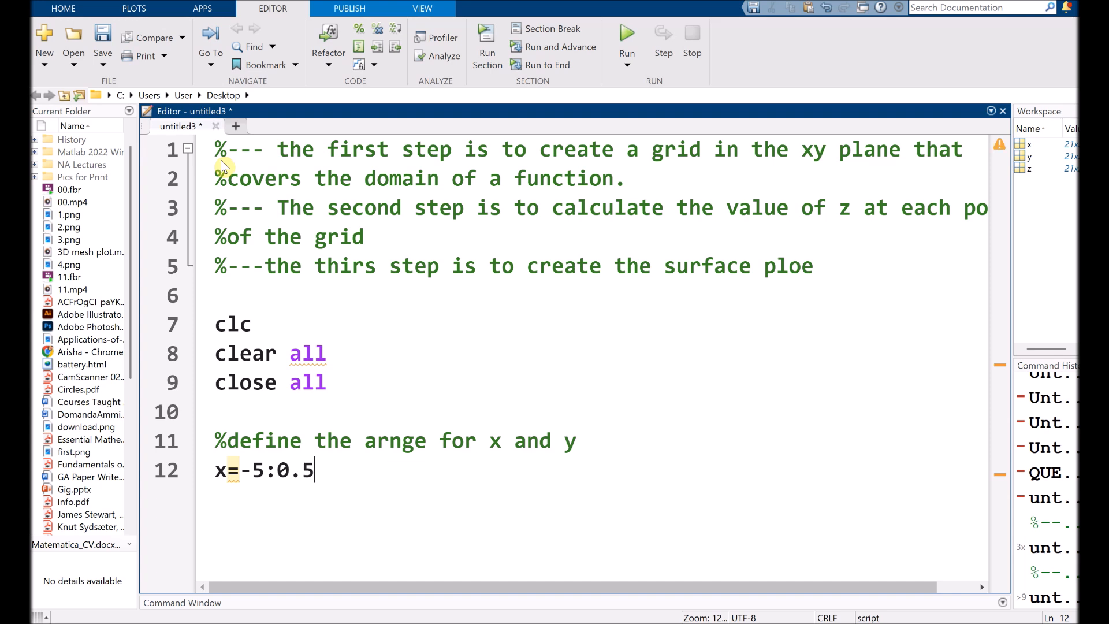
pyautogui.write(':5;')
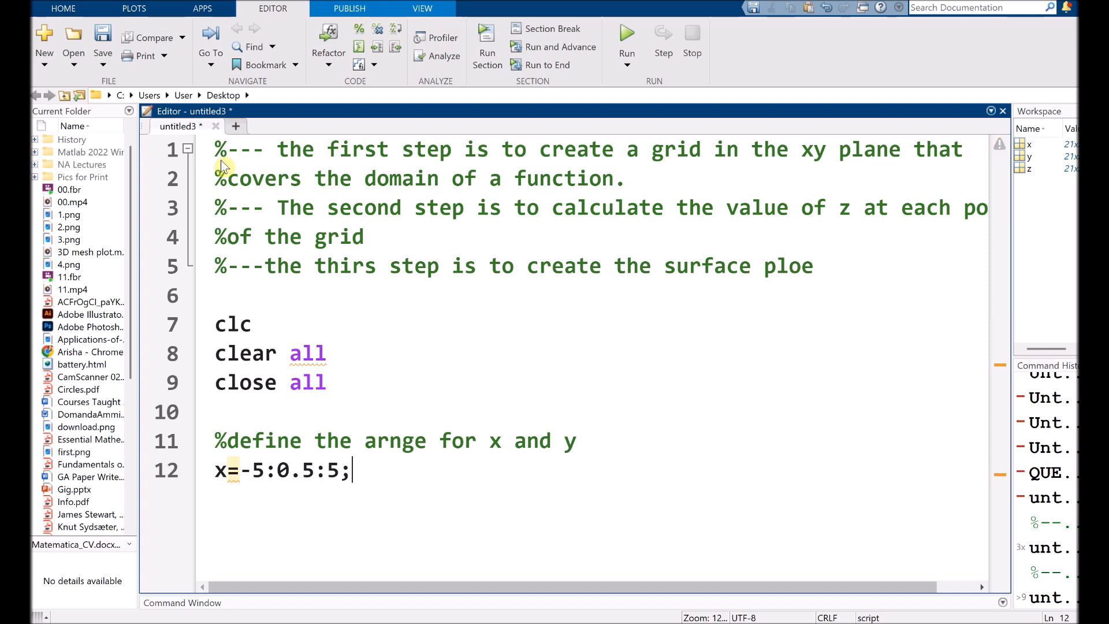
pyautogui.write('y=-')
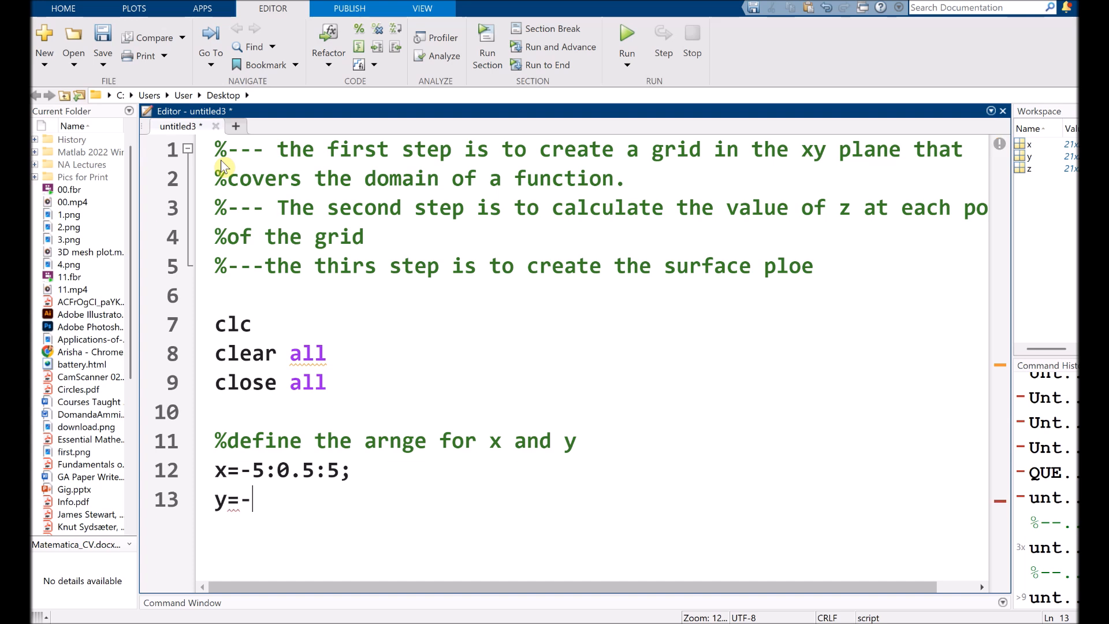
pyautogui.write('5:0.5')
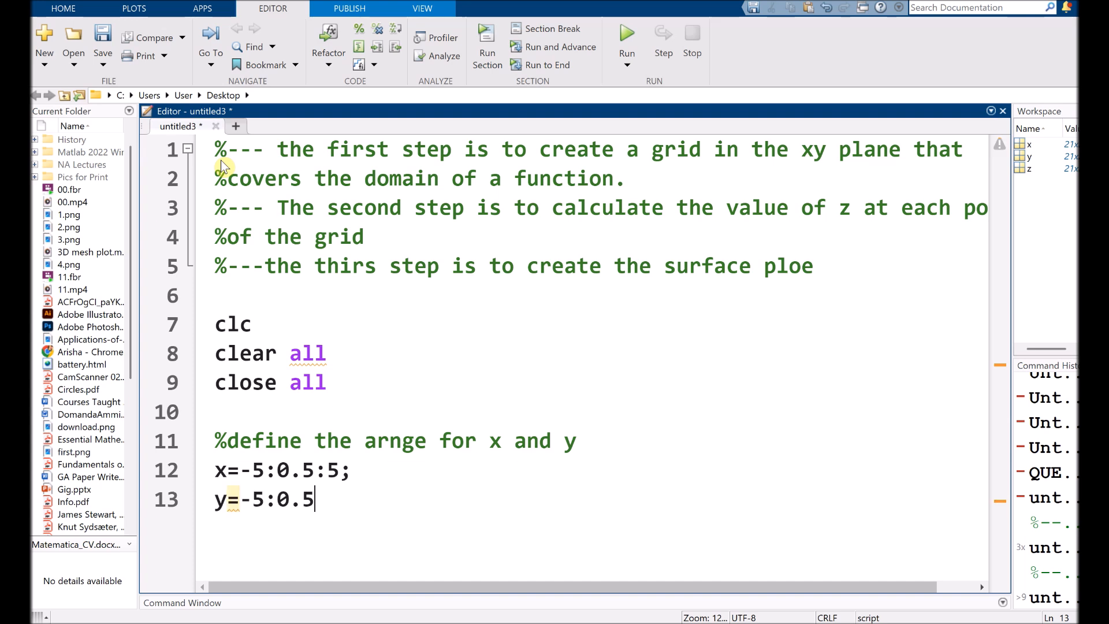
pyautogui.write('5;')
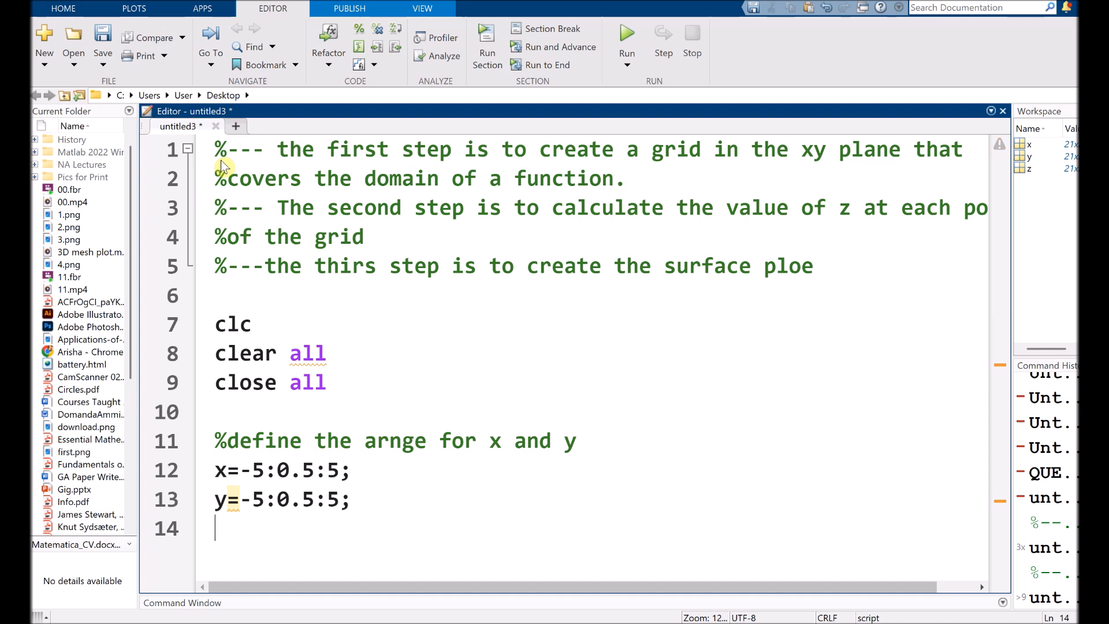
pyautogui.write('%')
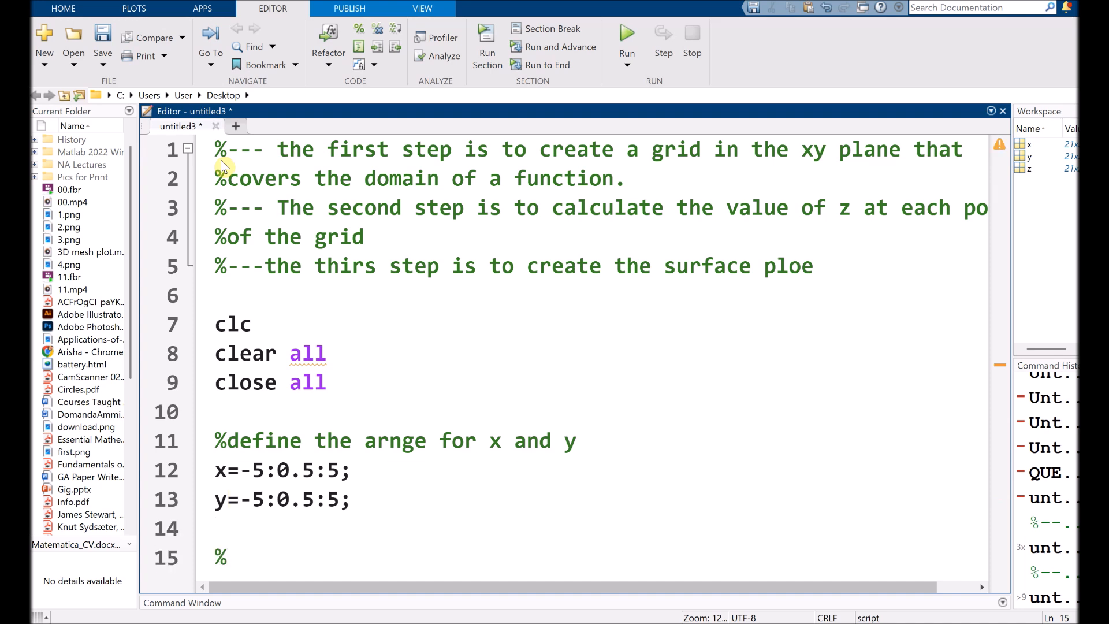
# Add comment %create the grid for x and y and the line [x,y]=meshgrid(x,y);
pyautogui.write('create the g')
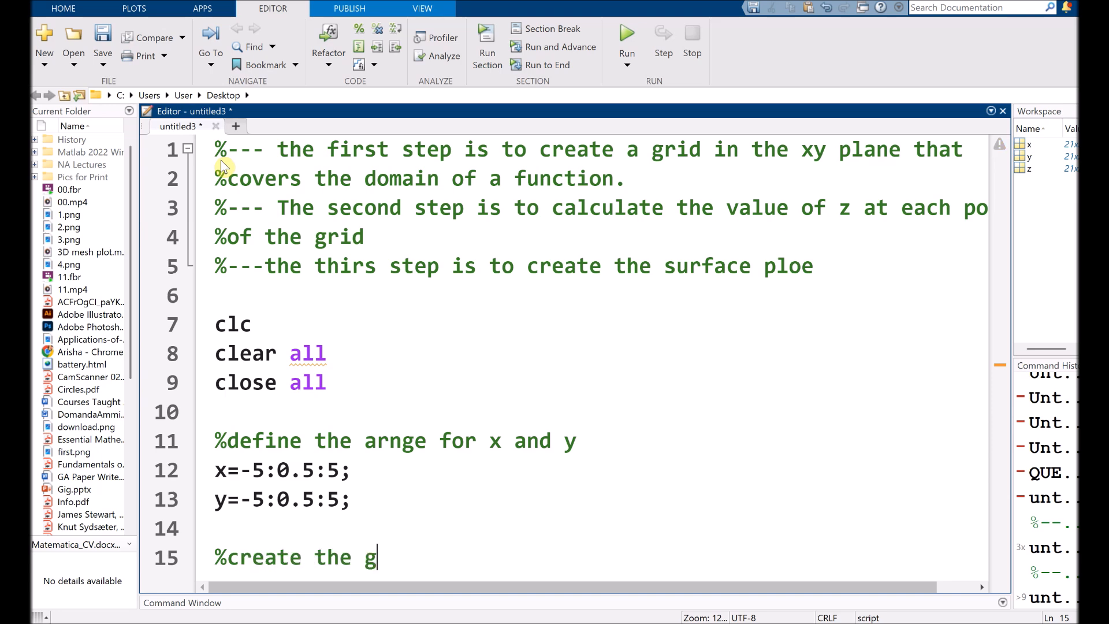
pyautogui.write('rid for x and y')
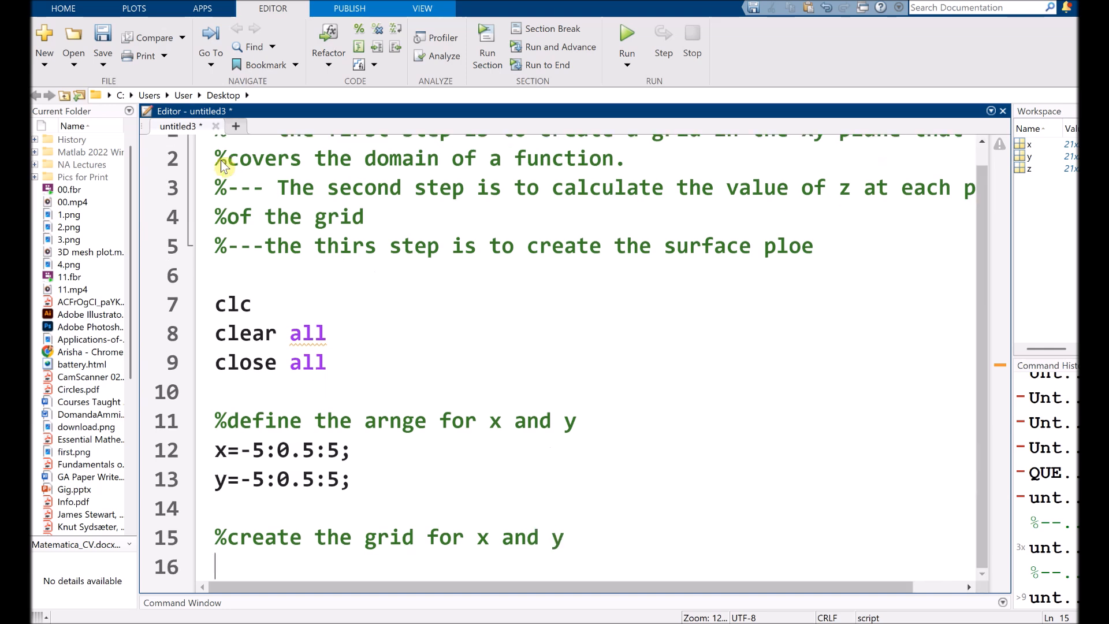
pyautogui.write('[]')
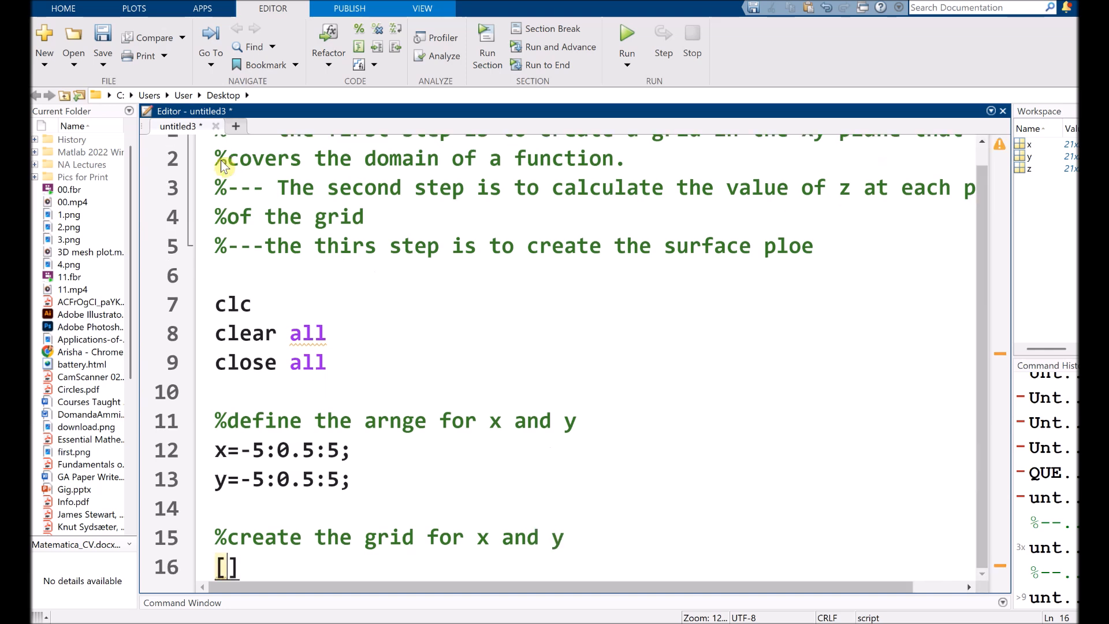
pyautogui.write('x,y]=')
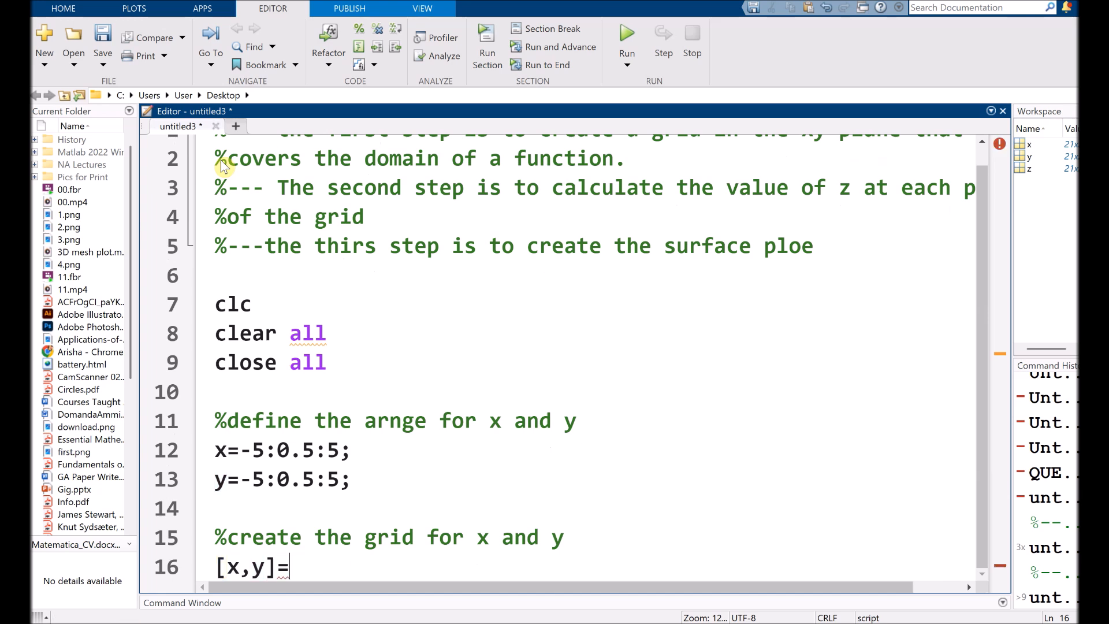
pyautogui.write('mesh')
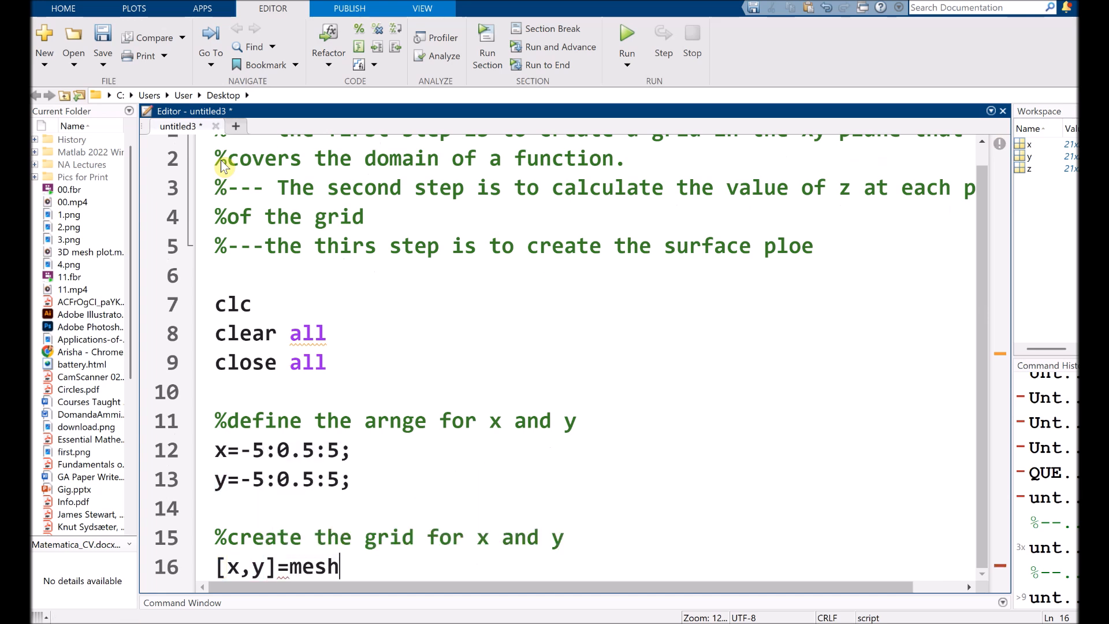
pyautogui.write('grid')
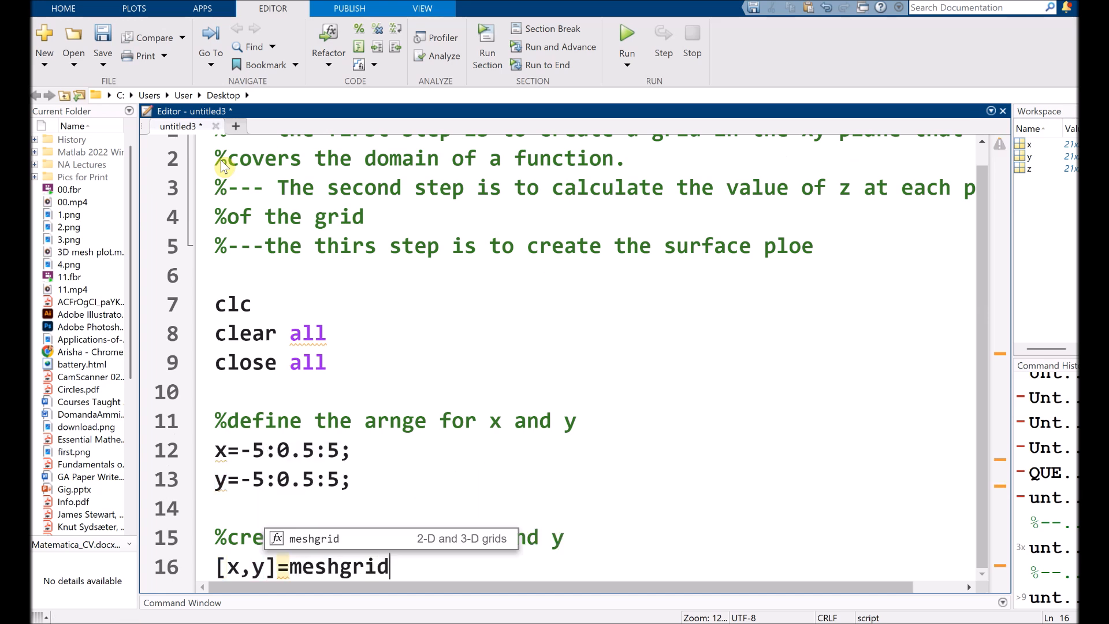
pyautogui.write('(')
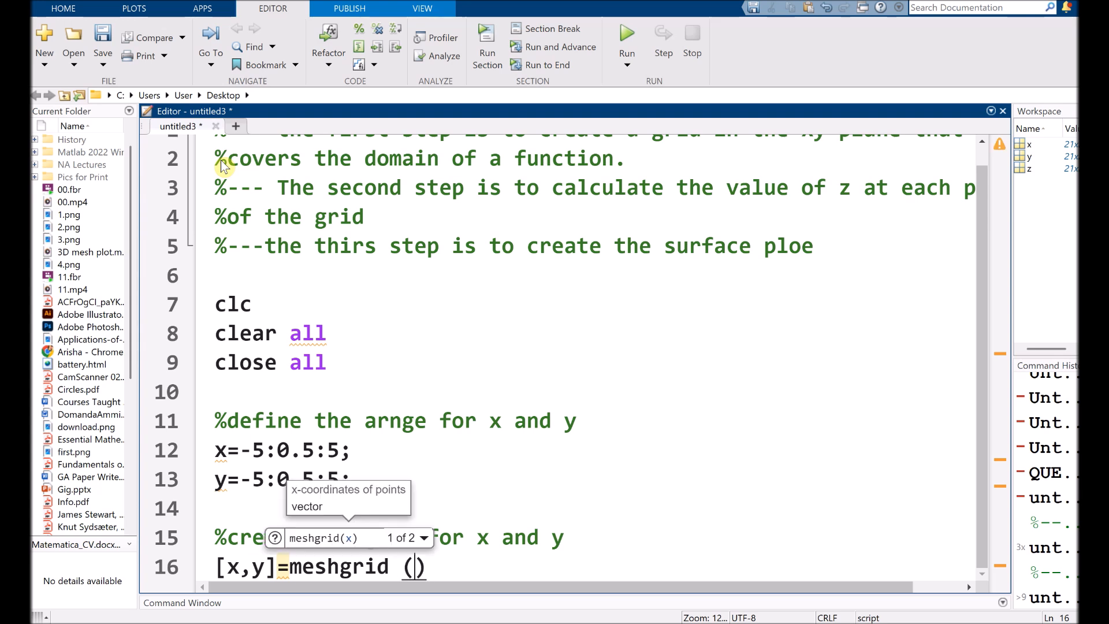
pyautogui.write('x,y')
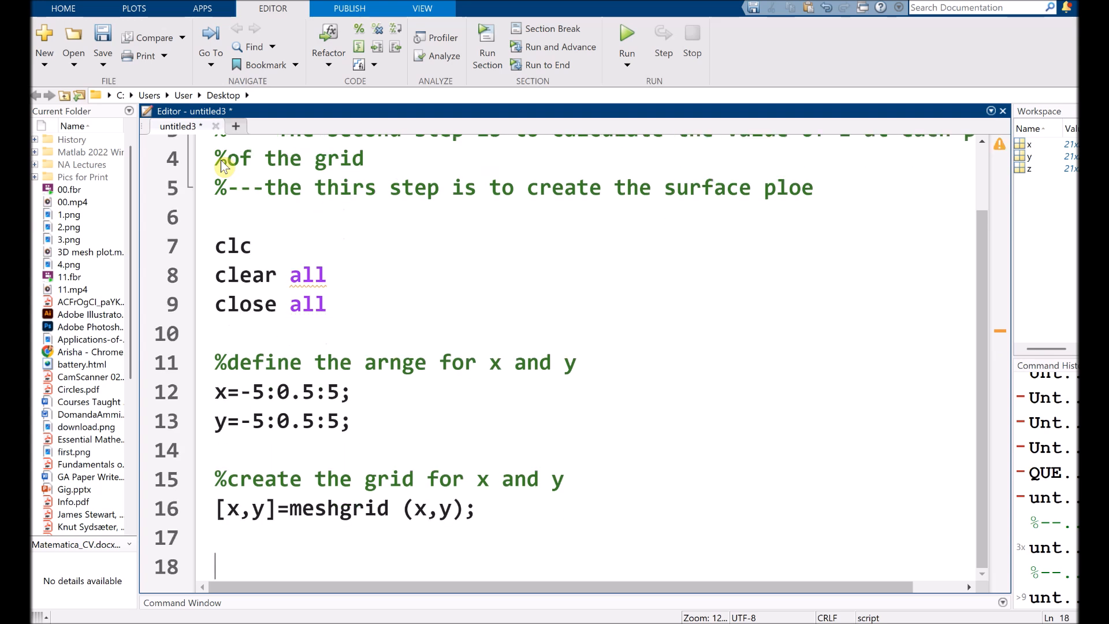
# Add a %define z function comment and the line z=sin(sqrt(x.^2+y.^2));
pyautogui.write('%def')
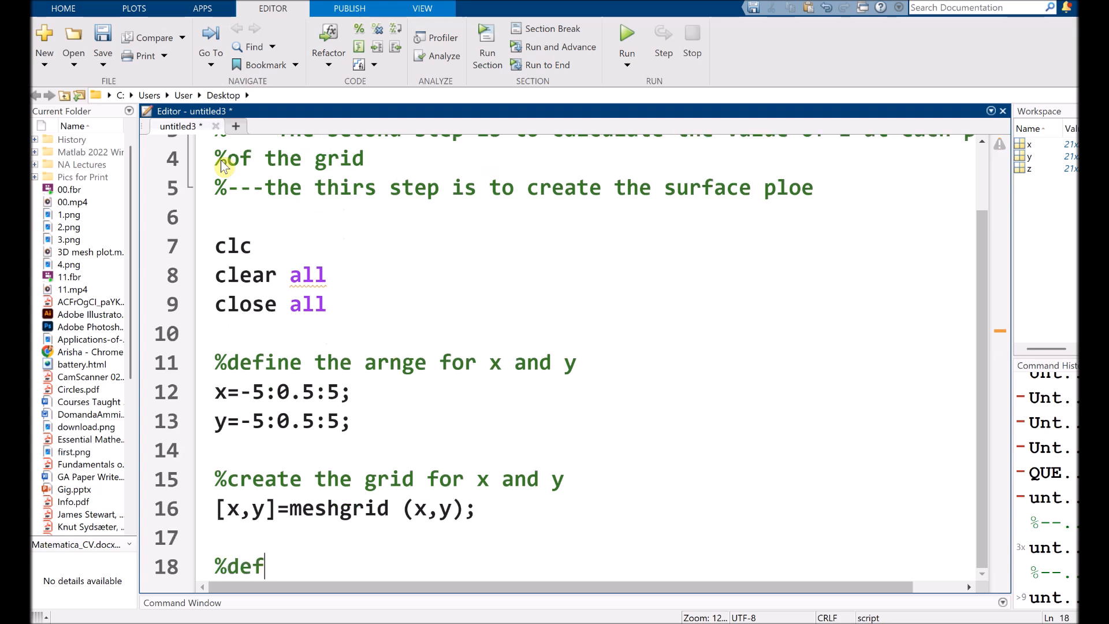
pyautogui.write('ine z as a')
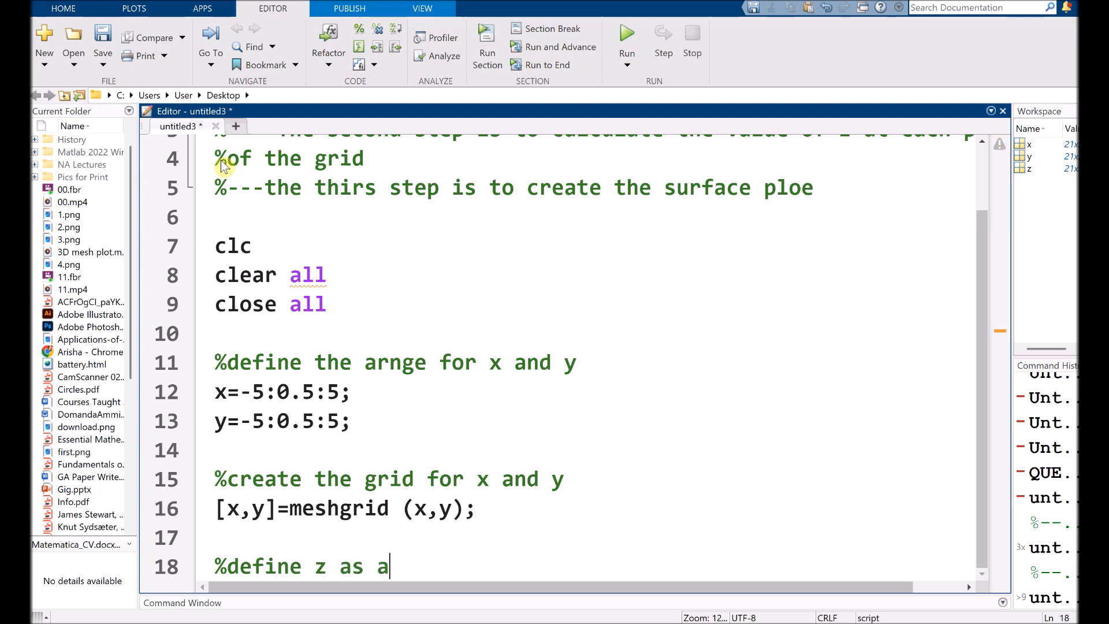
pyautogui.write('function of x and y')
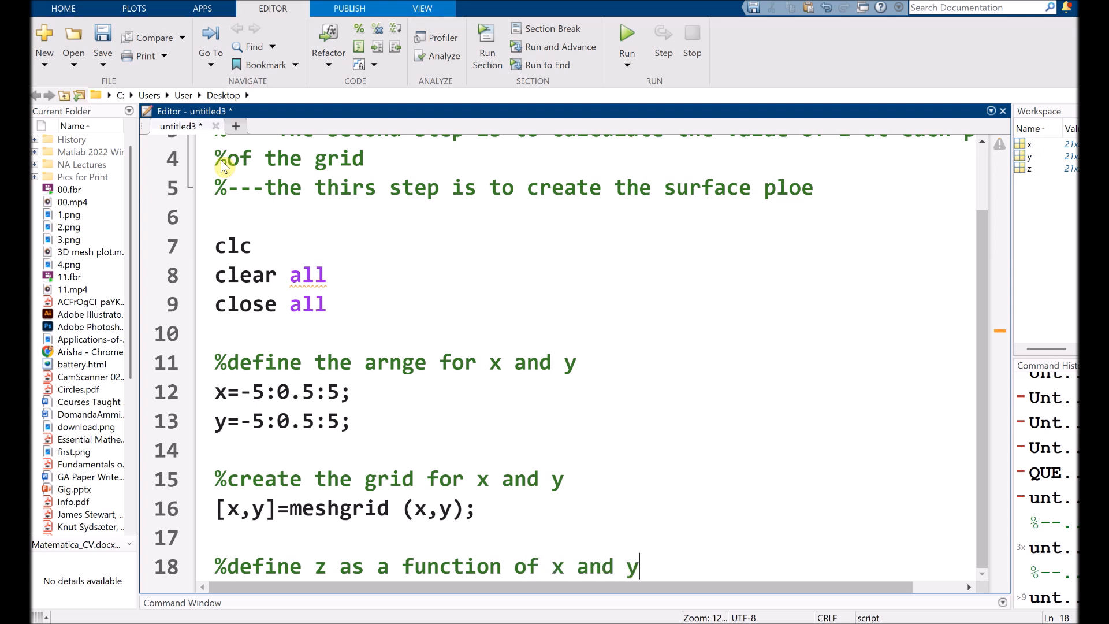
pyautogui.write('z')
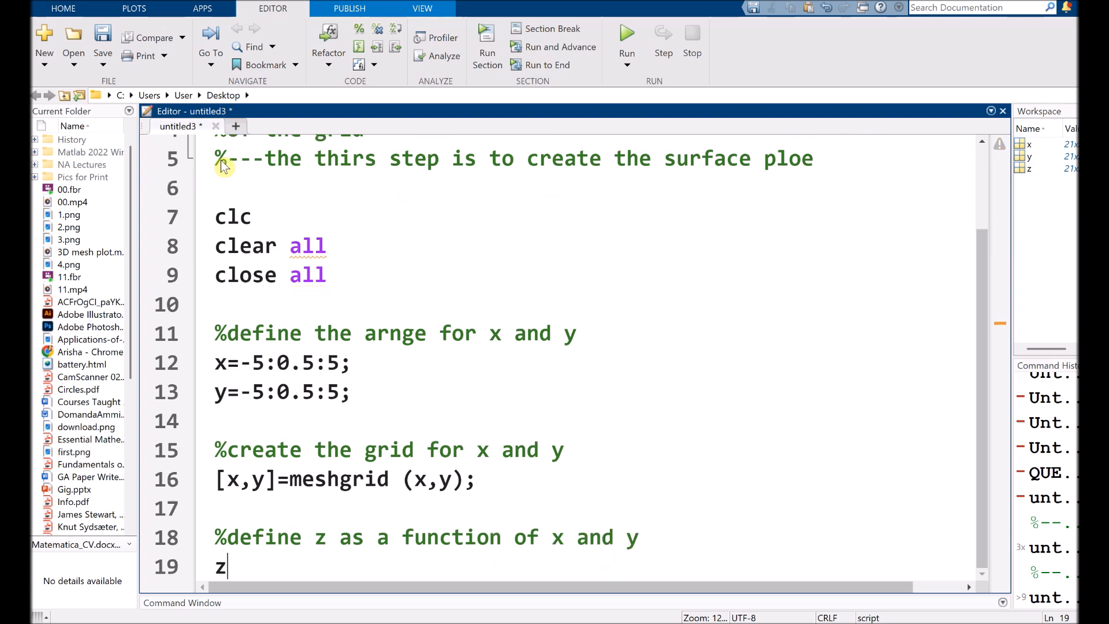
pyautogui.write('=sin(sq')
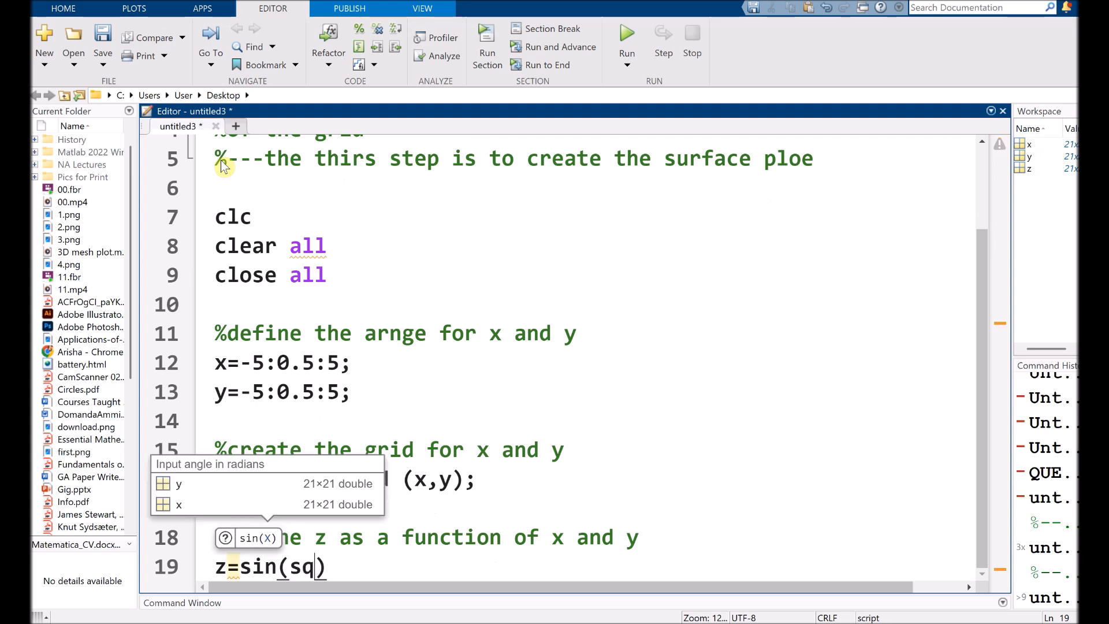
pyautogui.write('rt()')
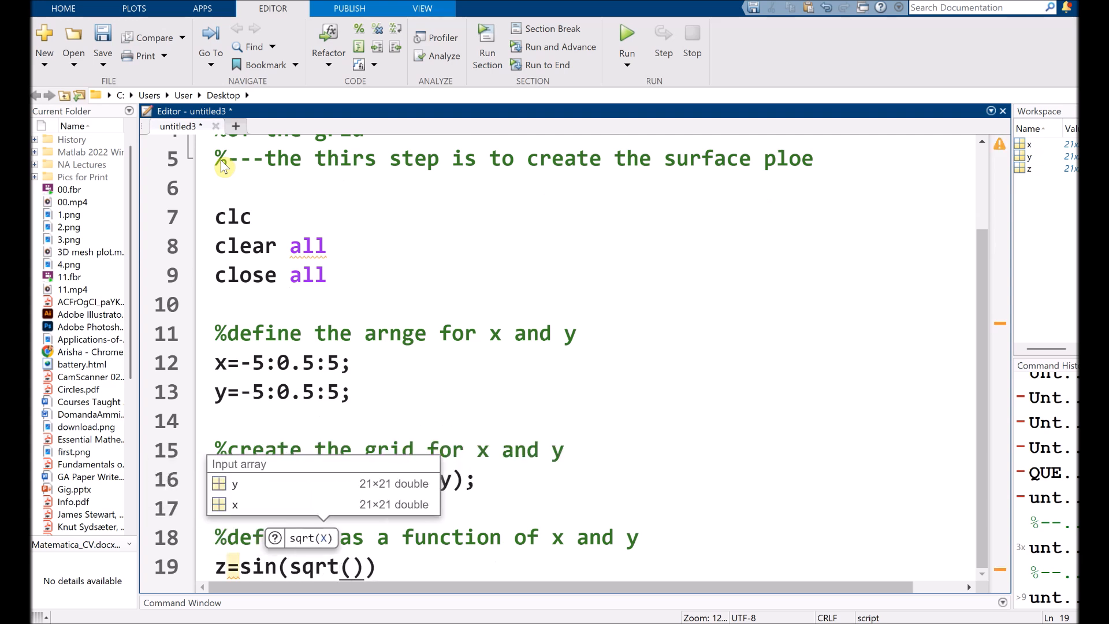
pyautogui.write('.^2')
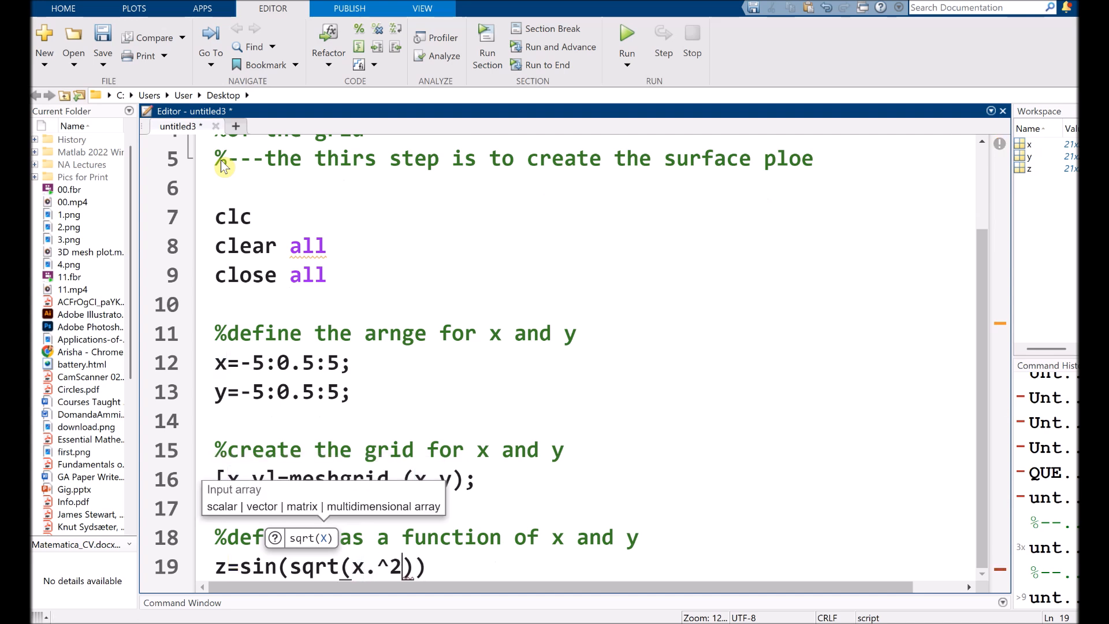
pyautogui.write('+y.^')
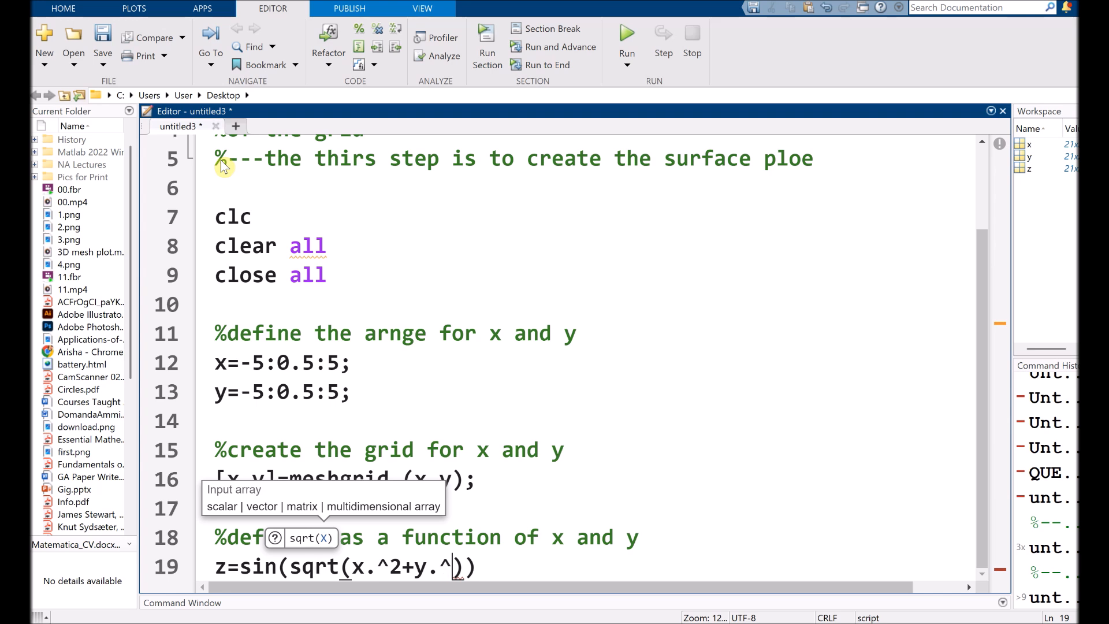
pyautogui.write(')')
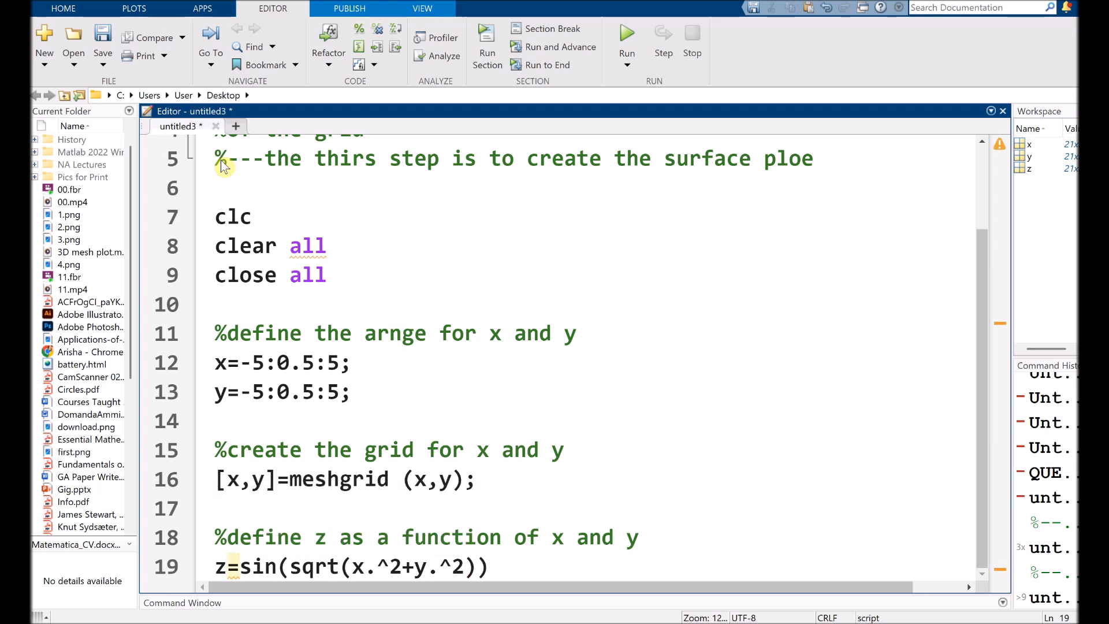
pyautogui.write(')')
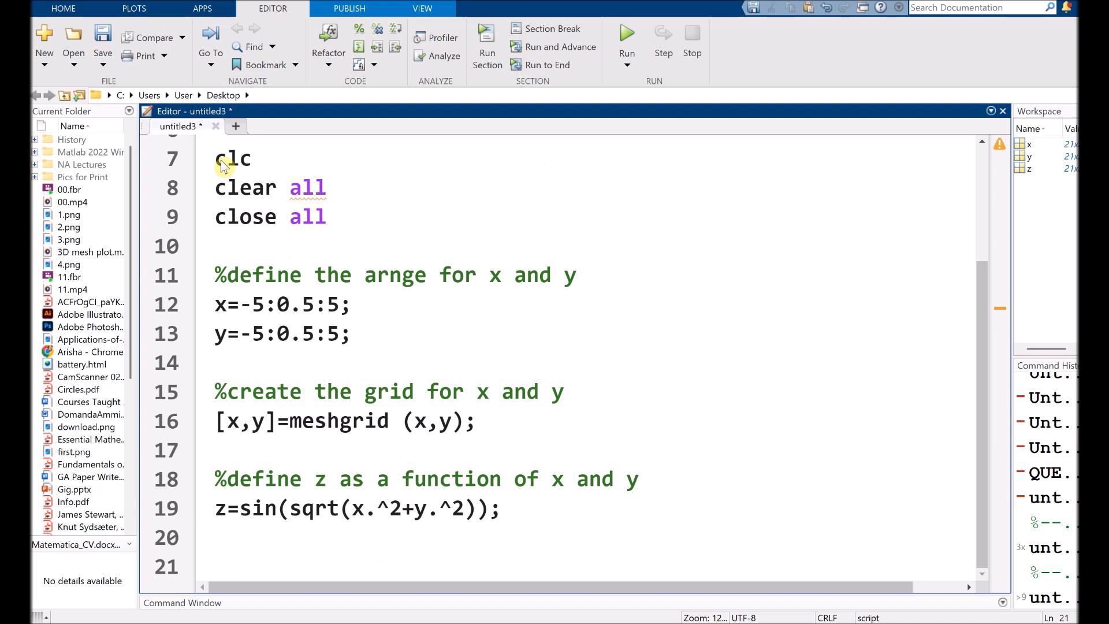
# Add comment %create the surface plot and the line surf(x,y,z,'LineWidth',2);
pyautogui.write('%create')
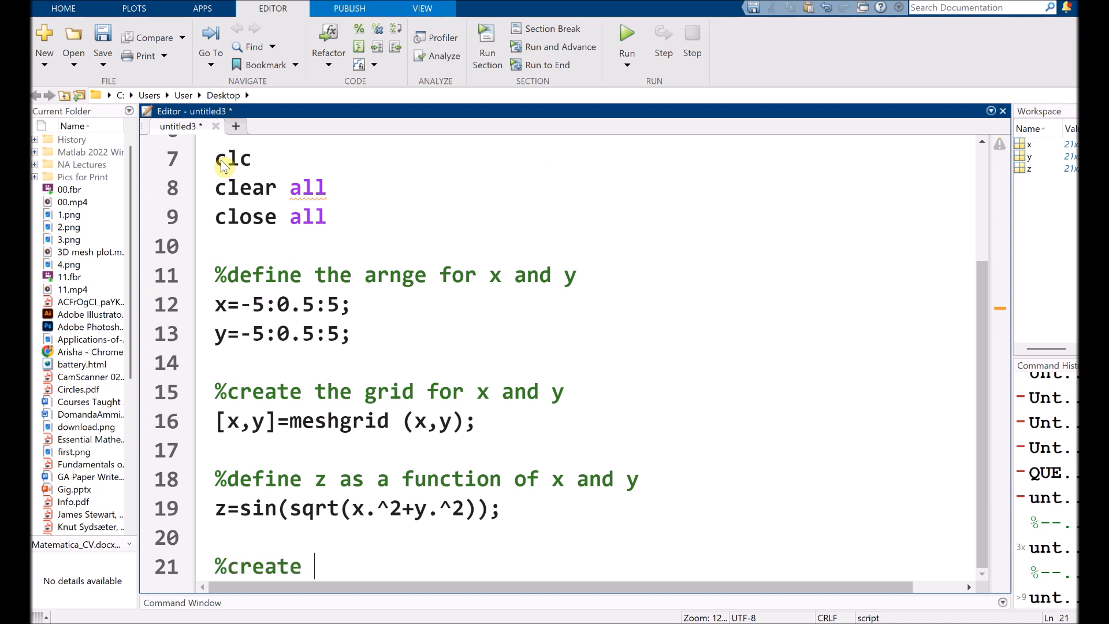
pyautogui.write('the')
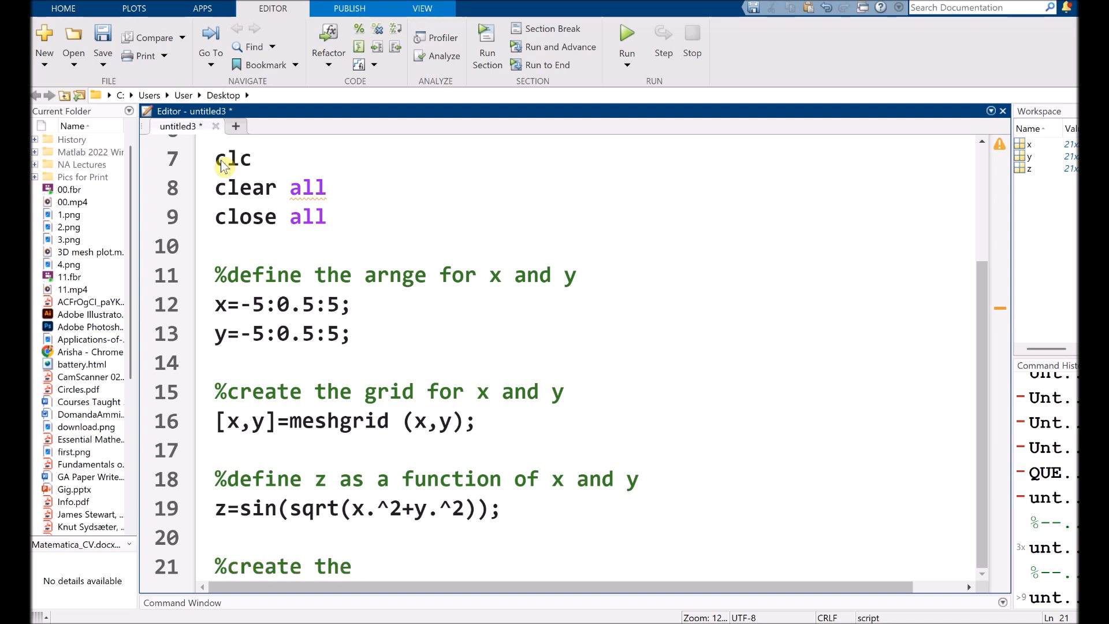
pyautogui.write('surg')
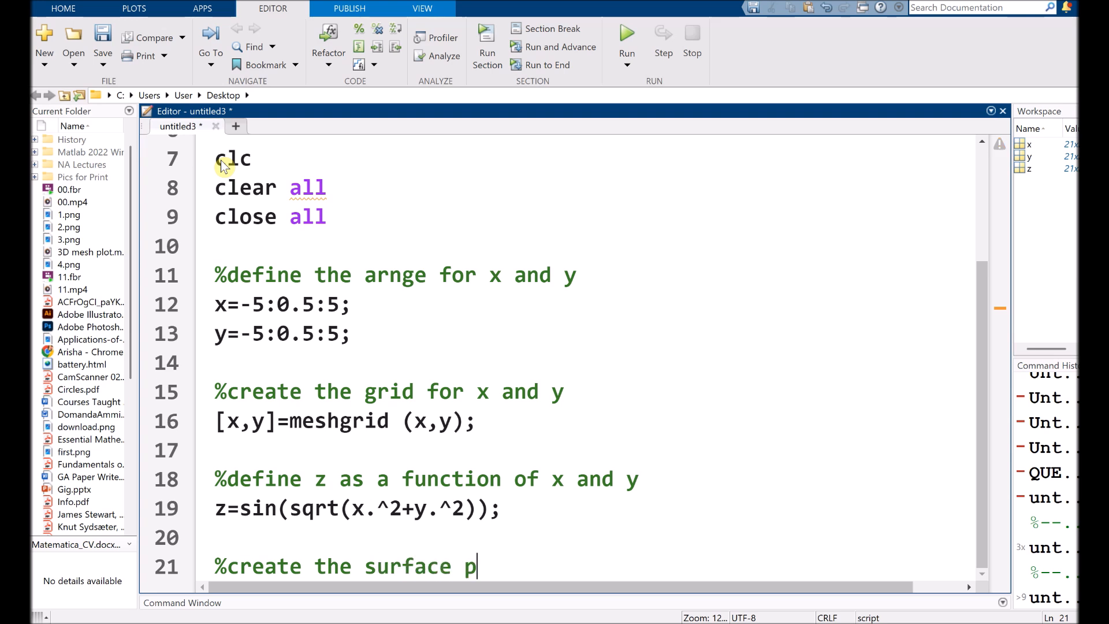
pyautogui.write('lot')
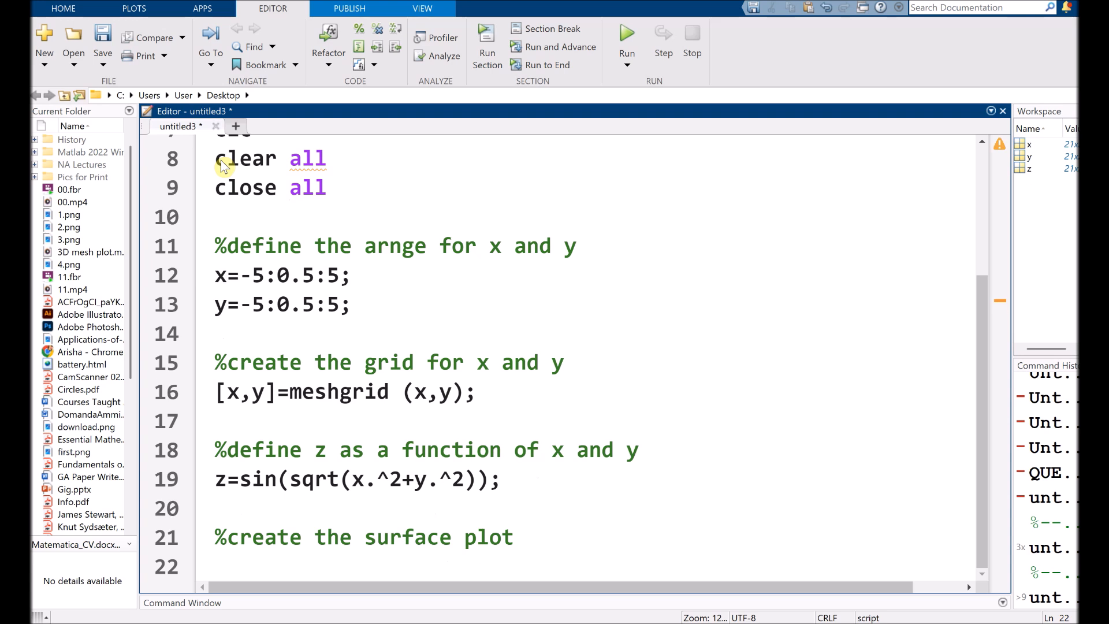
pyautogui.write('surf')
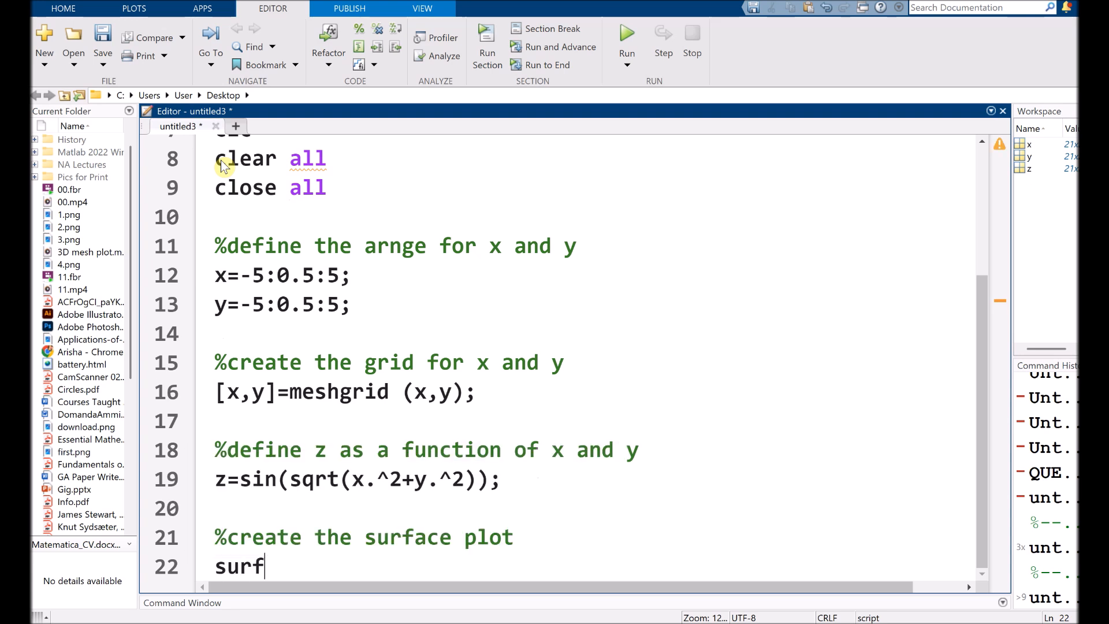
pyautogui.write('(x,y)')
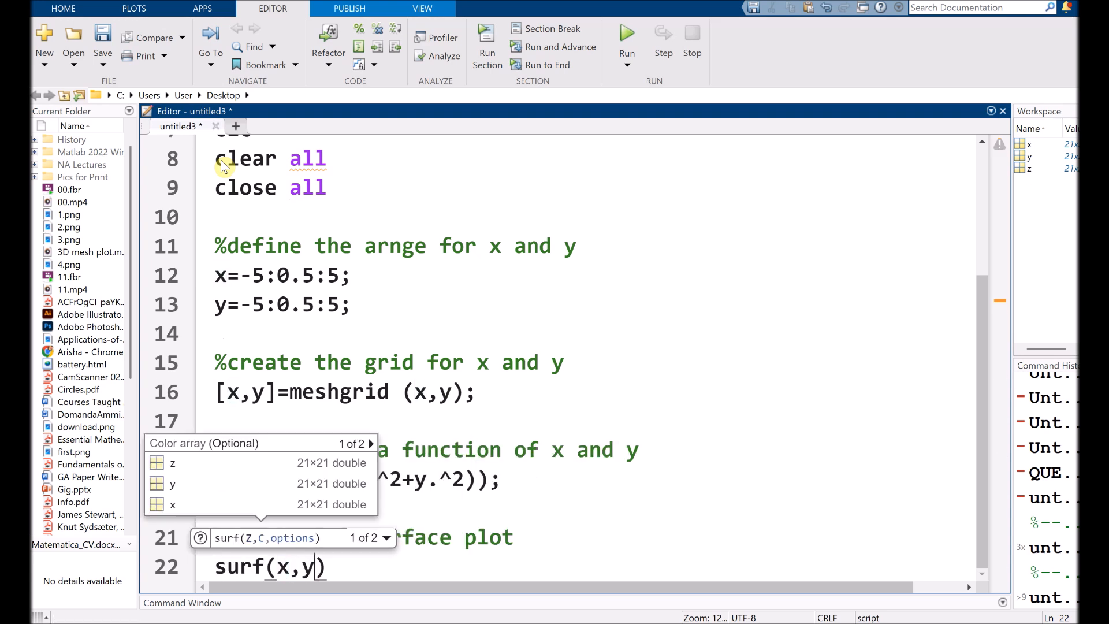
pyautogui.write('z')
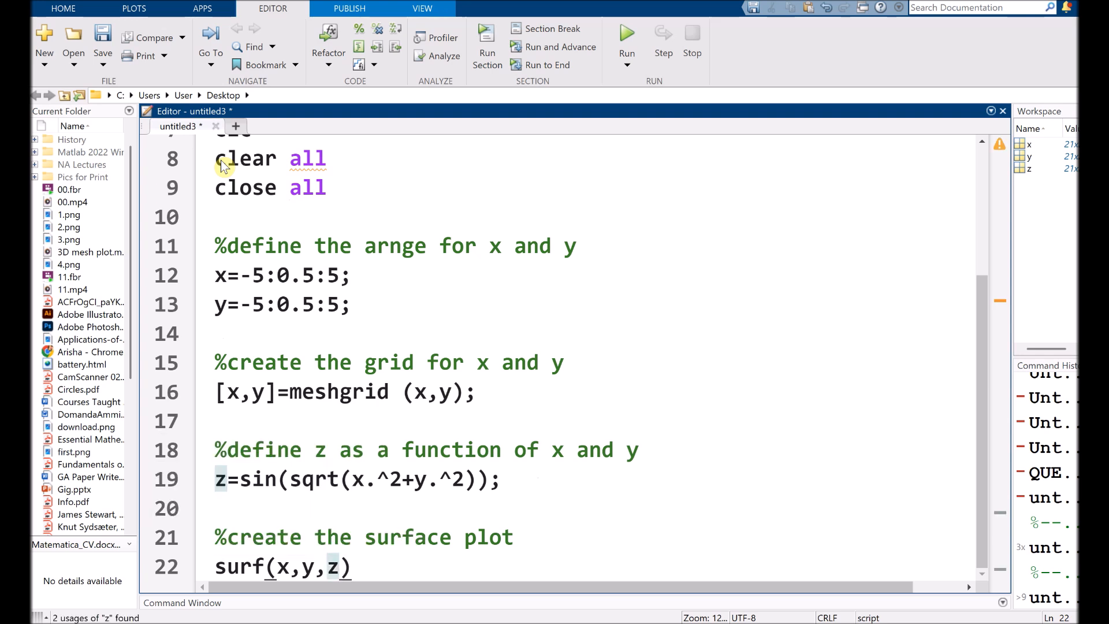
pyautogui.write(",'lineStyle'")
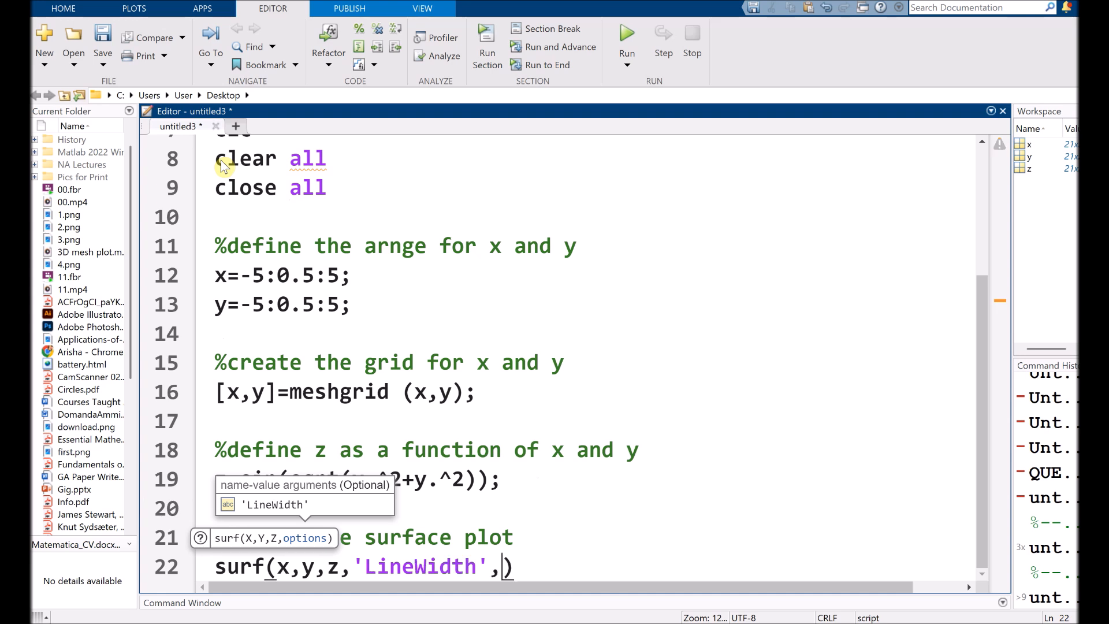
pyautogui.write('2')
pyautogui.write('%')
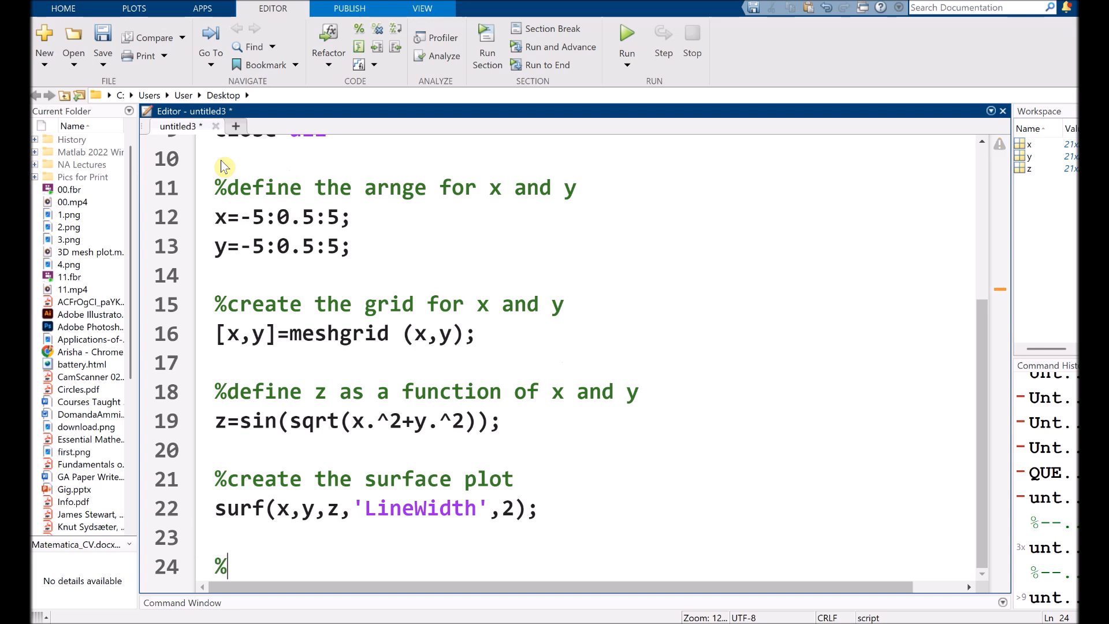
# Add a %customize the plot comment and title('3D surface plot');
pyautogui.write('c')
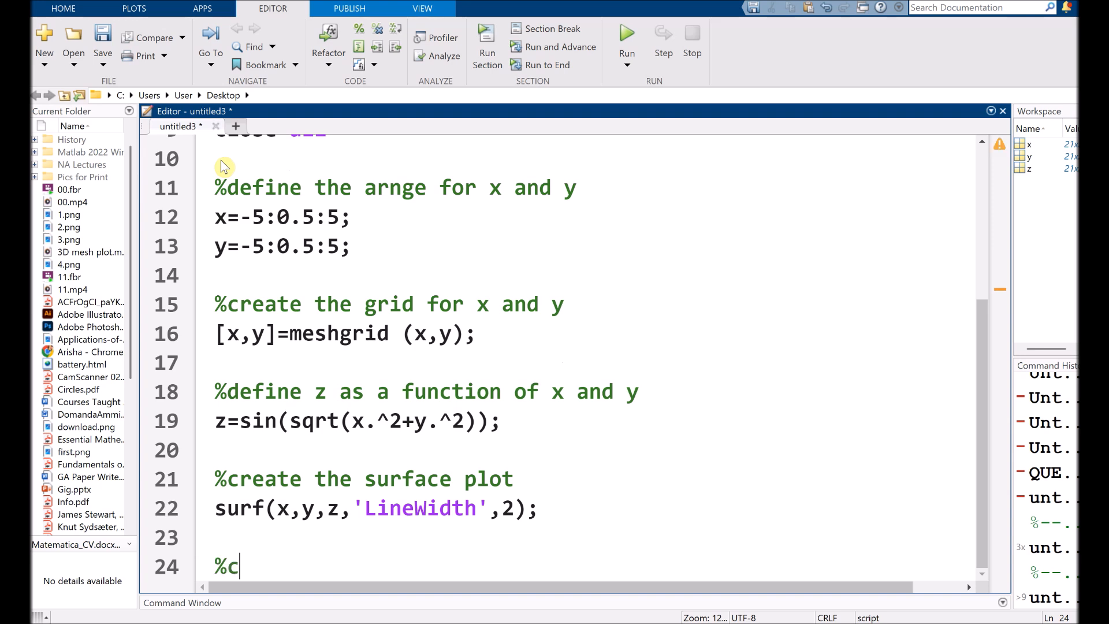
pyautogui.write('ustomize the plot')
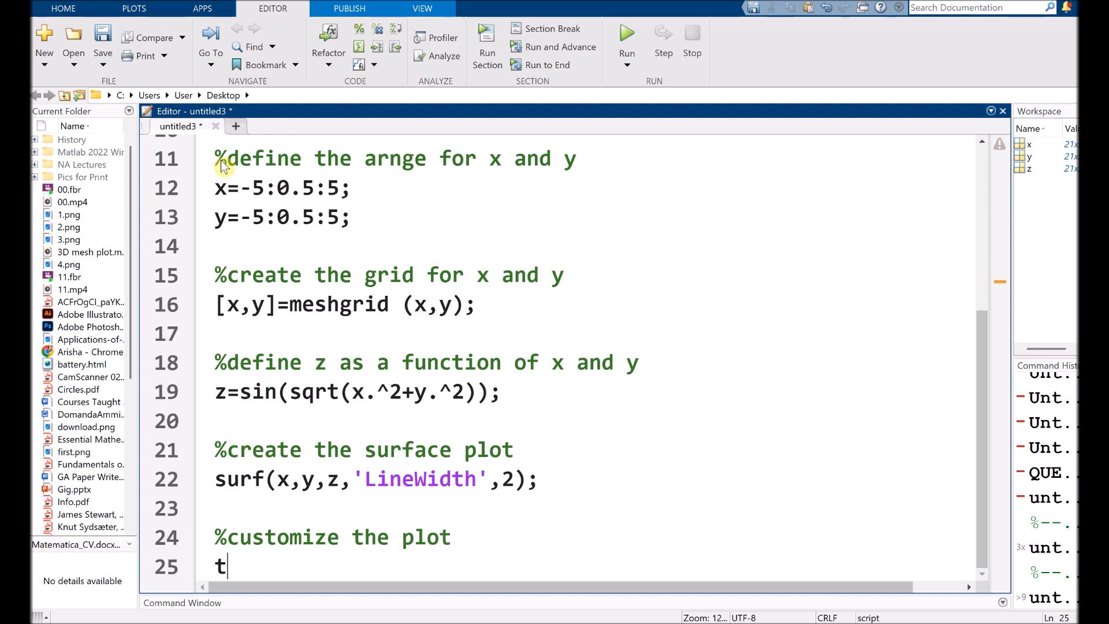
pyautogui.write('itle()')
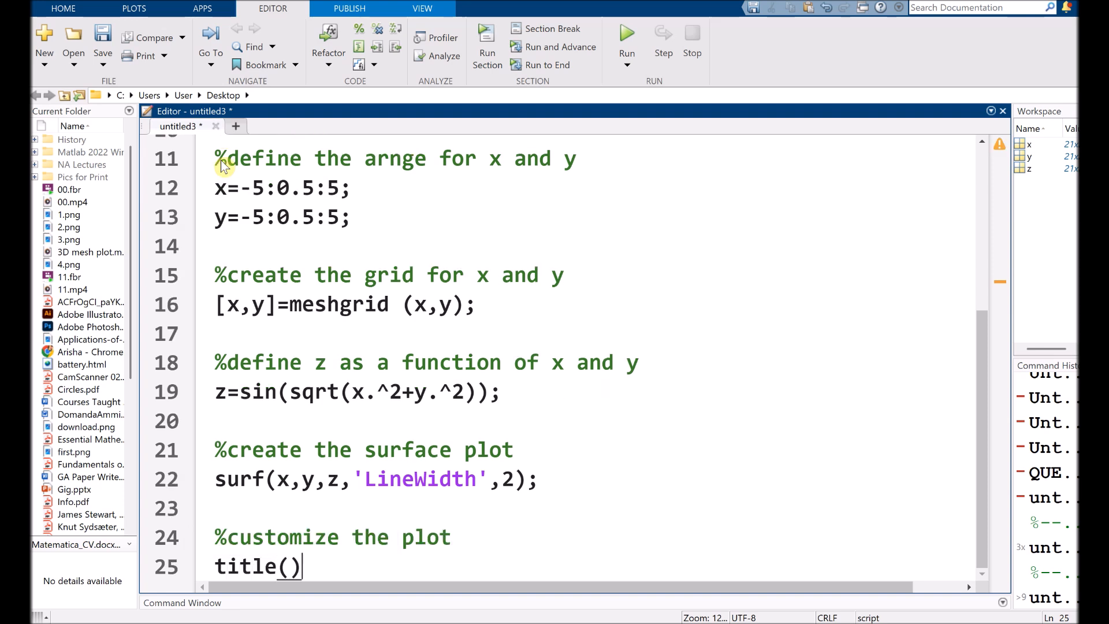
pyautogui.write("'")
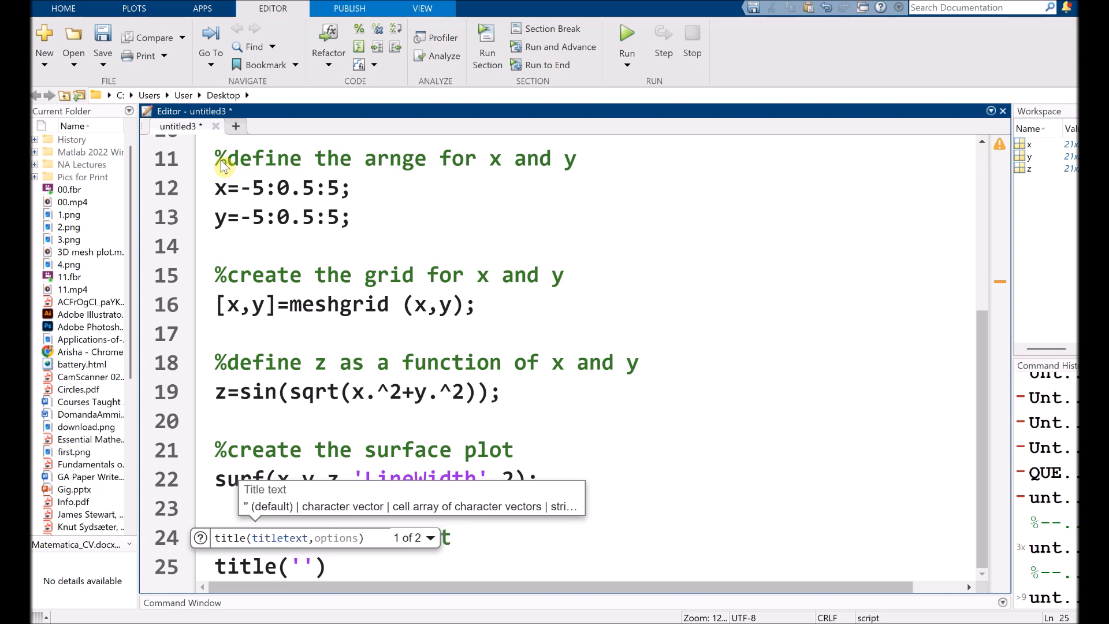
pyautogui.write('3')
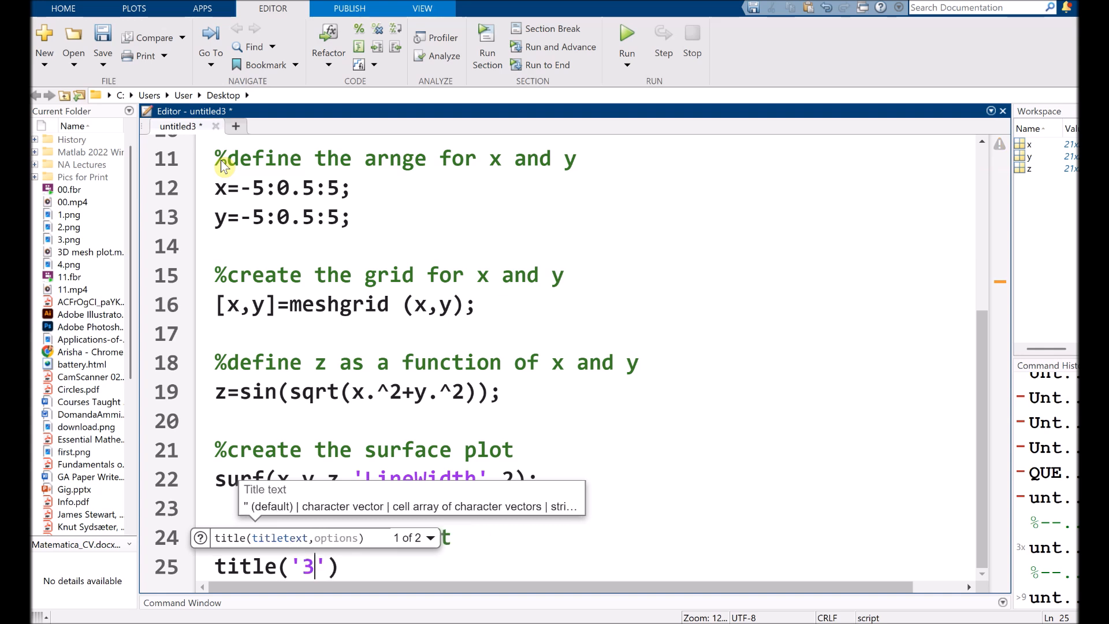
pyautogui.write('D surf')
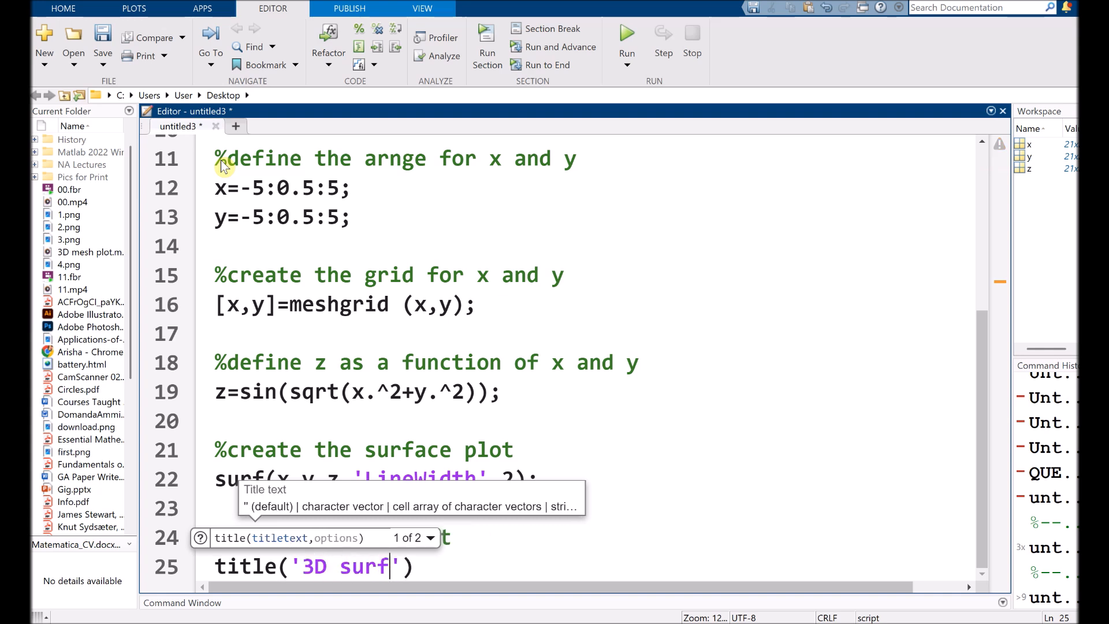
pyautogui.write('ace plot')
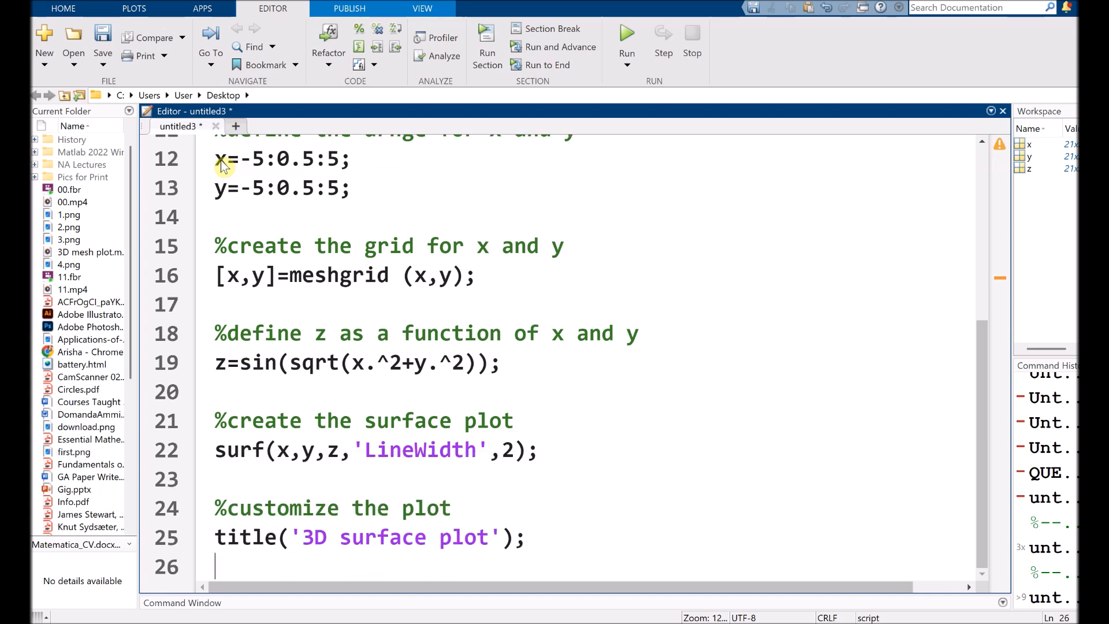
# Label the axes with xlabel('x-axis'), ylabel('y-axis') and zlabel('z-axis')
pyautogui.write('xlave')
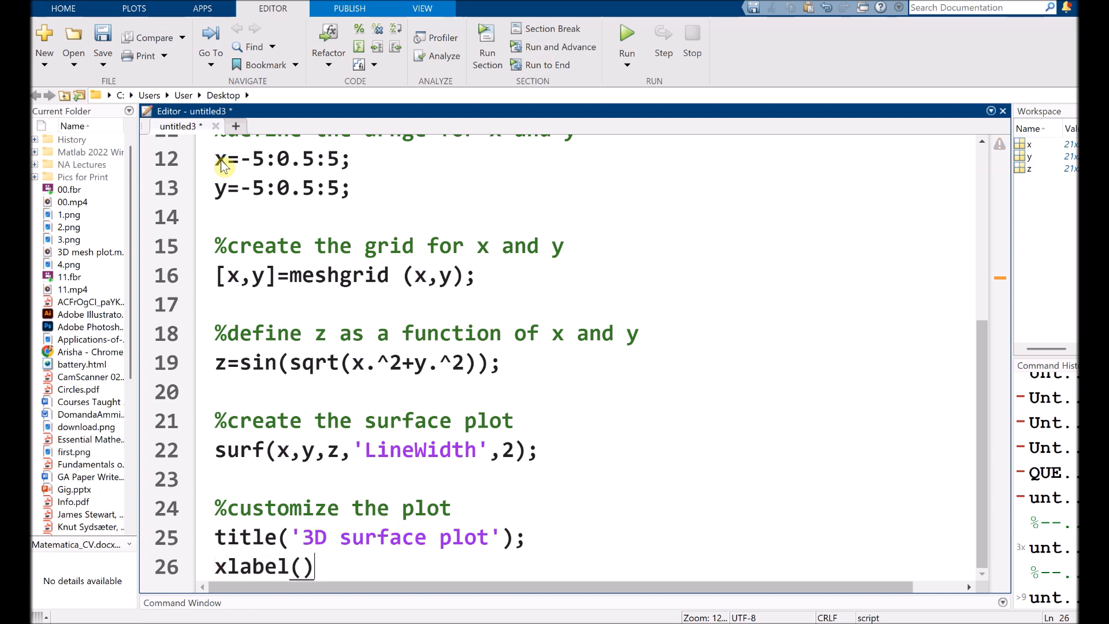
pyautogui.write('x-axis')
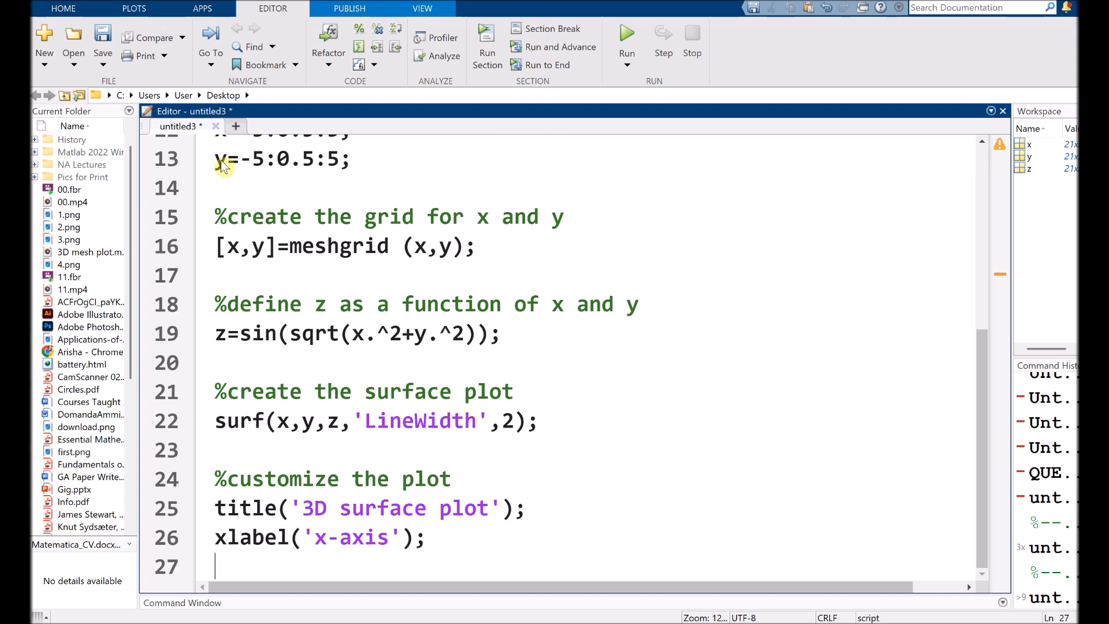
pyautogui.write('ylabe')
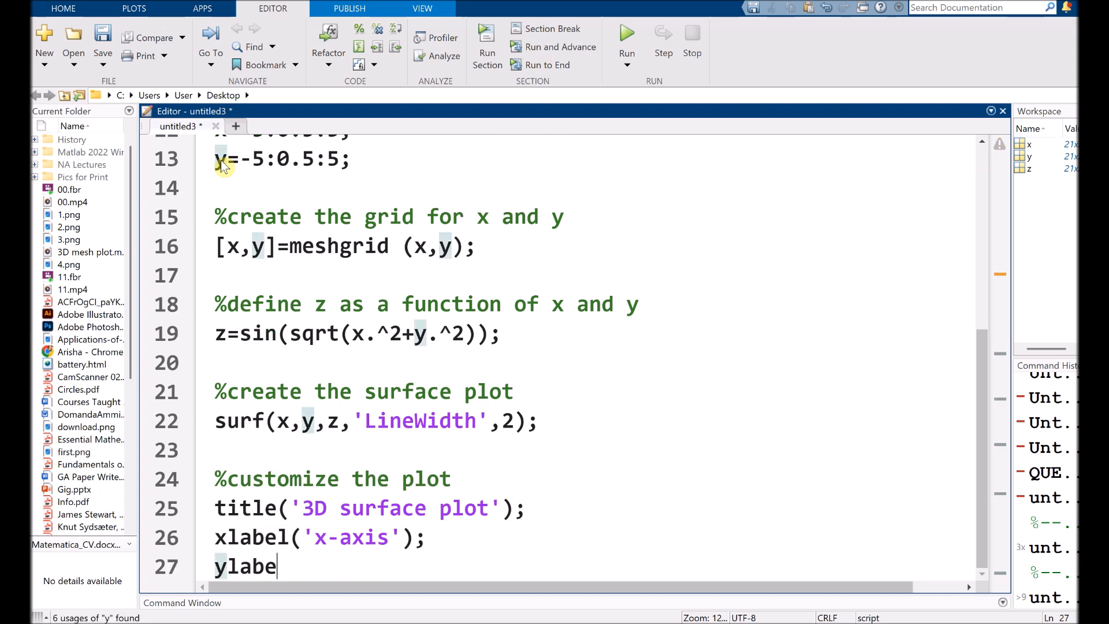
pyautogui.write('l()')
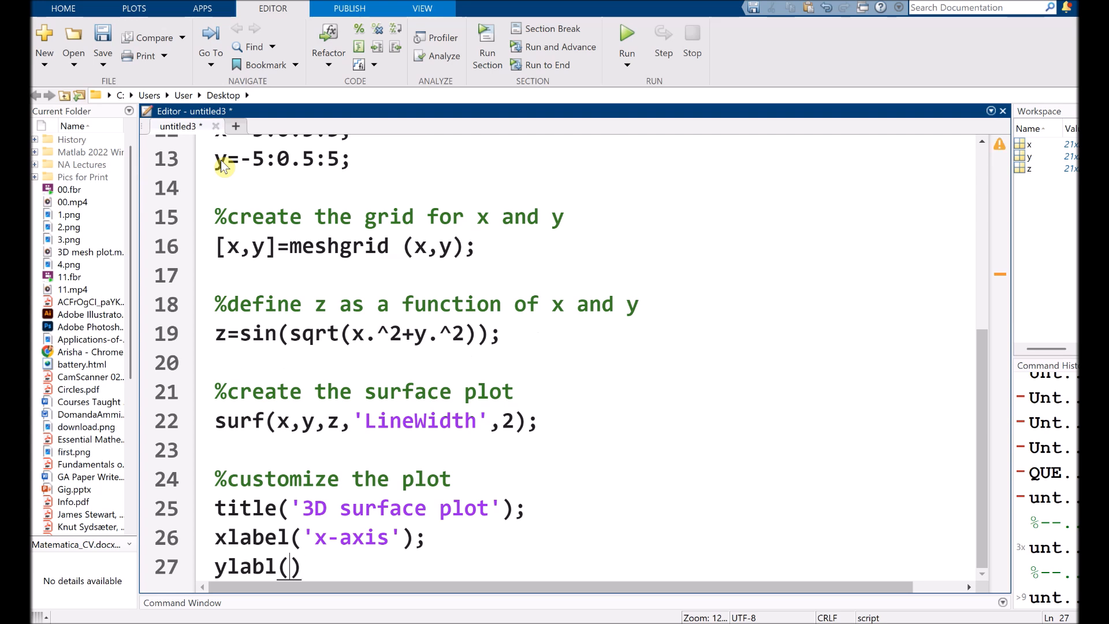
pyautogui.write("'y-axis'")
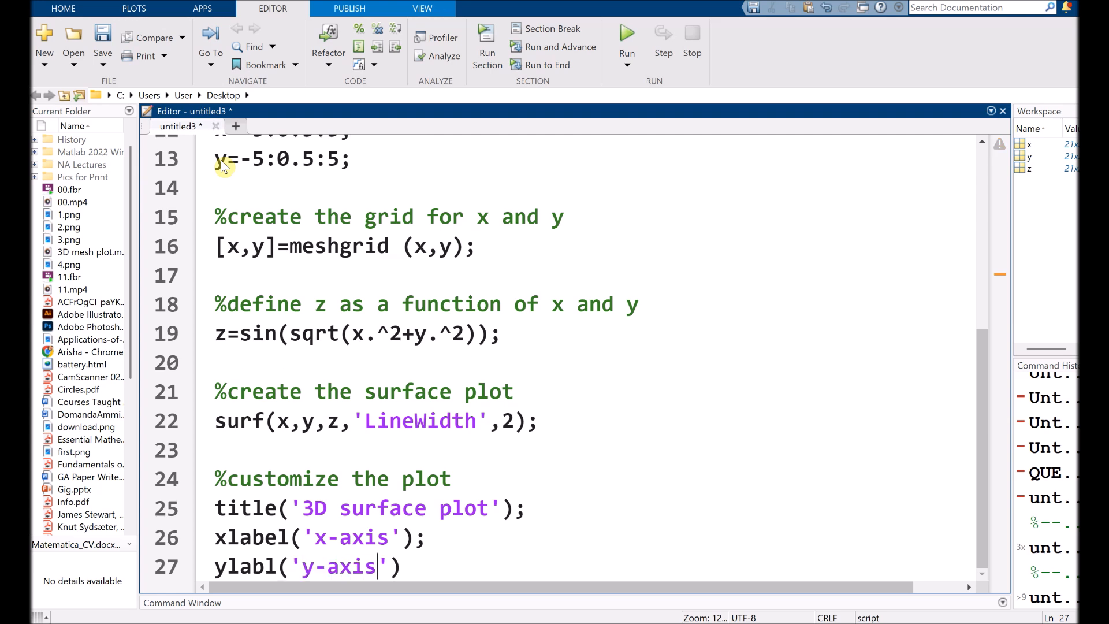
pyautogui.write(');')
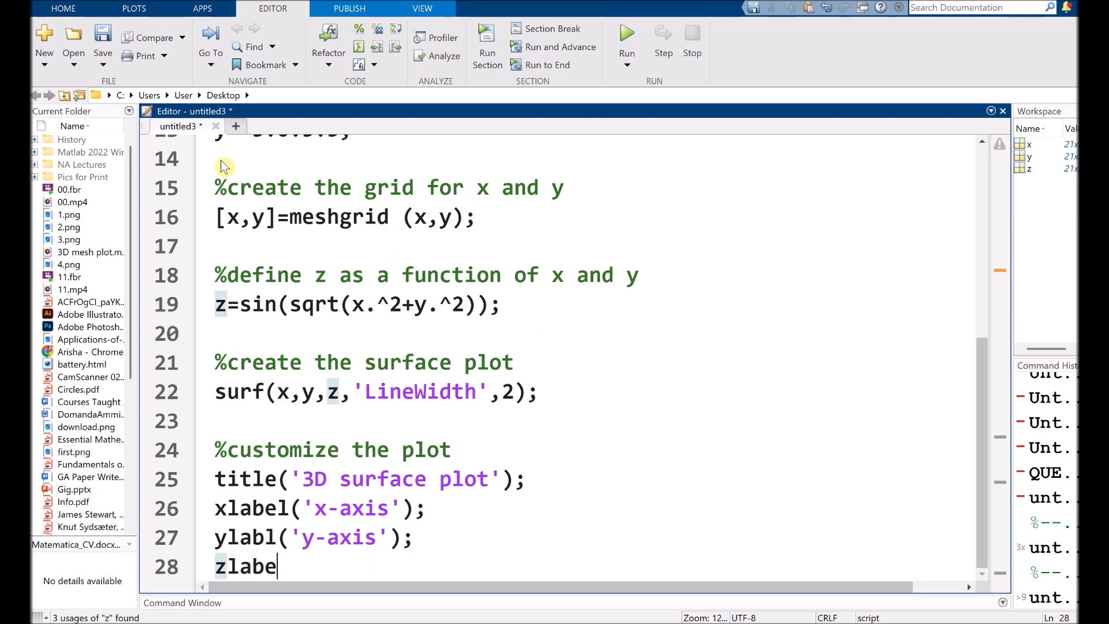
pyautogui.write("l('z-axis')")
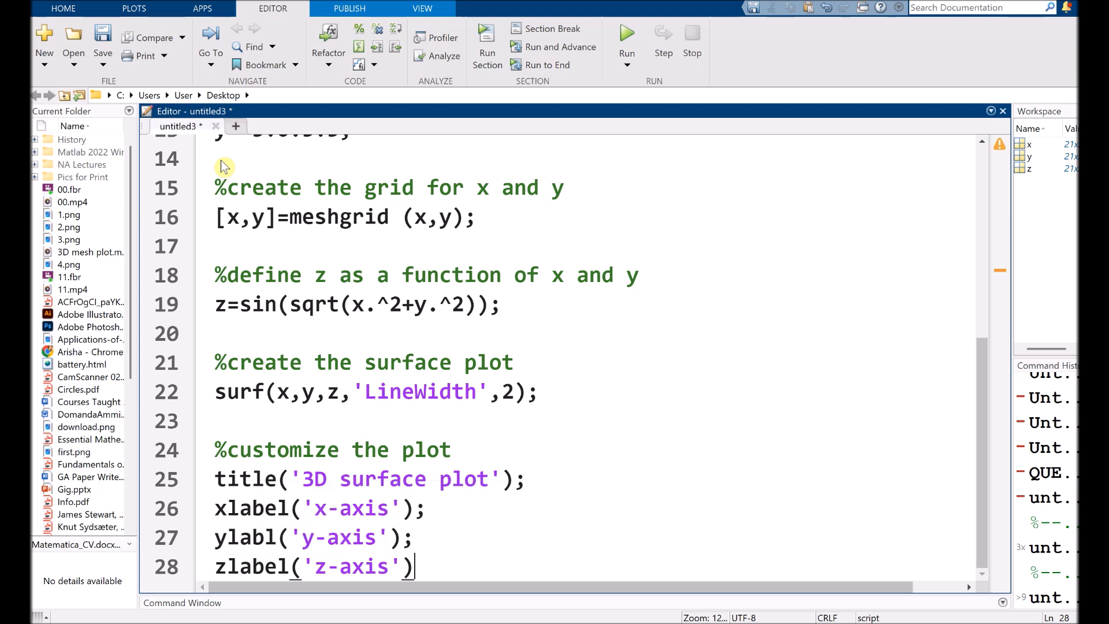
pyautogui.press('enter')
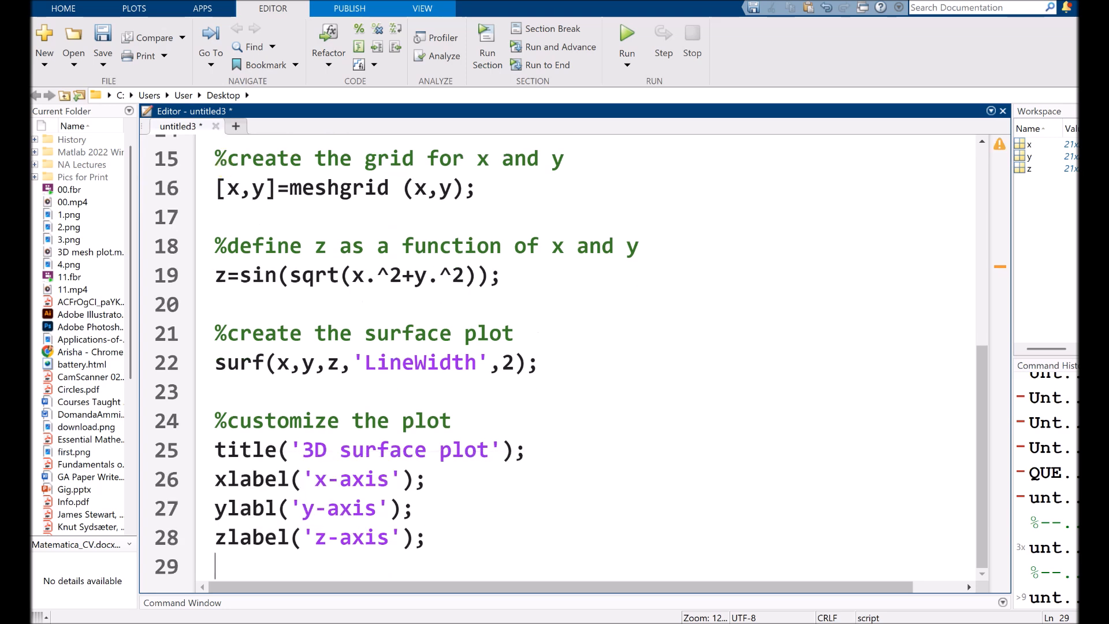
# Run the script, saving it as untitled3.m, and view the titled, labelled surface plot
pyautogui.click(102, 40)
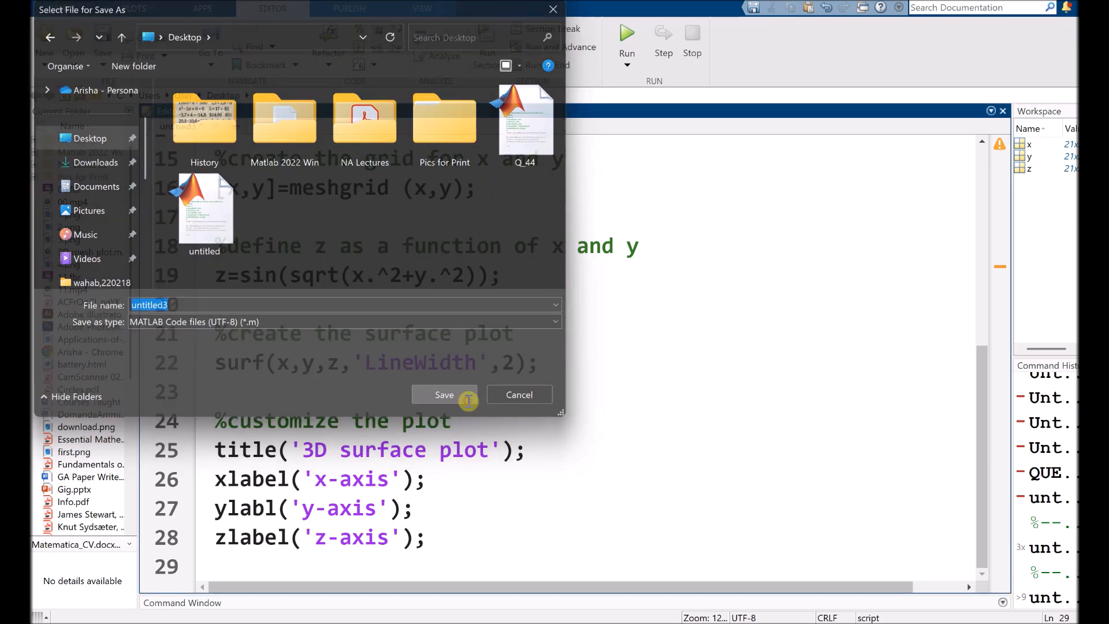
pyautogui.click(444, 395)
pyautogui.write('e')
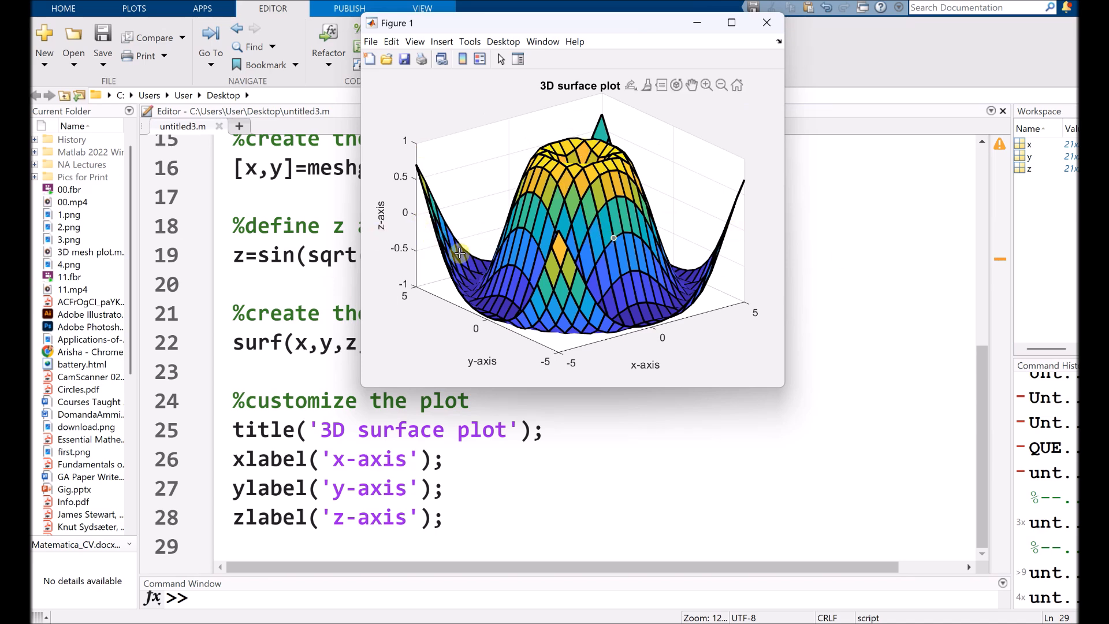
pyautogui.click(766, 21)
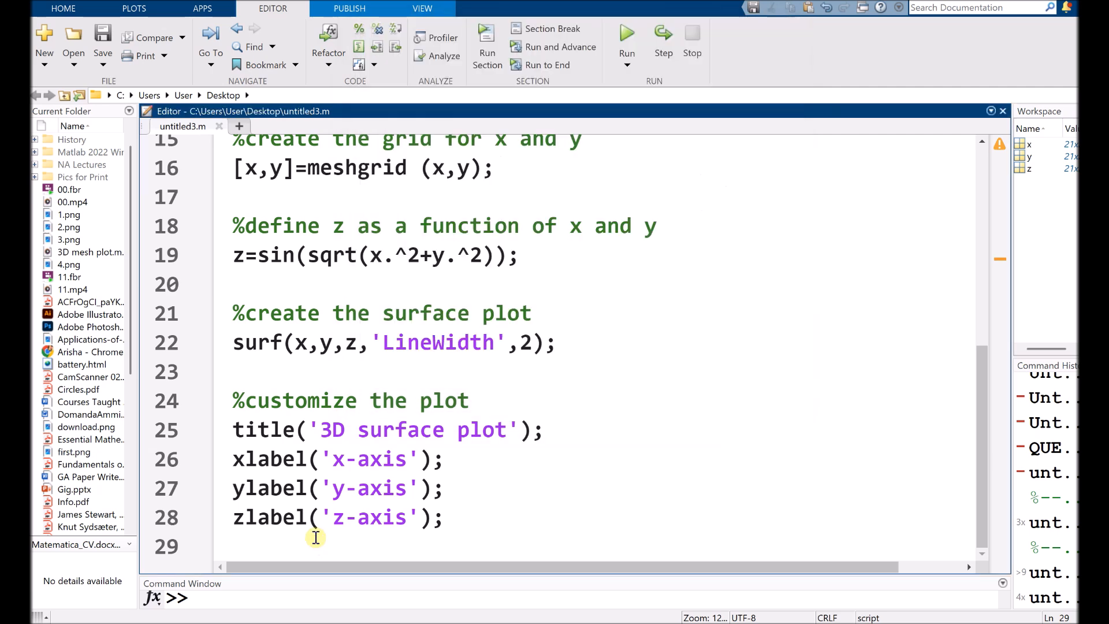
# Add grid off and rerun the script to remove the grid lines
pyautogui.write('grid off')
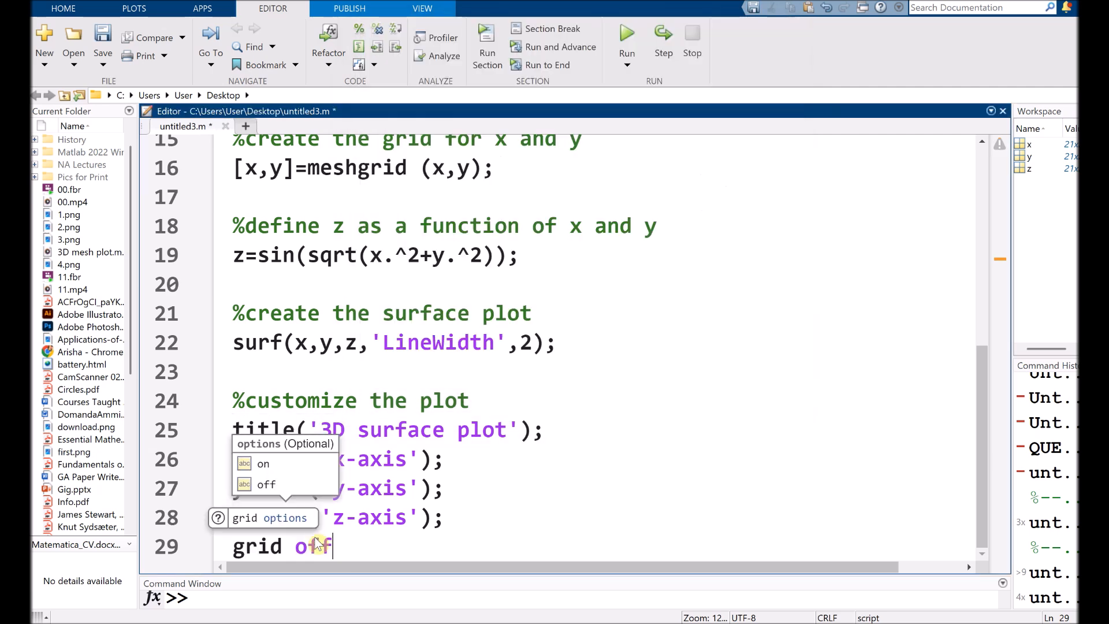
pyautogui.click(625, 34)
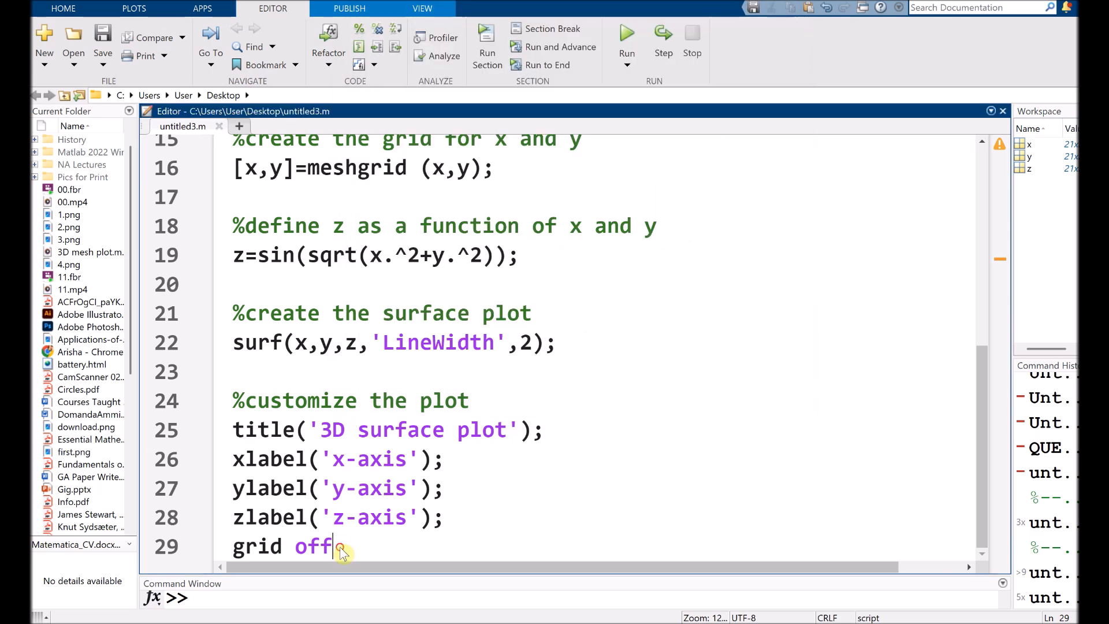
# Add shading interp with a smooth-shading comment and rerun to show a seamless surface
pyautogui.write('shad')
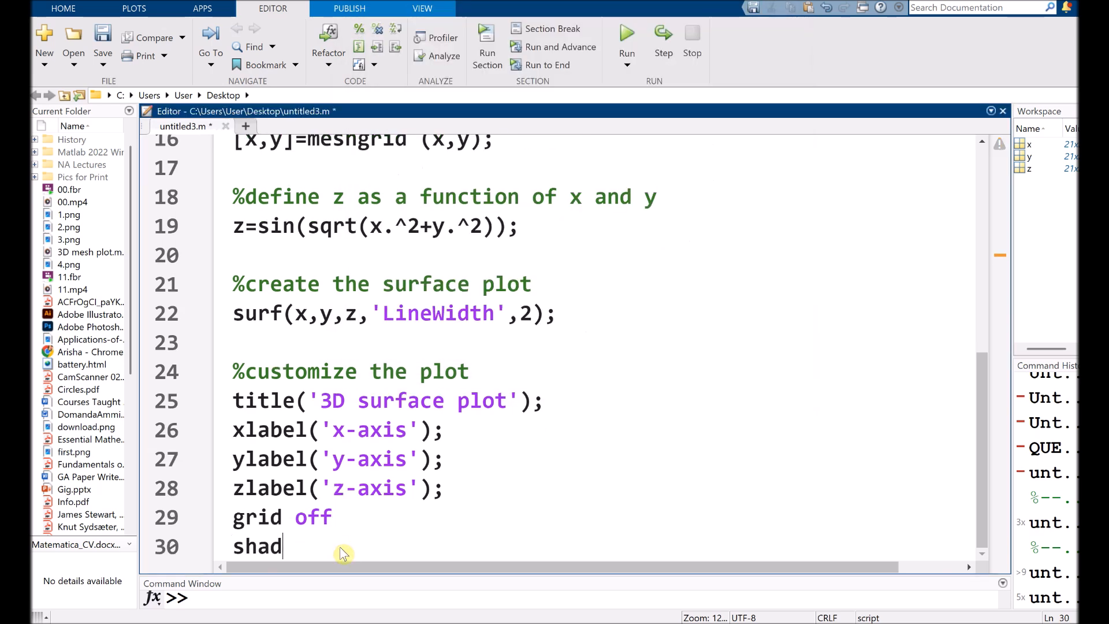
pyautogui.write('ing in')
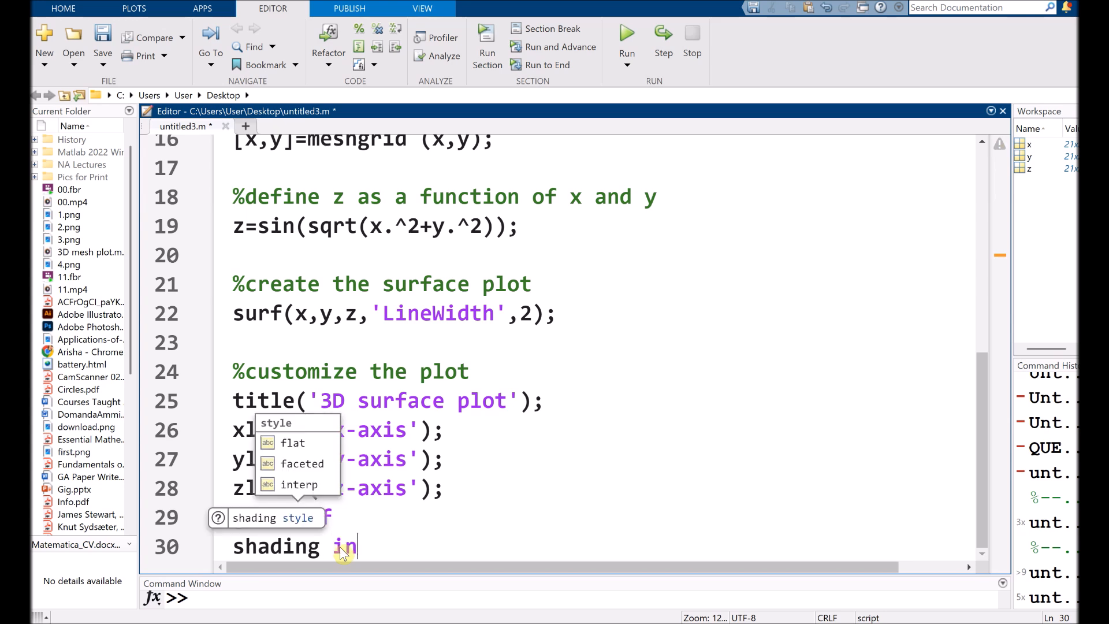
pyautogui.write('terp %')
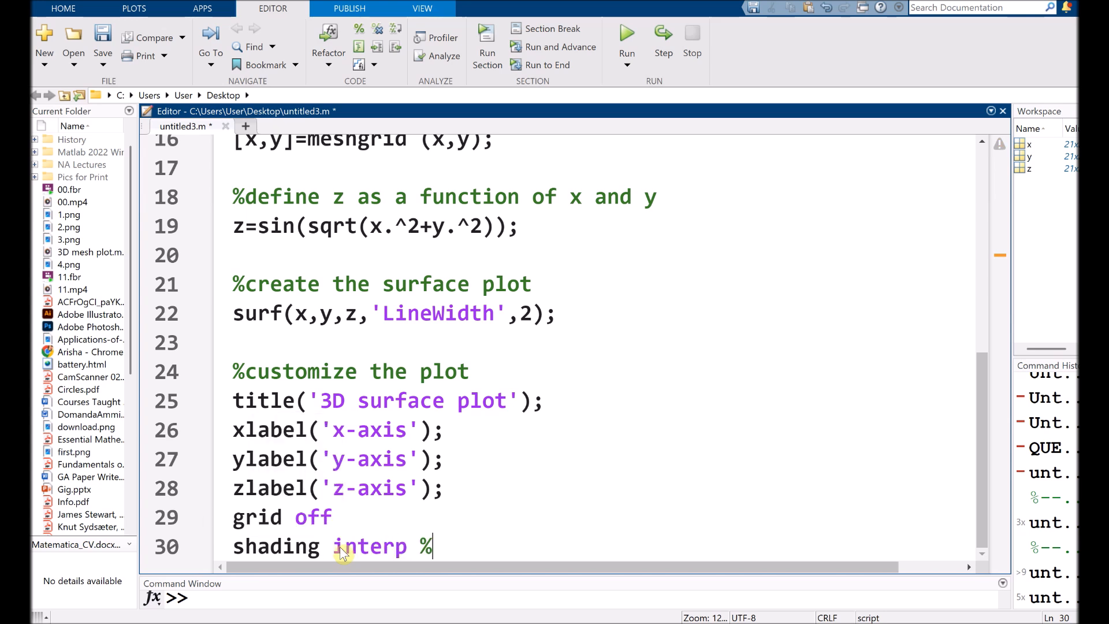
pyautogui.write('smooth')
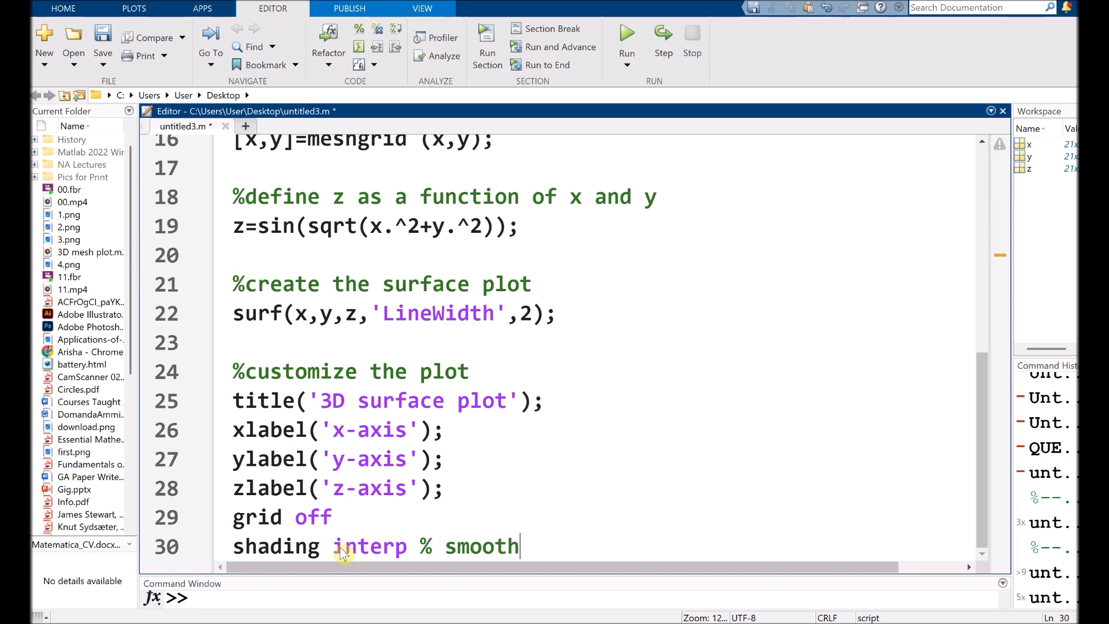
pyautogui.write('shading f')
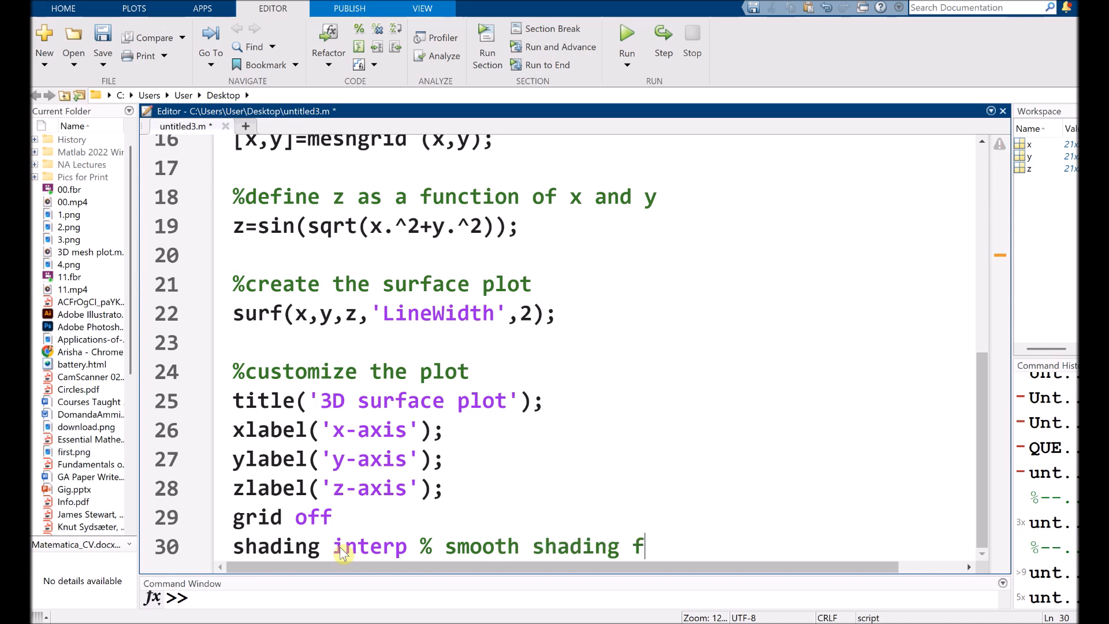
pyautogui.write('or better appear')
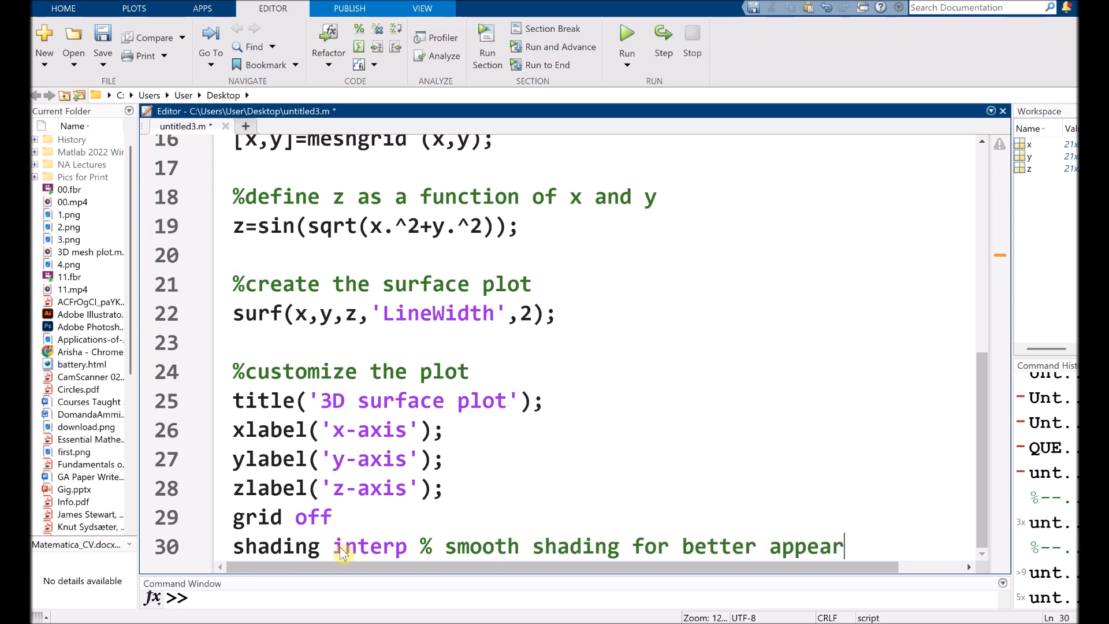
pyautogui.write('ence')
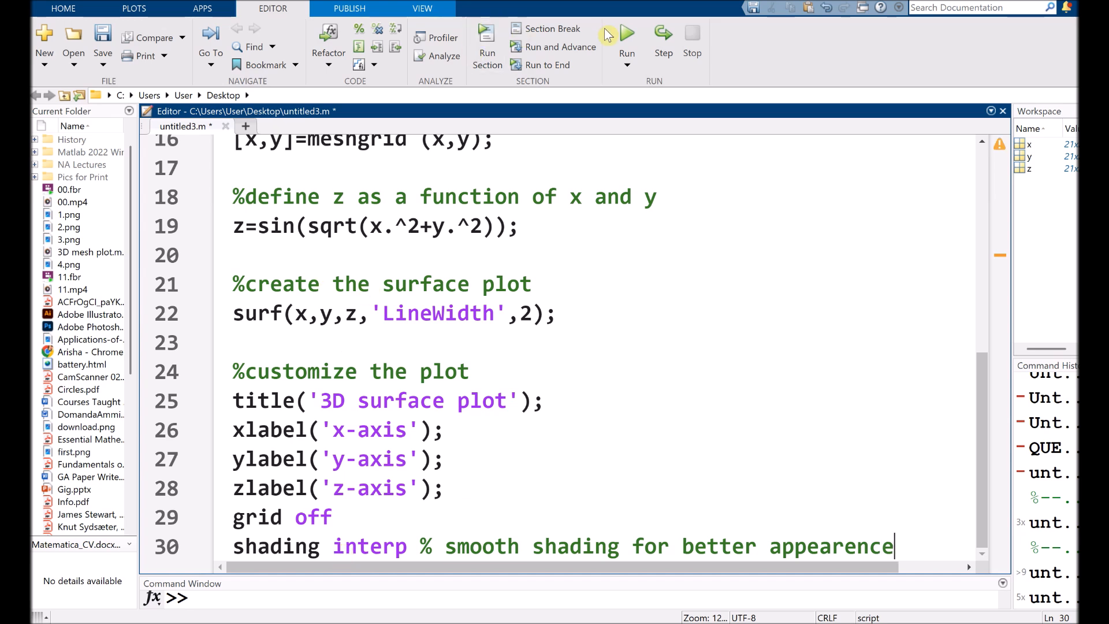
pyautogui.click(625, 35)
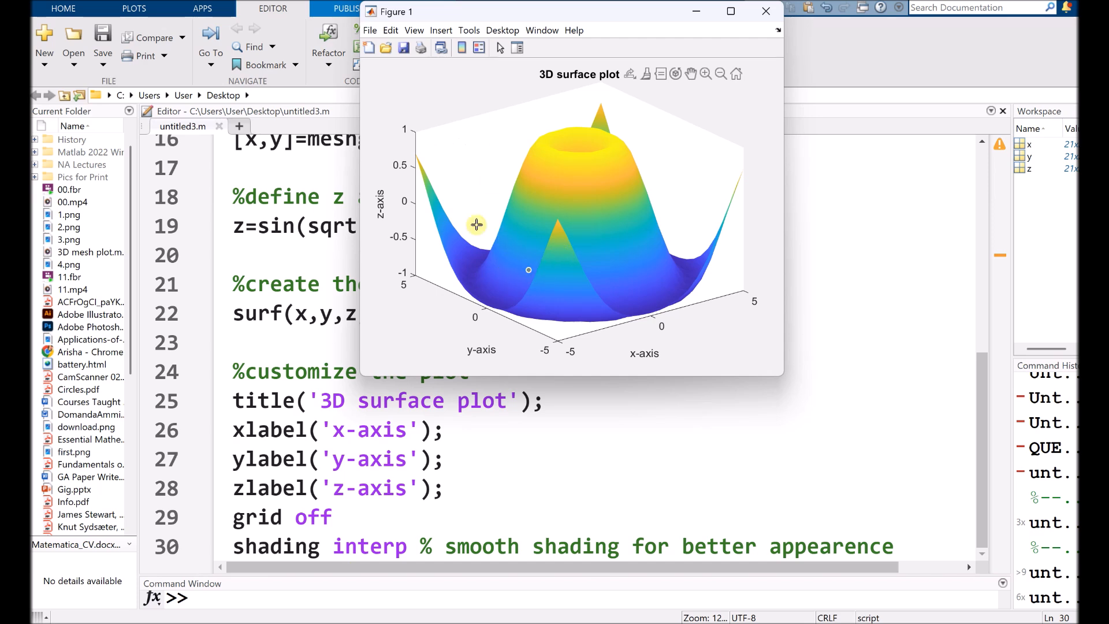
pyautogui.click(579, 252)
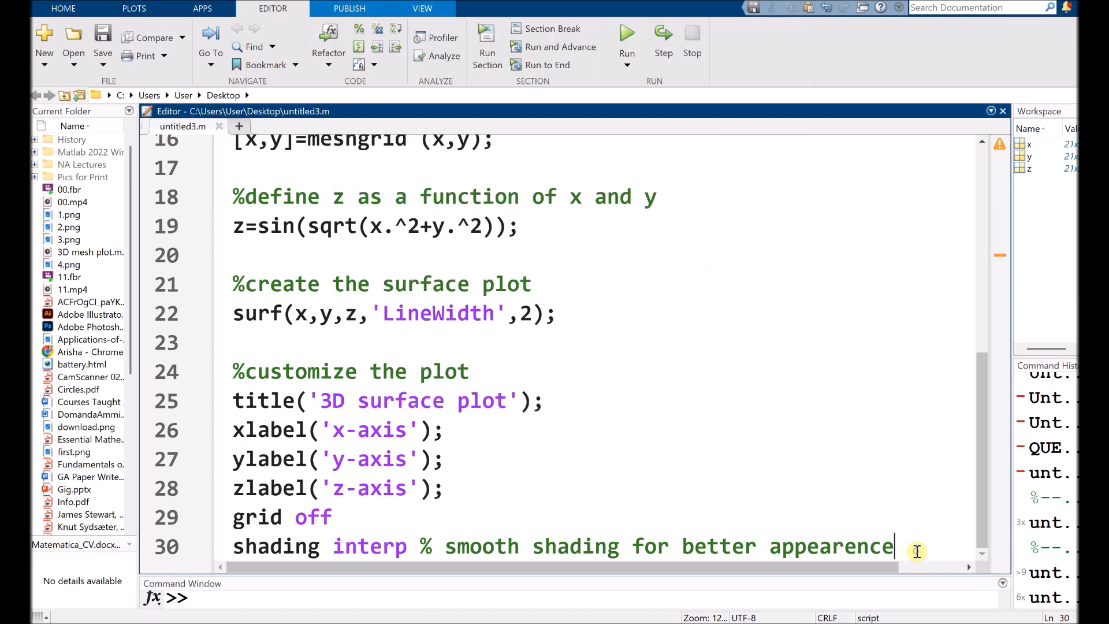
# Add colormap jet; with a colourful-color-map comment and rerun to show rainbow colours
pyautogui.press('enter')
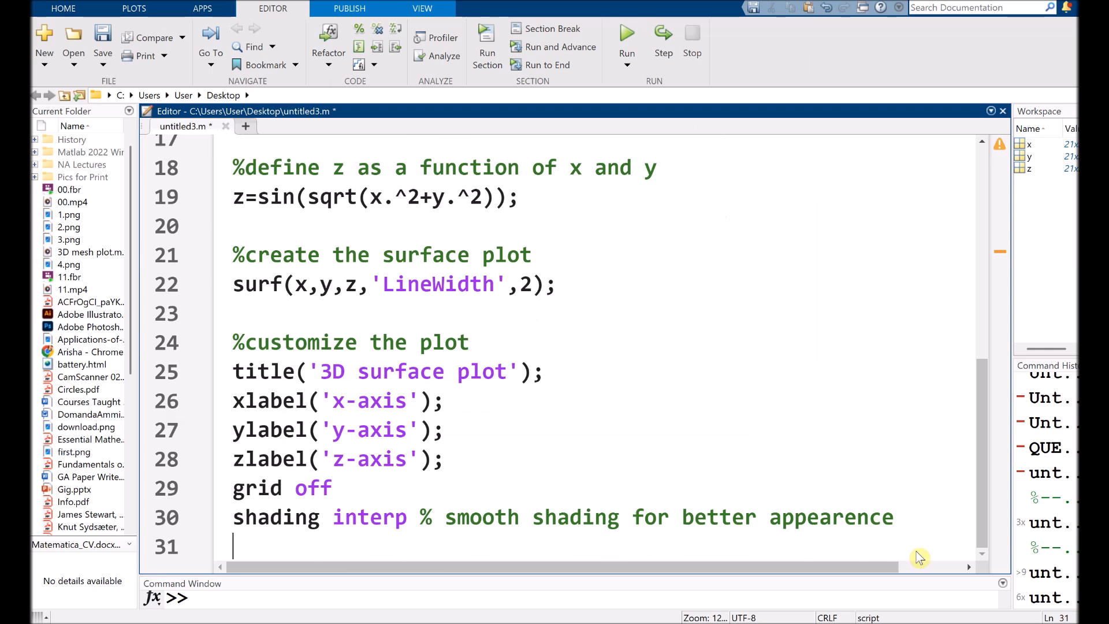
pyautogui.write('colormap jet; % use')
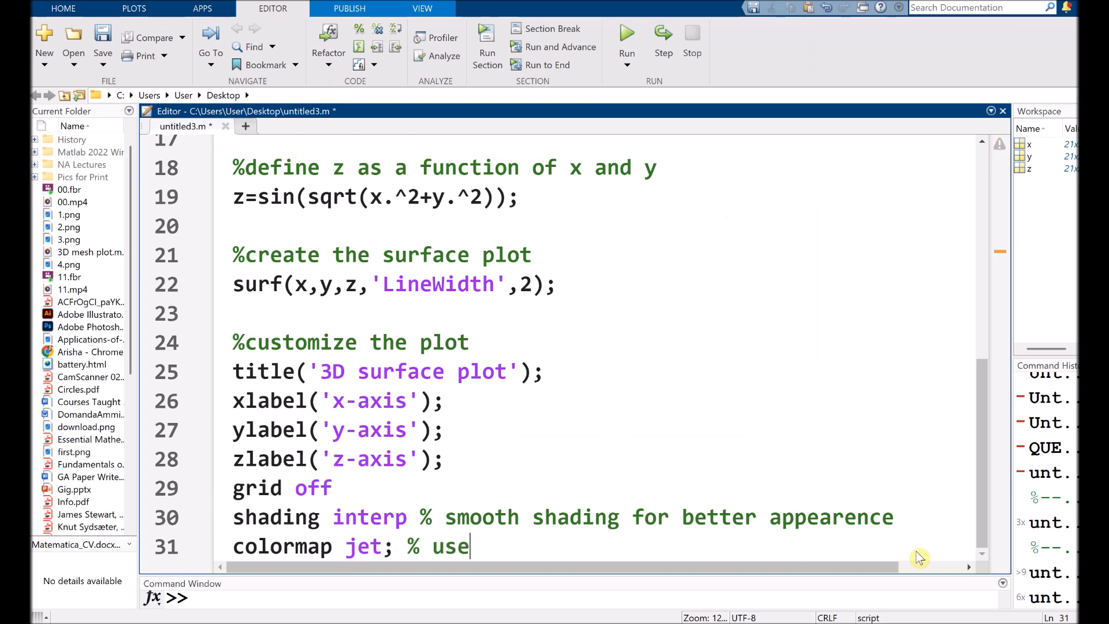
pyautogui.write('a colour')
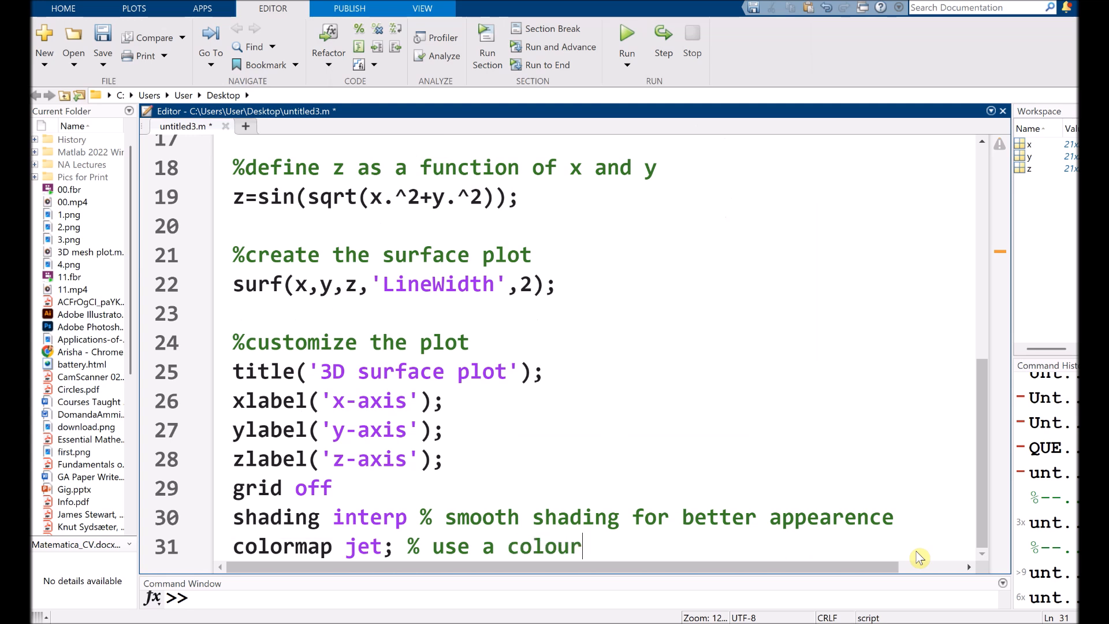
pyautogui.write('ful')
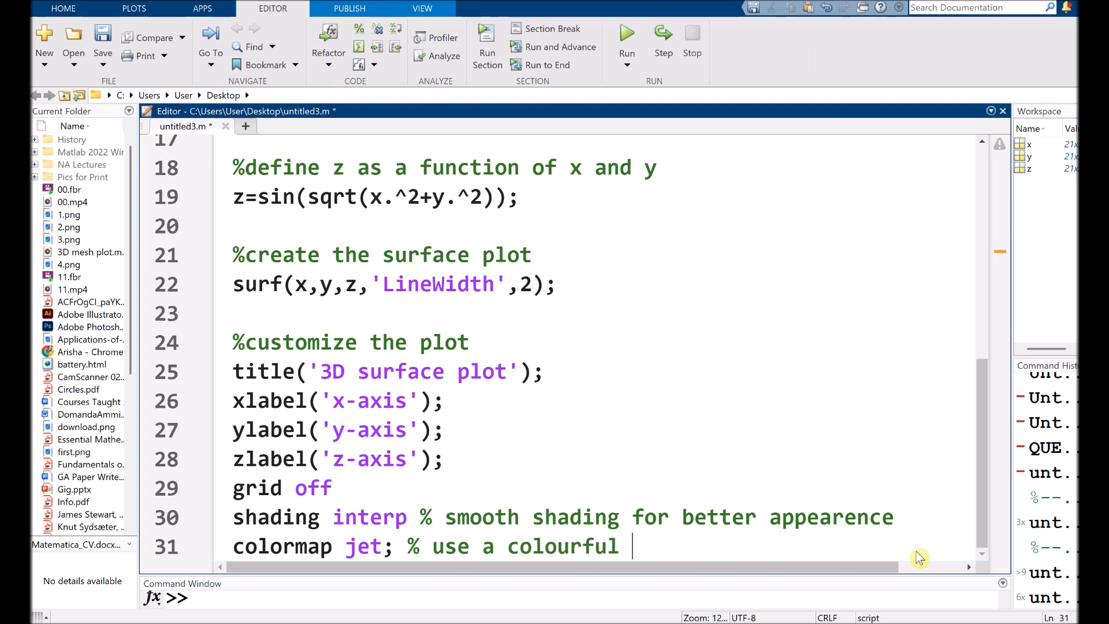
pyautogui.write('color map')
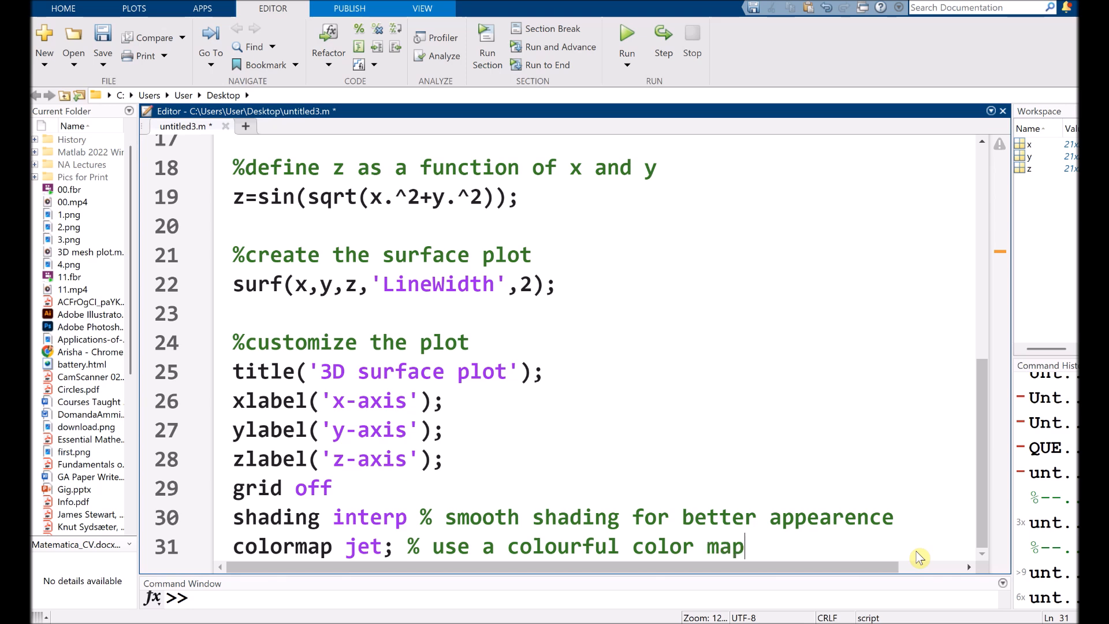
pyautogui.click(625, 33)
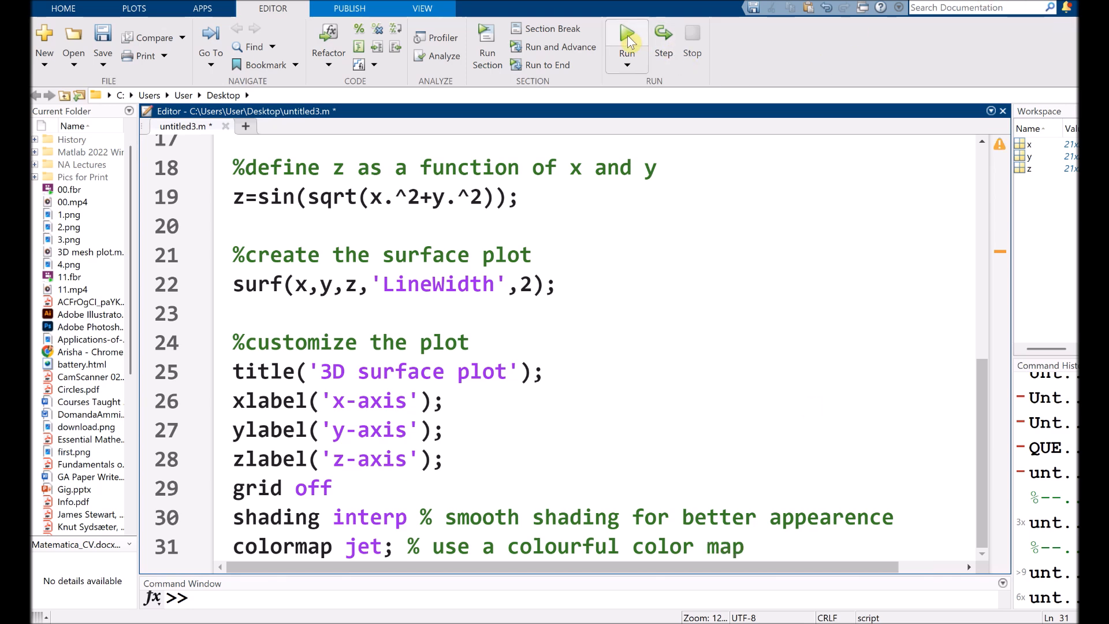
pyautogui.click(626, 36)
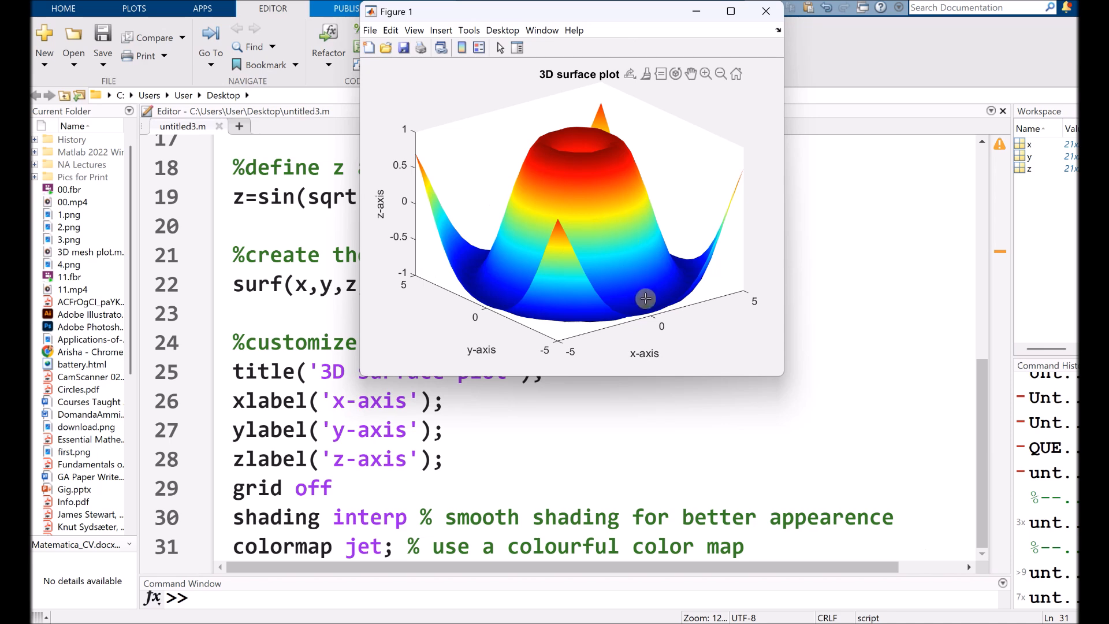
pyautogui.moveTo(776, 540)
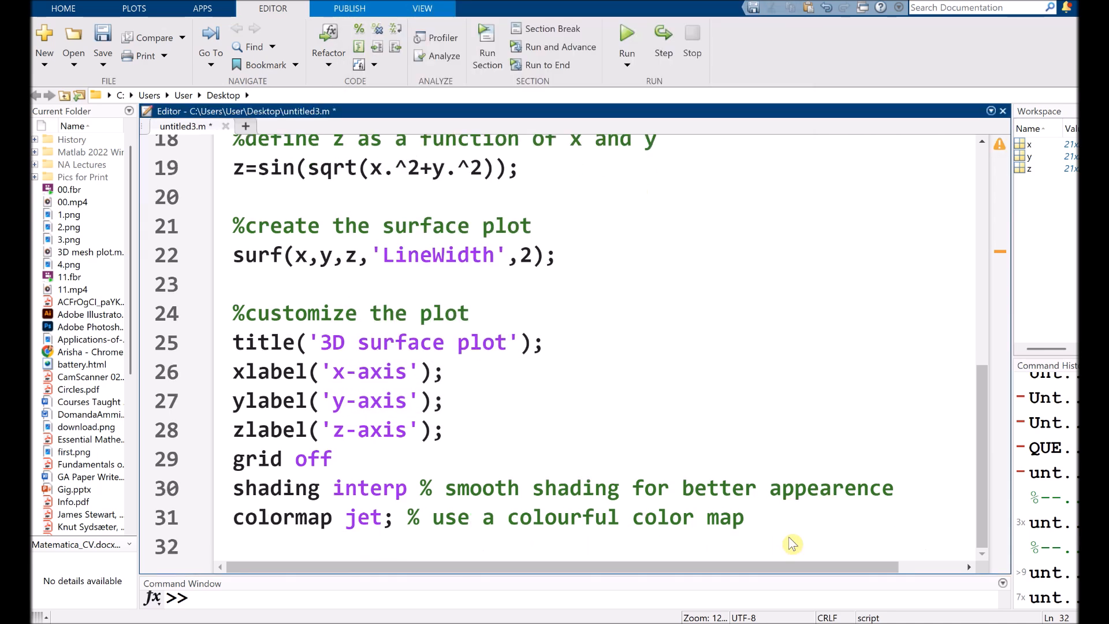
# Add 'colorbar; %add color scale' as the final script line and save it
pyautogui.write('colormap')
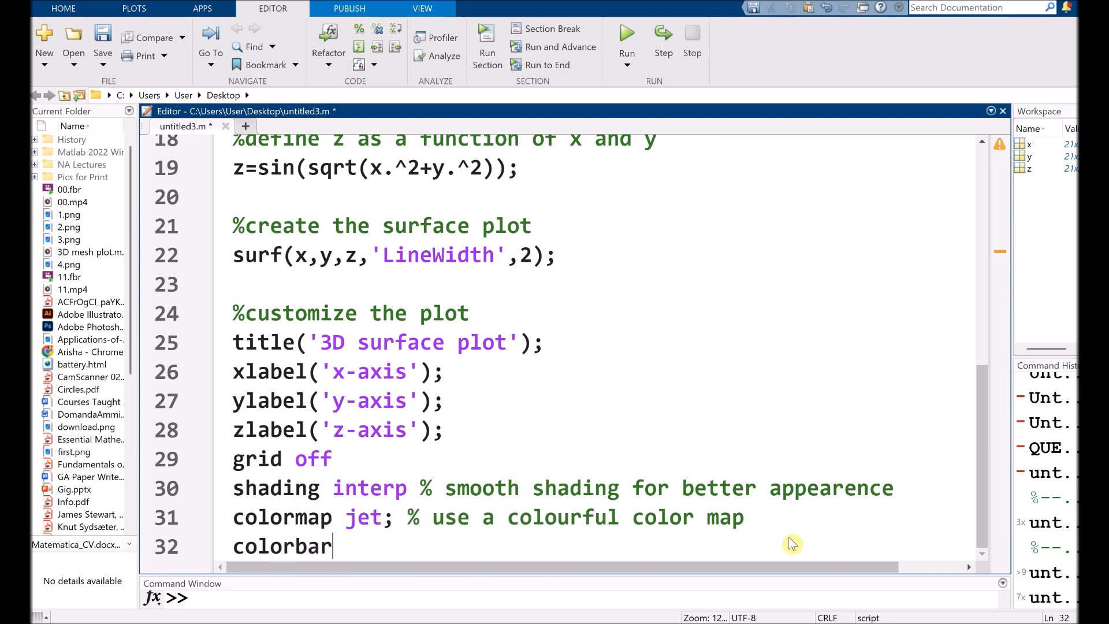
pyautogui.write(';')
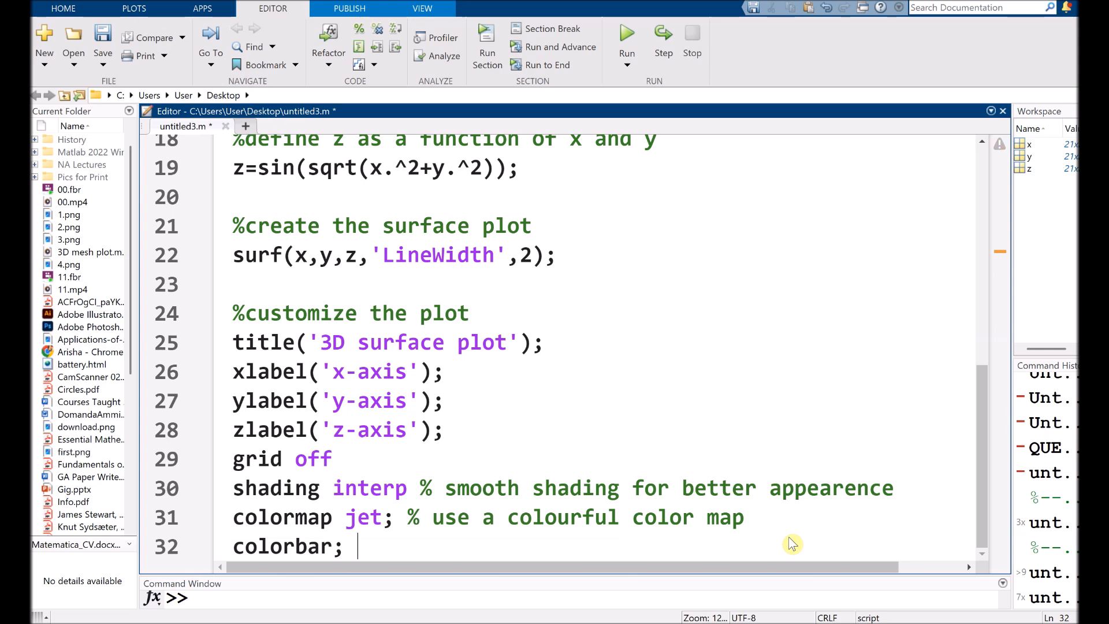
pyautogui.write('%a')
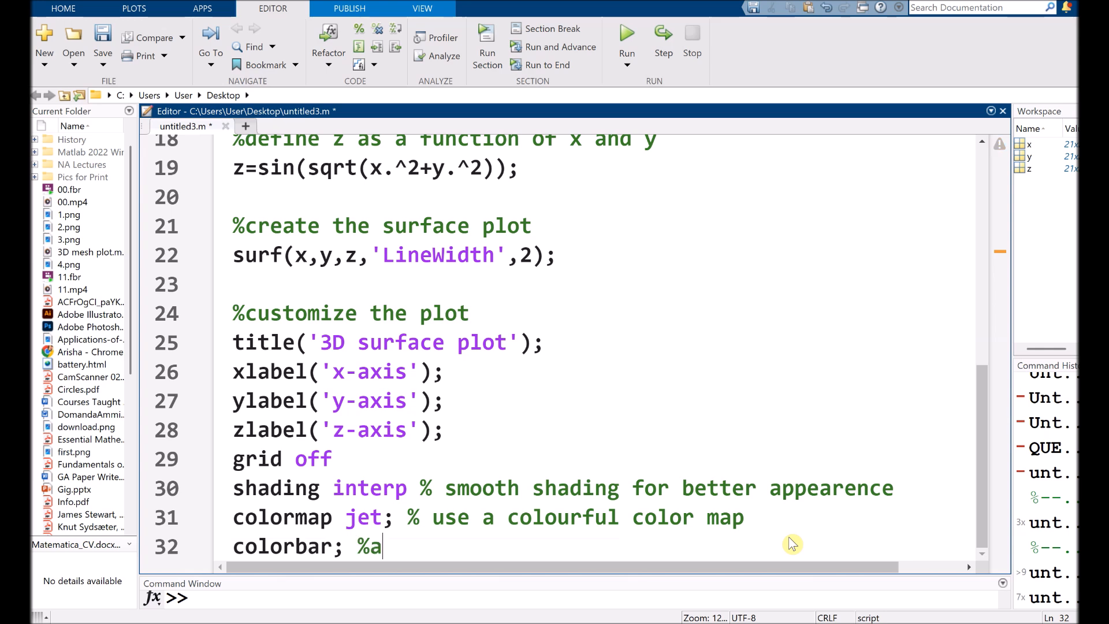
pyautogui.write('dd color')
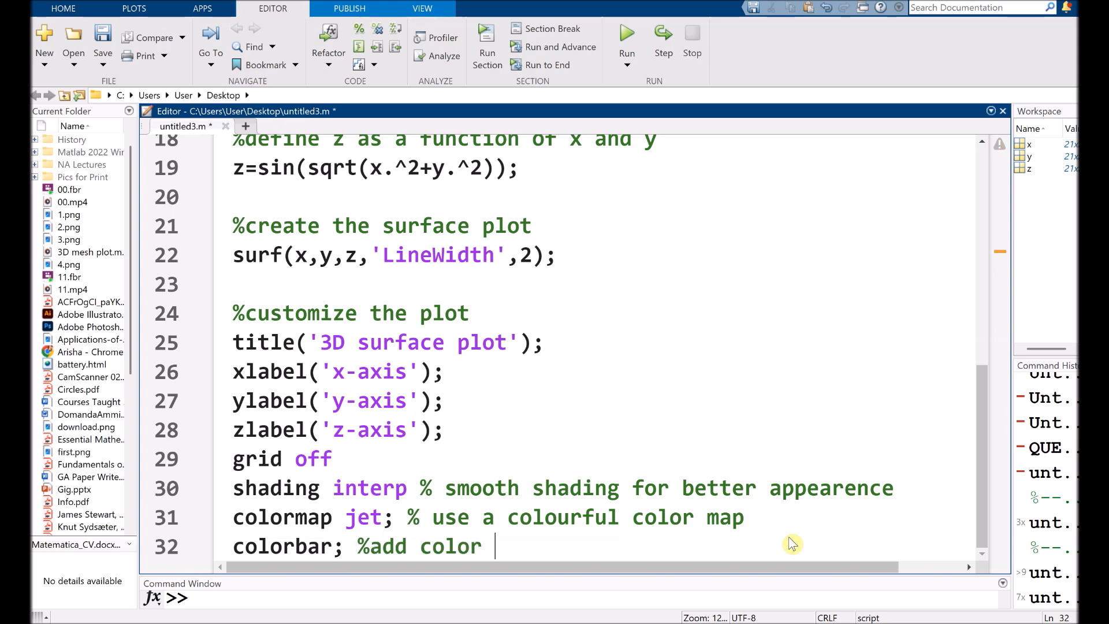
pyautogui.write('scl')
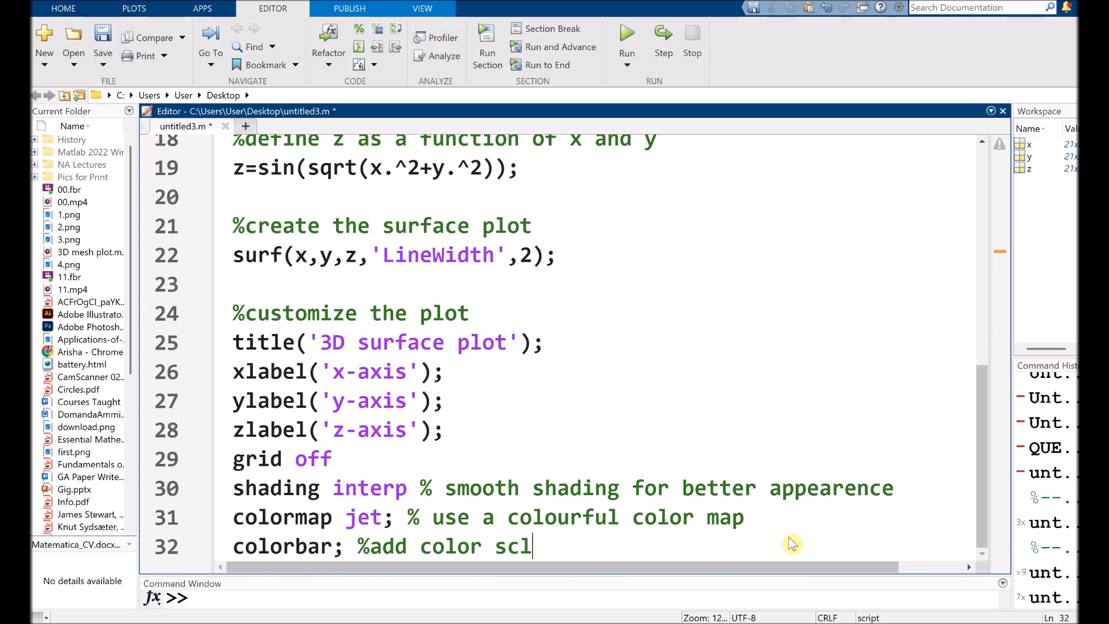
pyautogui.write('ale')
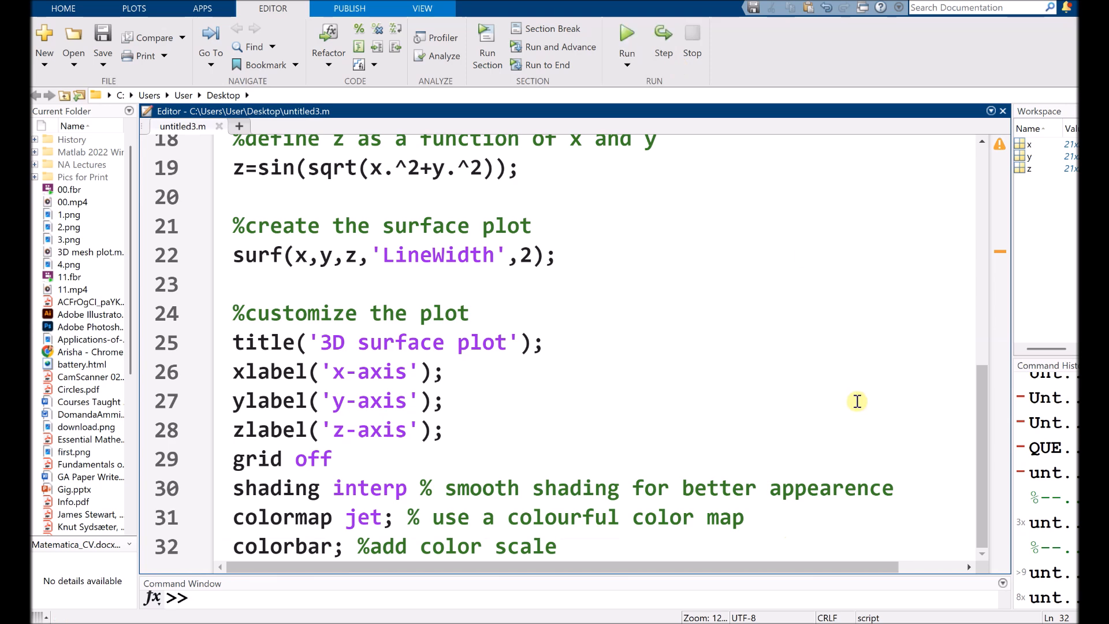
# Run the script to view the jet-coloured surface plot with its colorbar in Figure 1
pyautogui.click(625, 32)
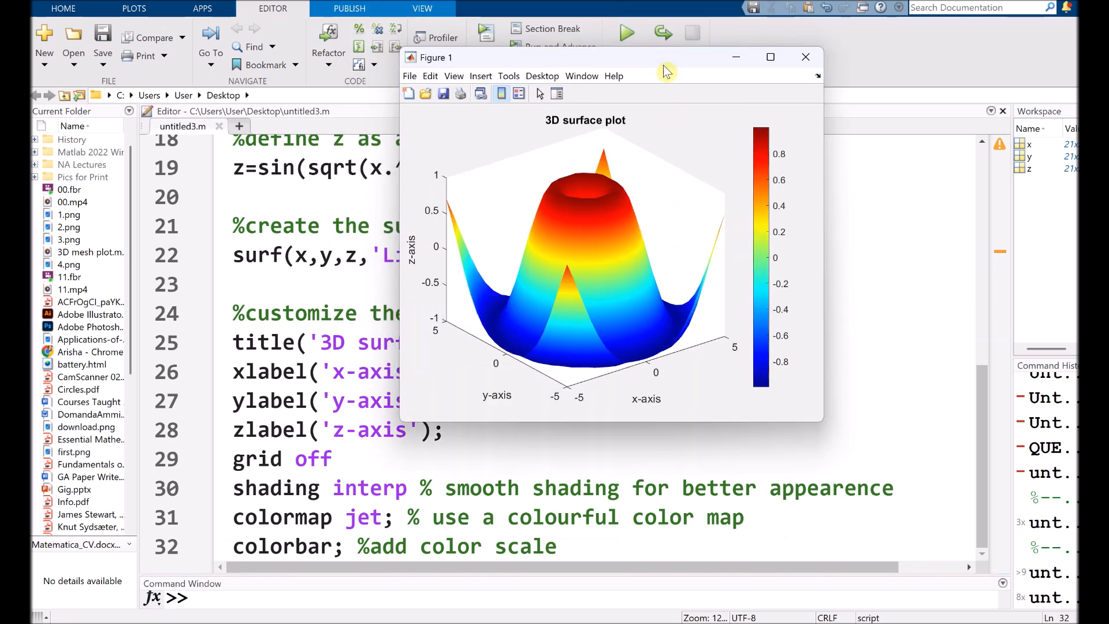
pyautogui.moveTo(757, 406)
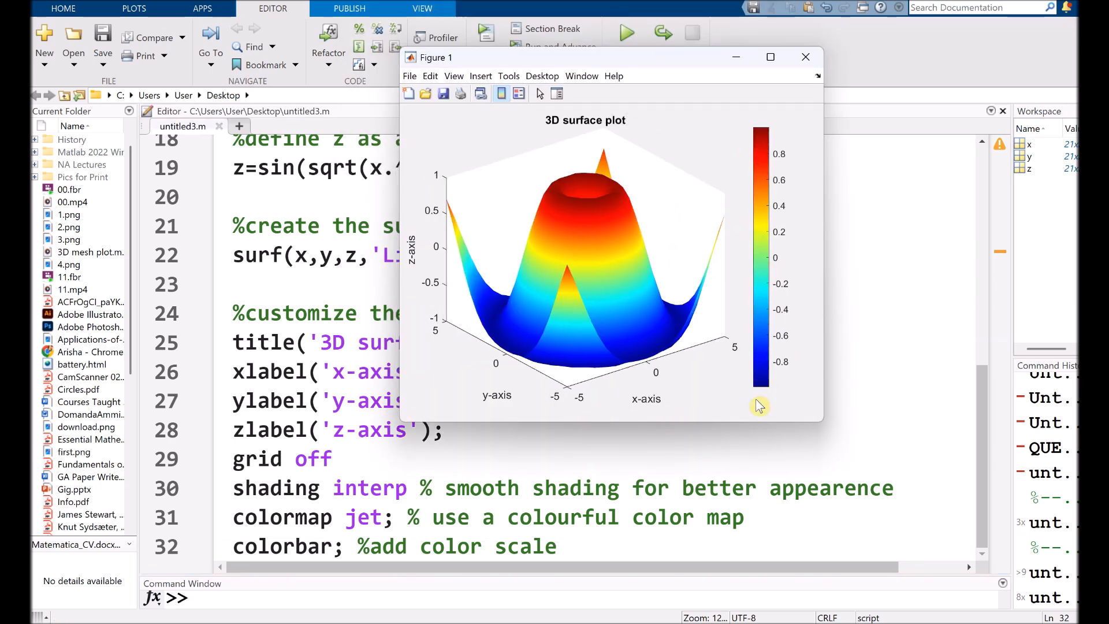
pyautogui.moveTo(566, 206)
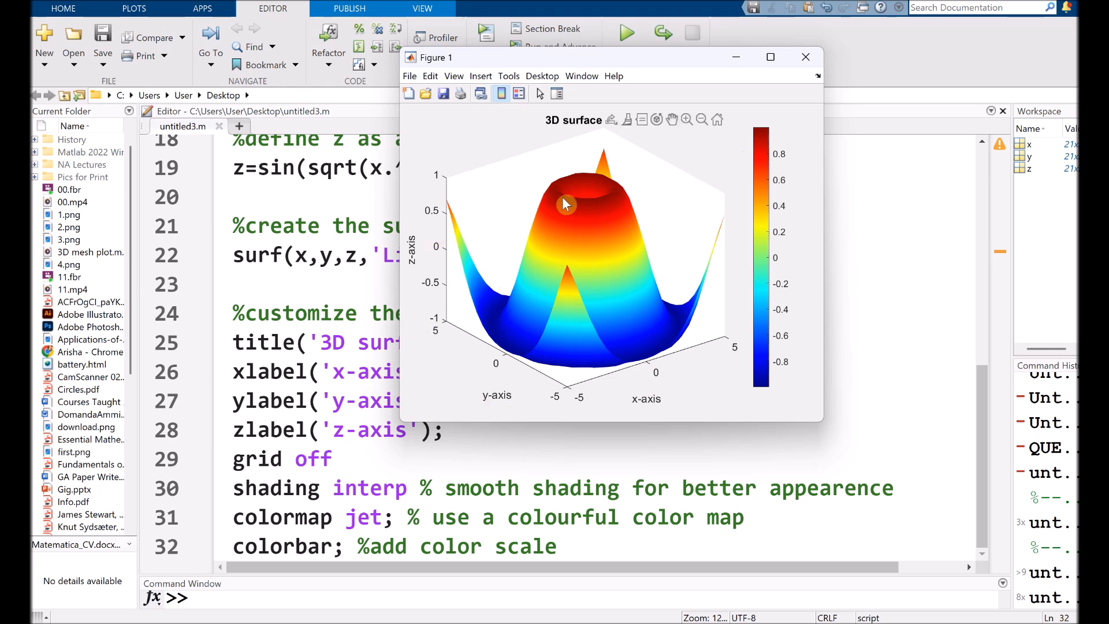
pyautogui.click(590, 236)
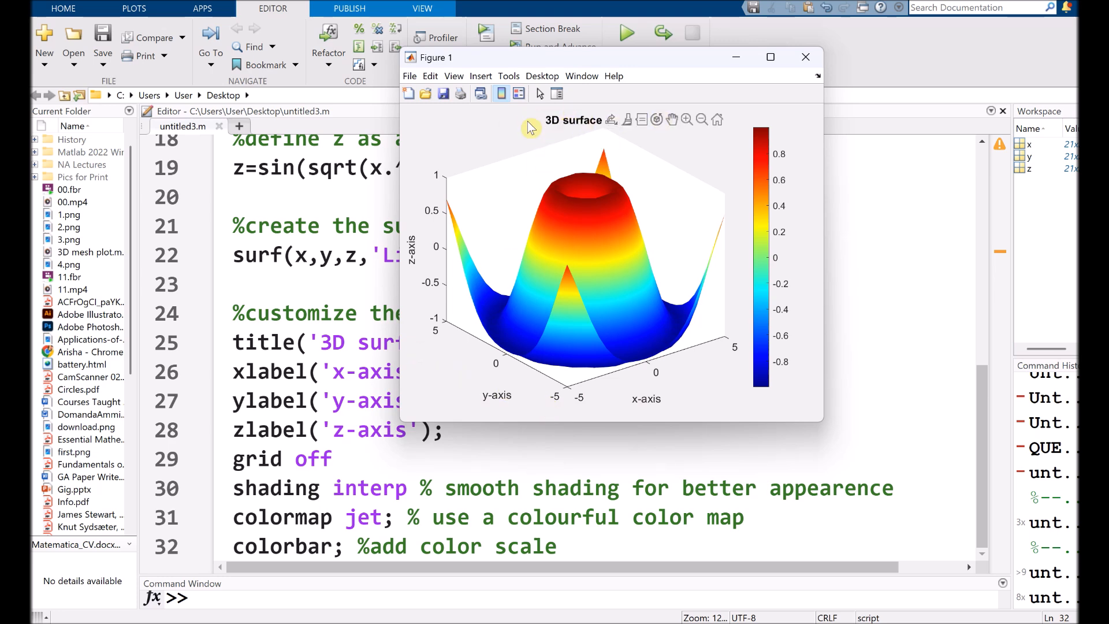
pyautogui.moveTo(723, 330)
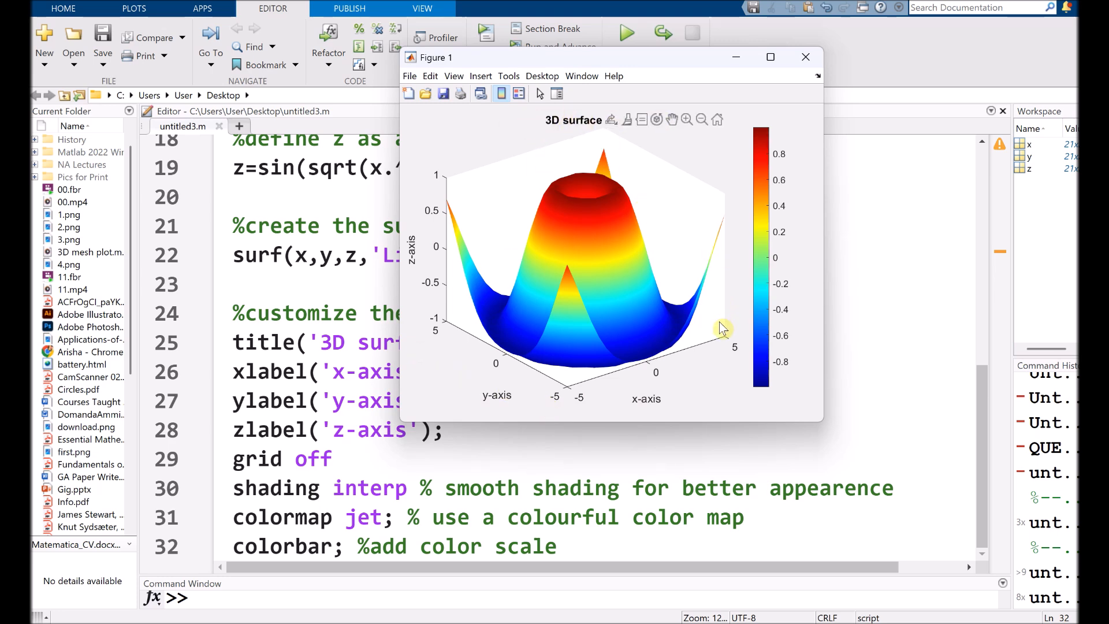